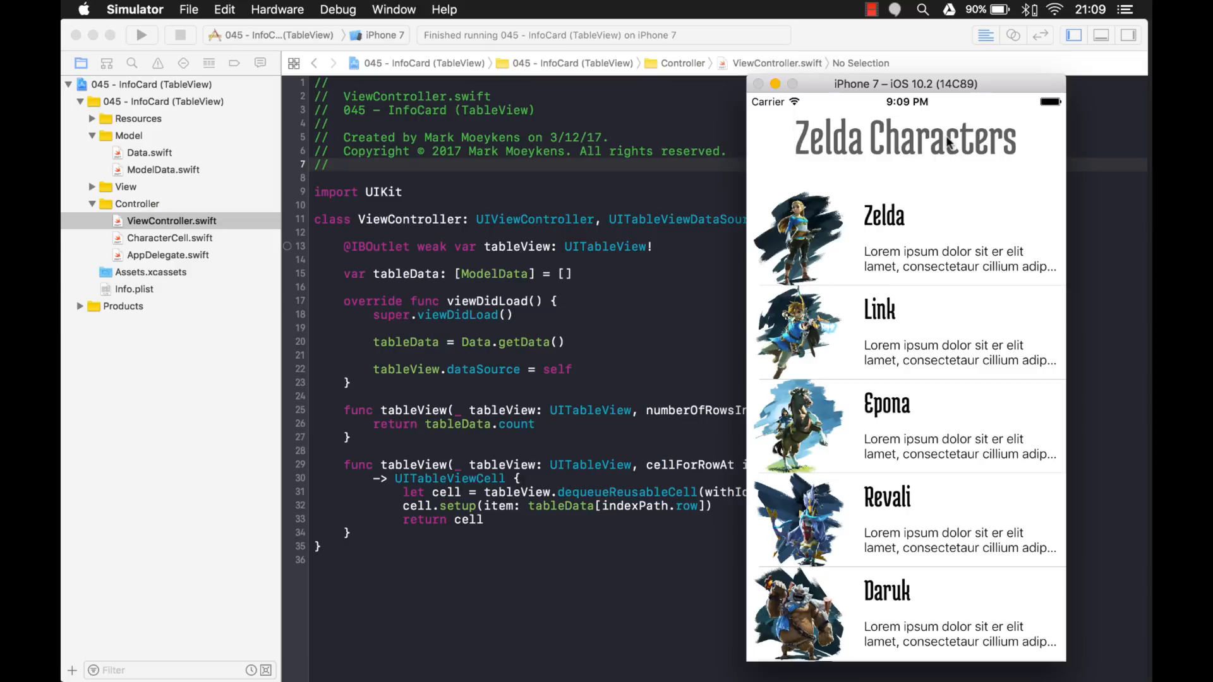
pyautogui.moveTo(717, 317)
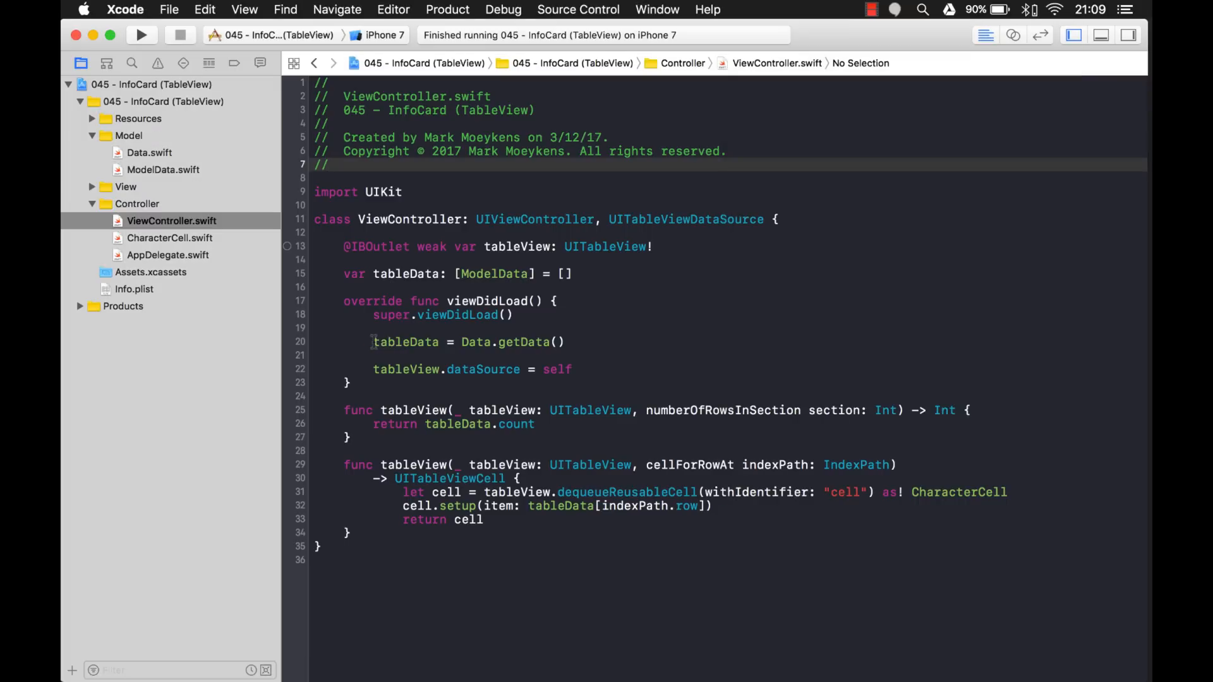
# Check the sleep call in Data.swift's getData(), then comment out tableData = Data.getData().
pyautogui.click(372, 342)
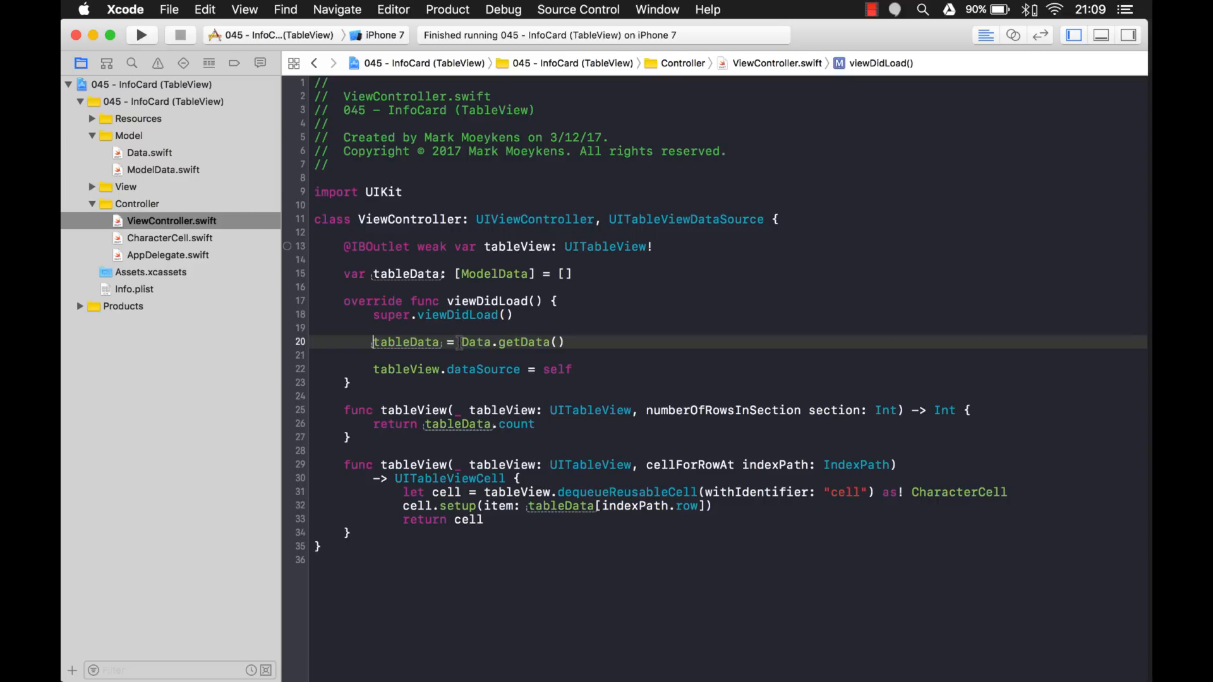
pyautogui.doubleClick(405, 342)
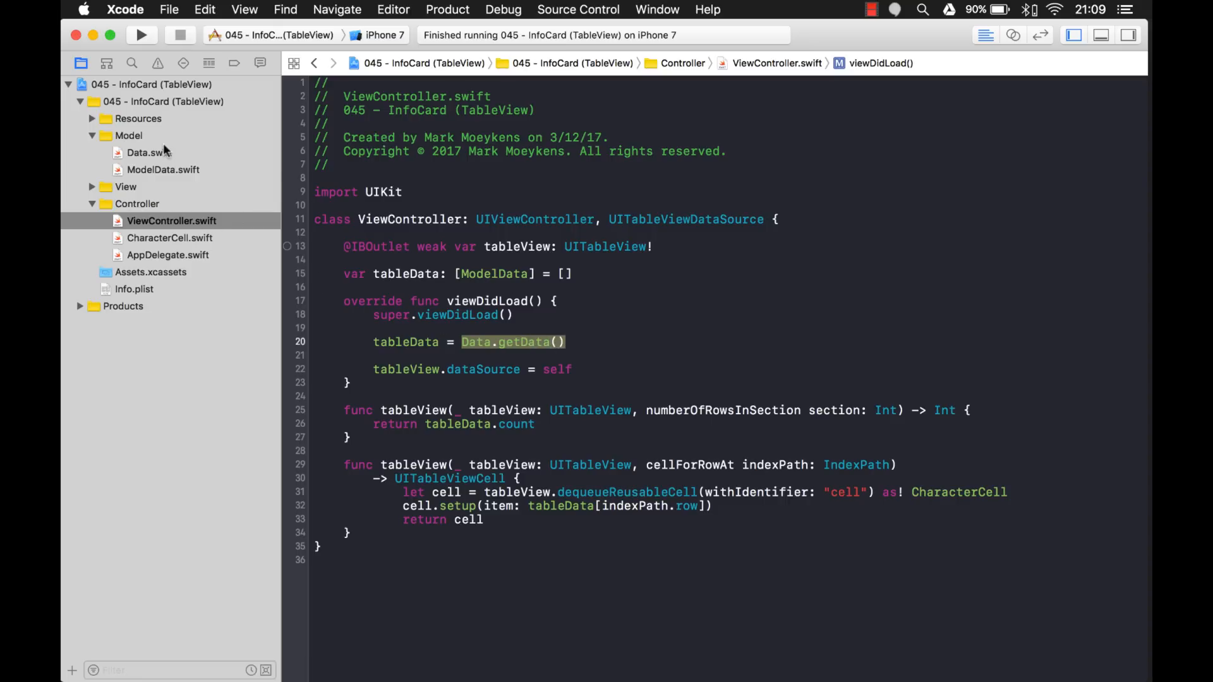
pyautogui.doubleClick(520, 342)
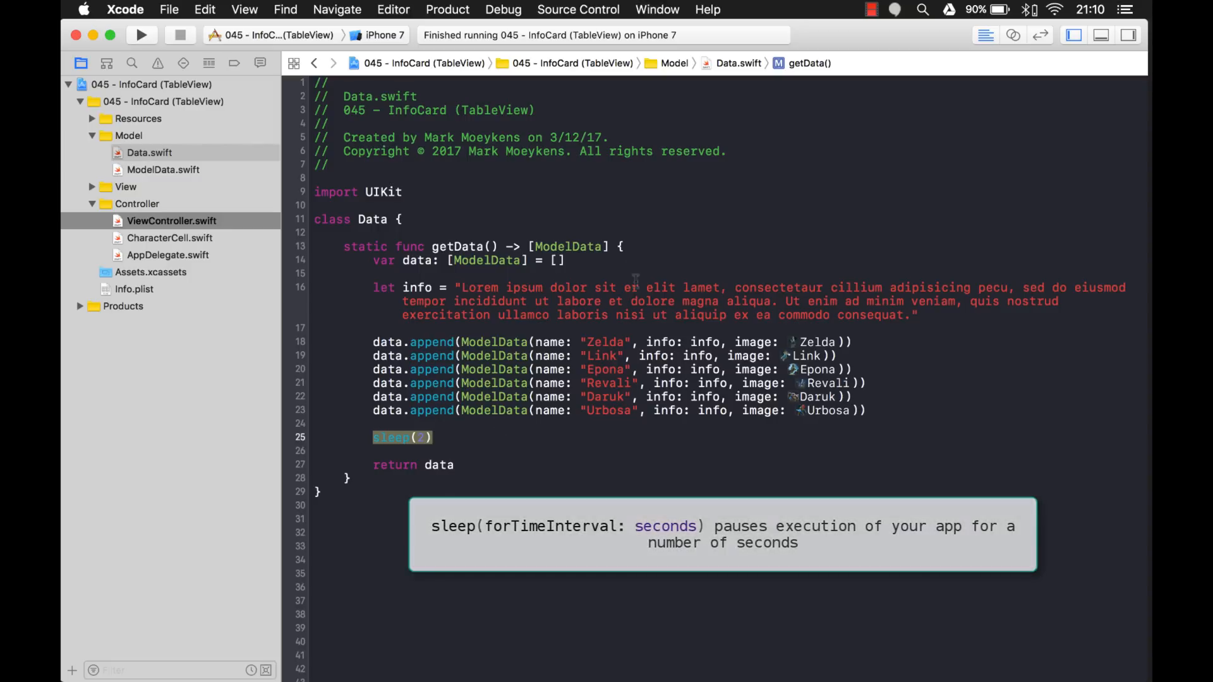
pyautogui.click(172, 221)
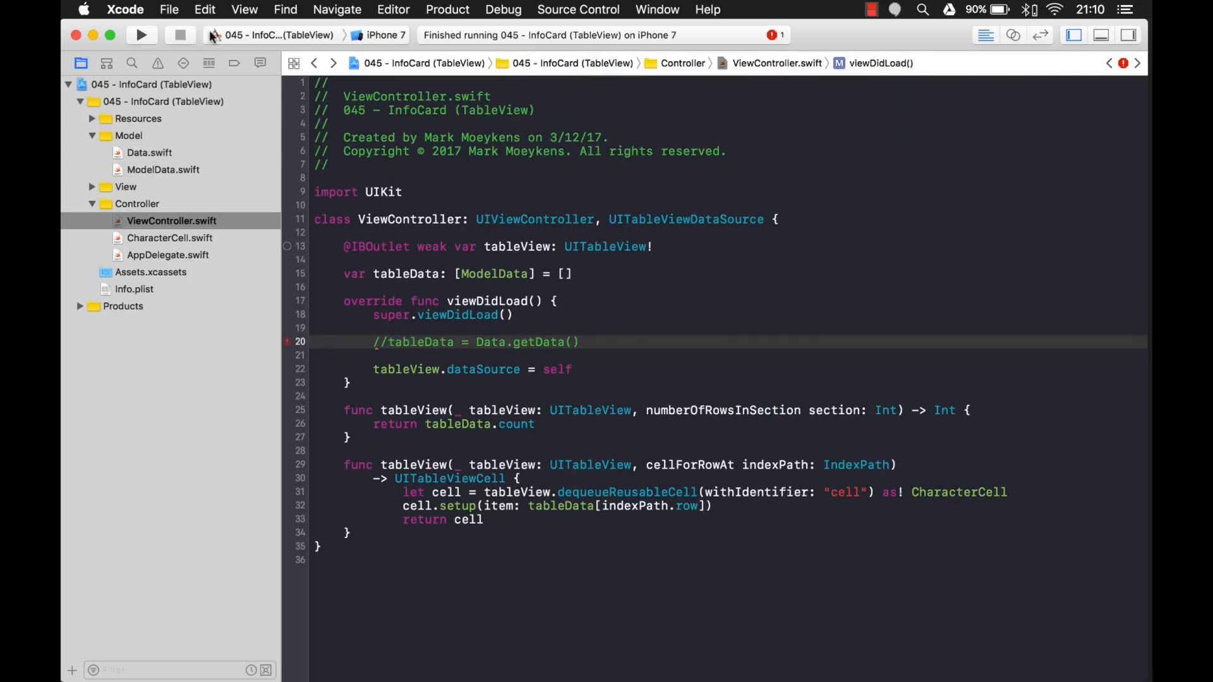
# Rerun the app with data loading disabled to see an empty Zelda Characters table.
pyautogui.click(142, 35)
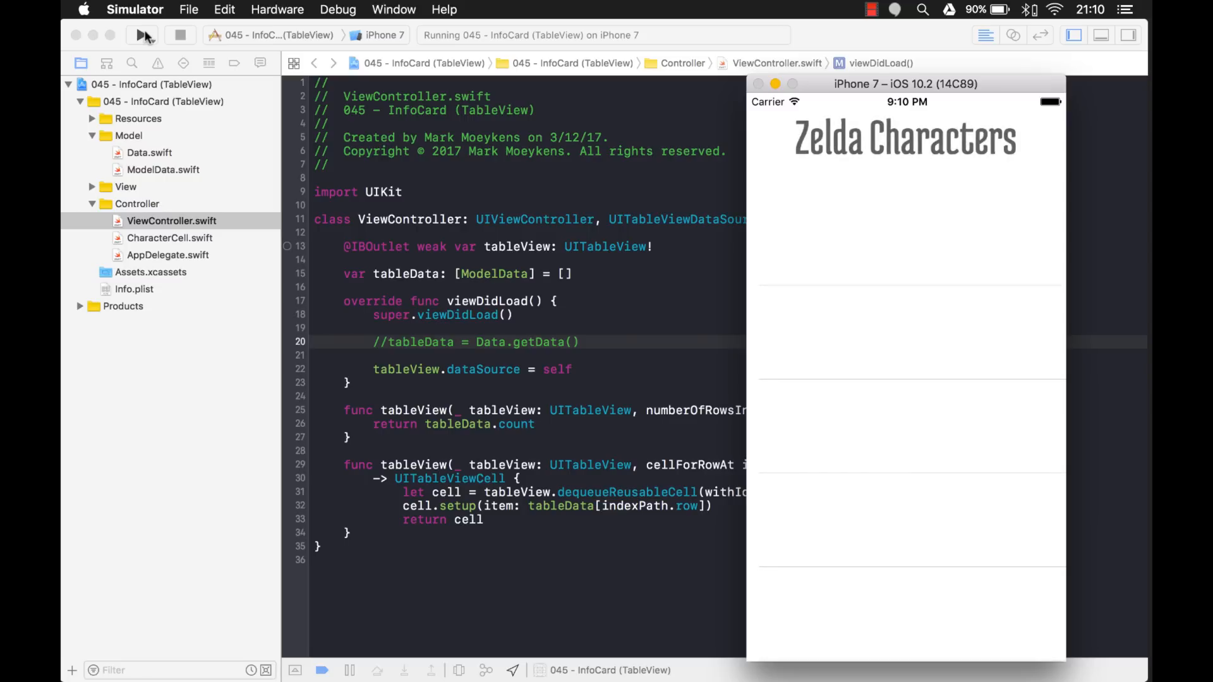
pyautogui.moveTo(585, 324)
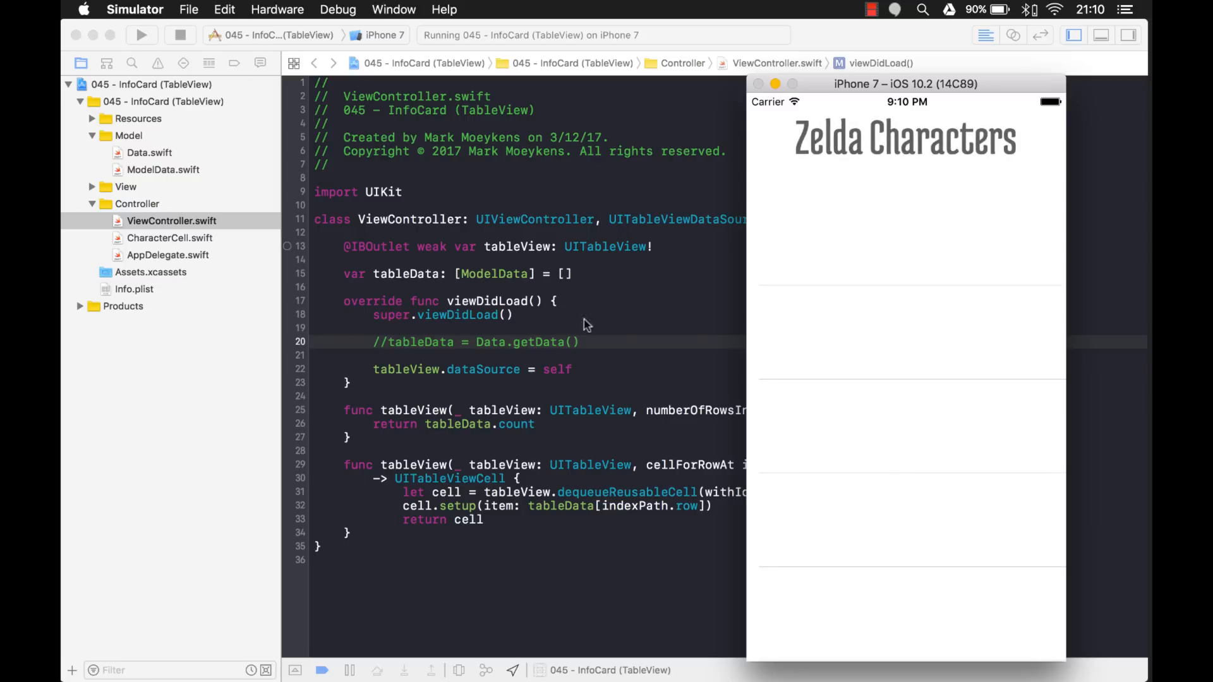
pyautogui.moveTo(863, 355)
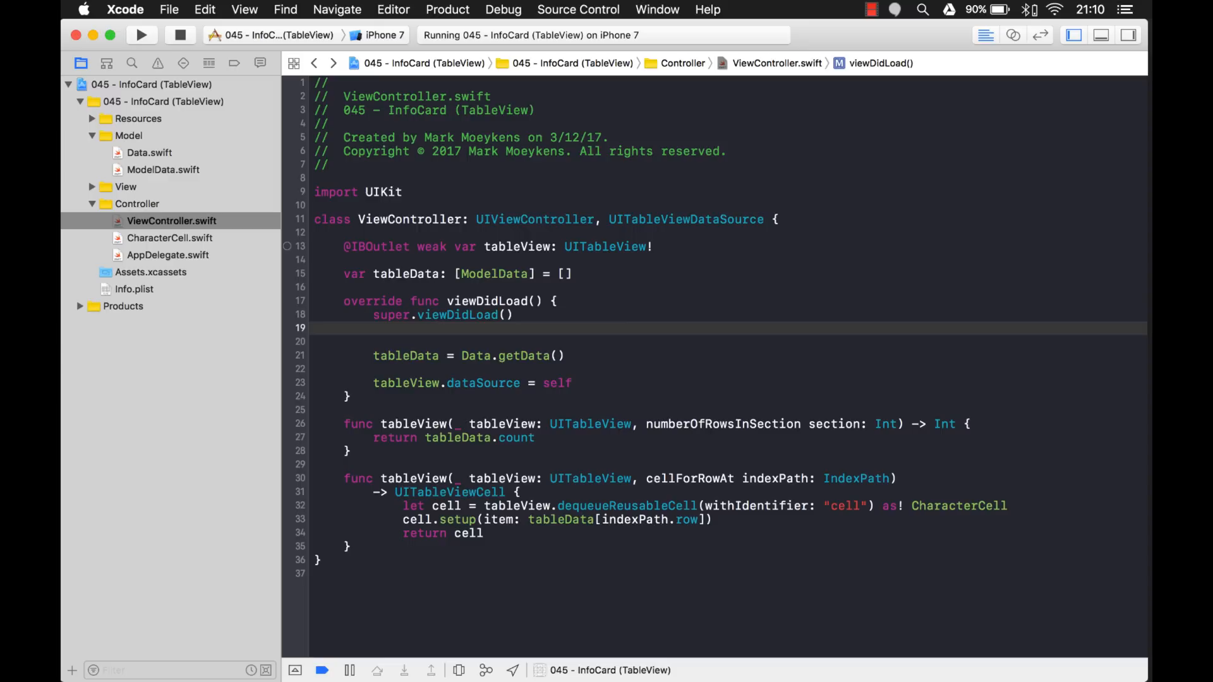
# Add let start = Date() and let end = Date() around the data-loading code.
pyautogui.write('let')
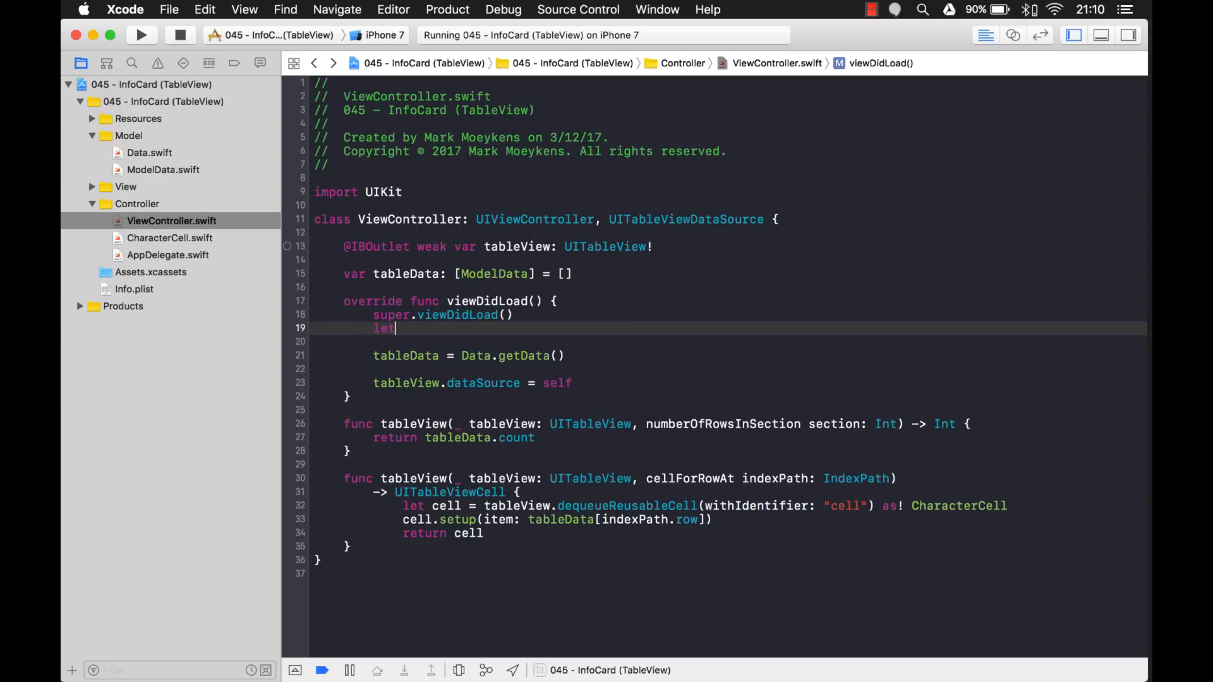
pyautogui.write('start')
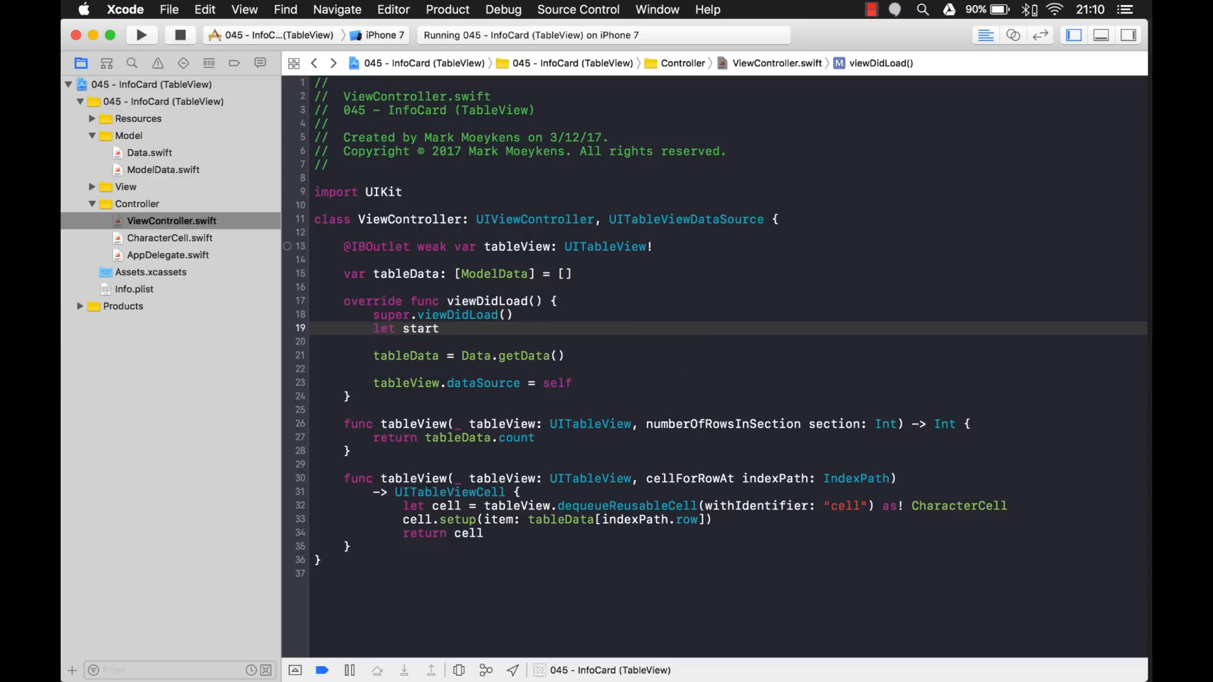
pyautogui.write('= Date()')
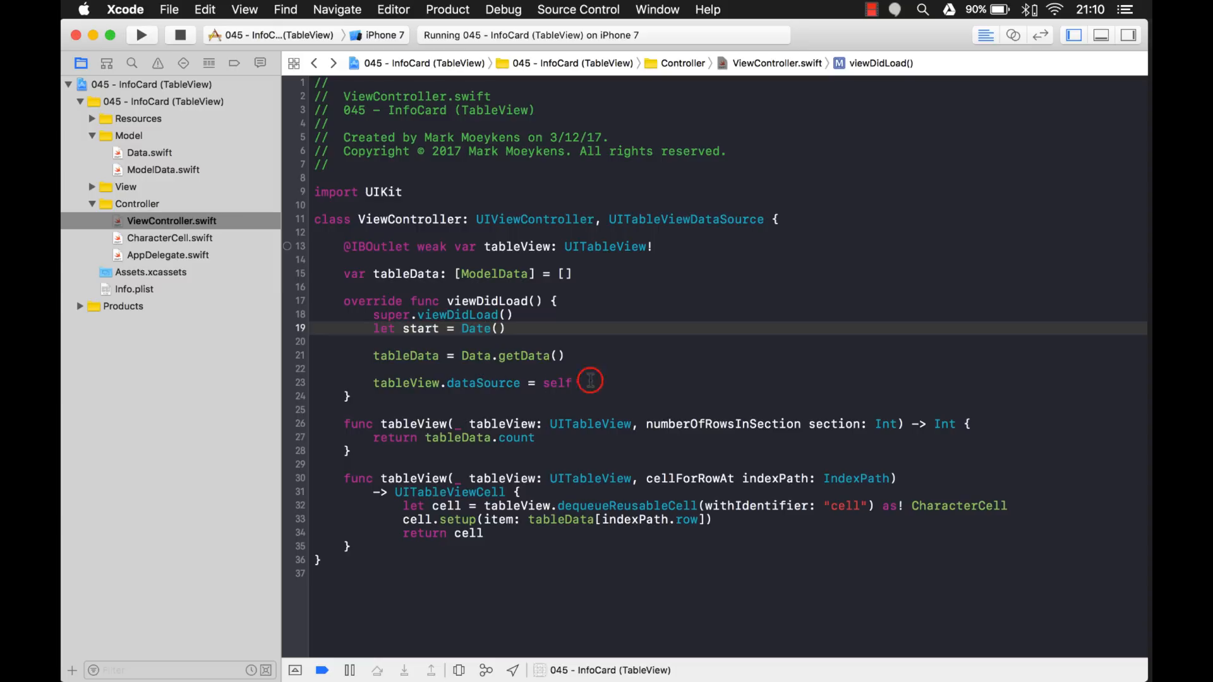
pyautogui.write('l')
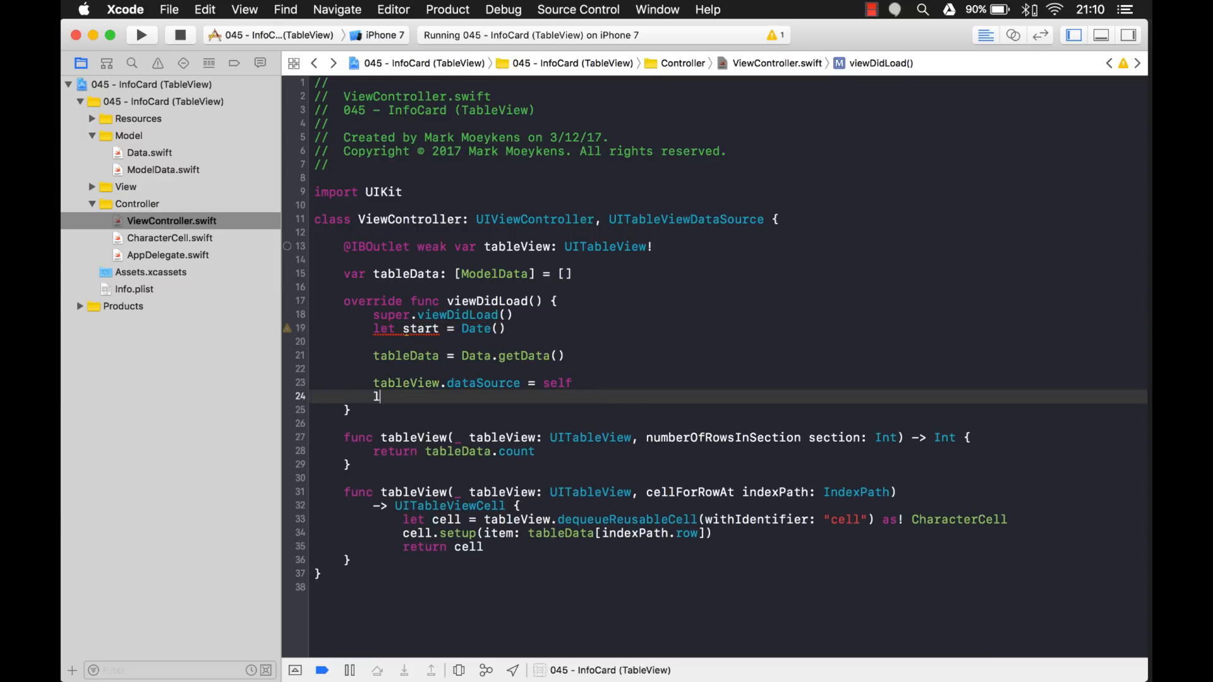
pyautogui.write('et end =')
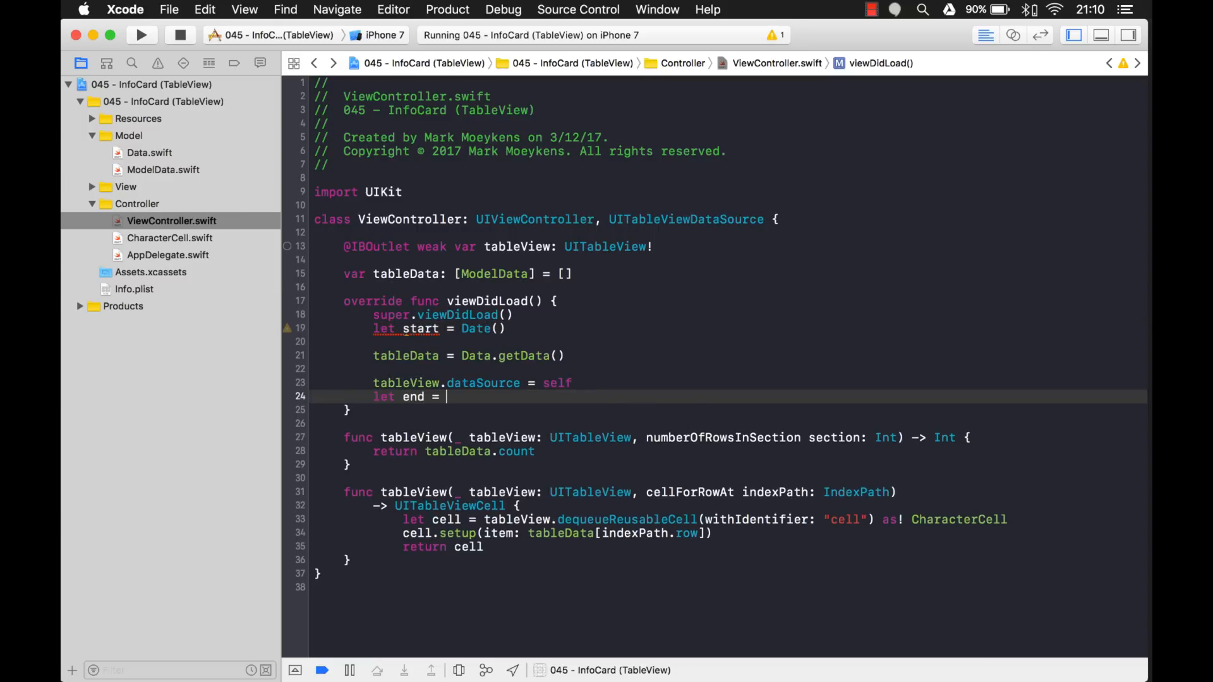
pyautogui.write('Date()')
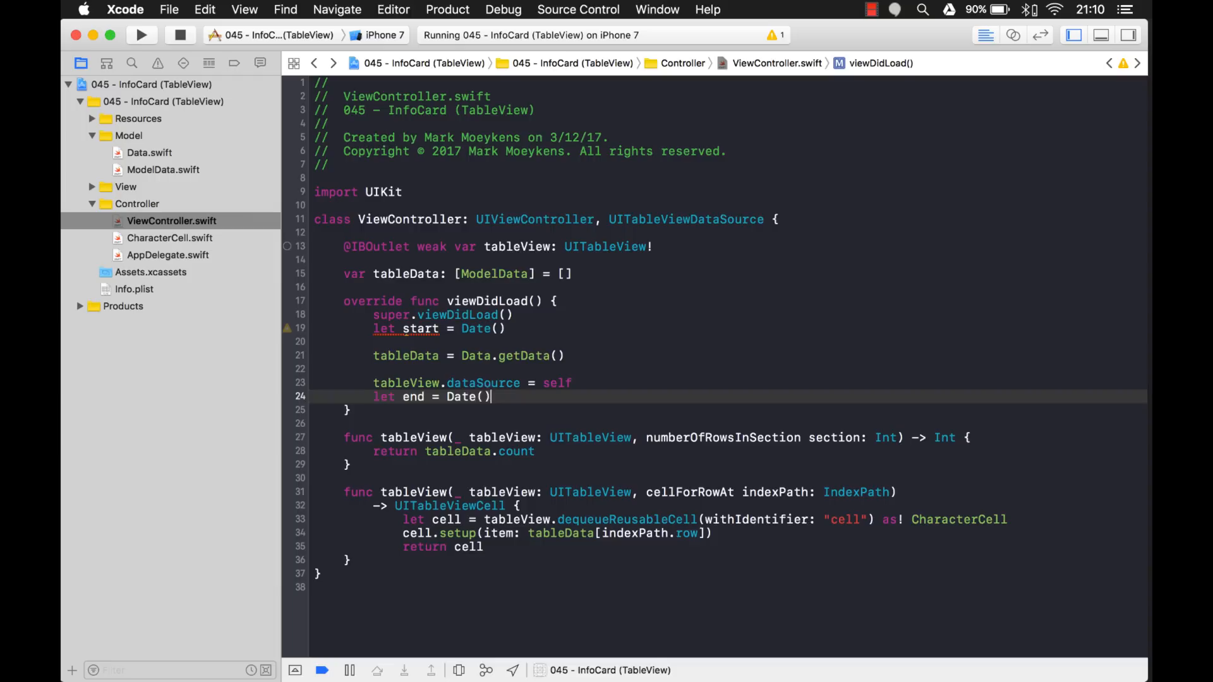
# Print "Elapsed Time:" with end.timeIntervalSince(start).
pyautogui.write('p')
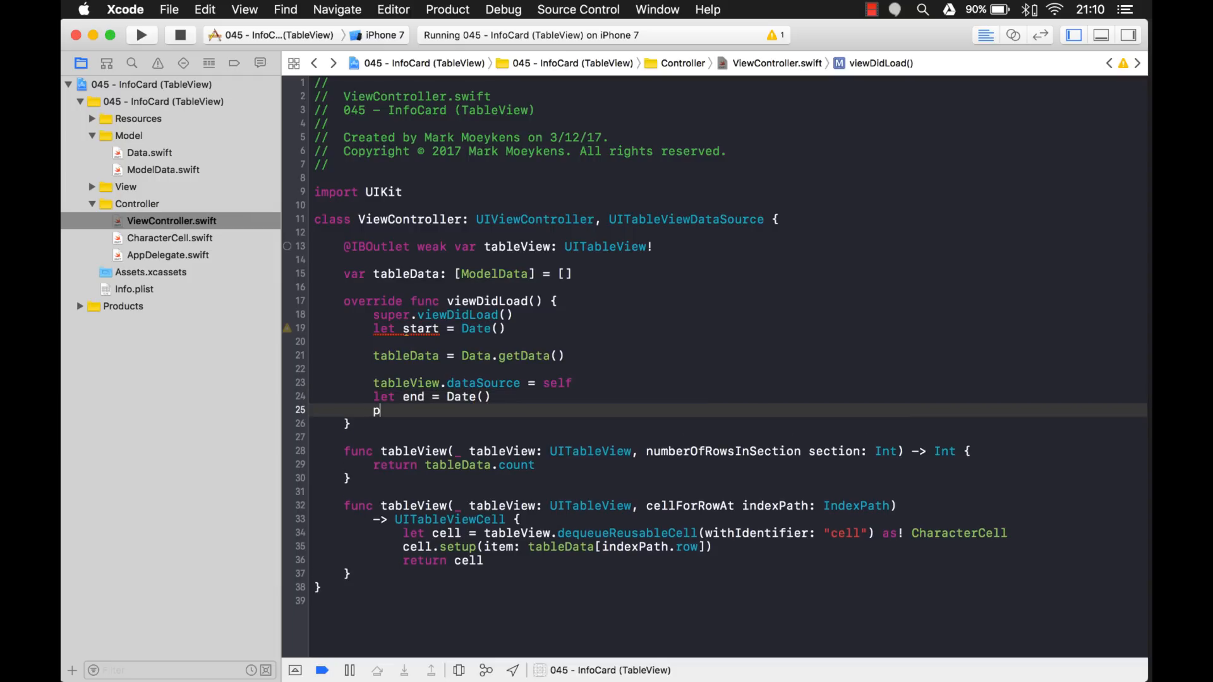
pyautogui.write('rint("')
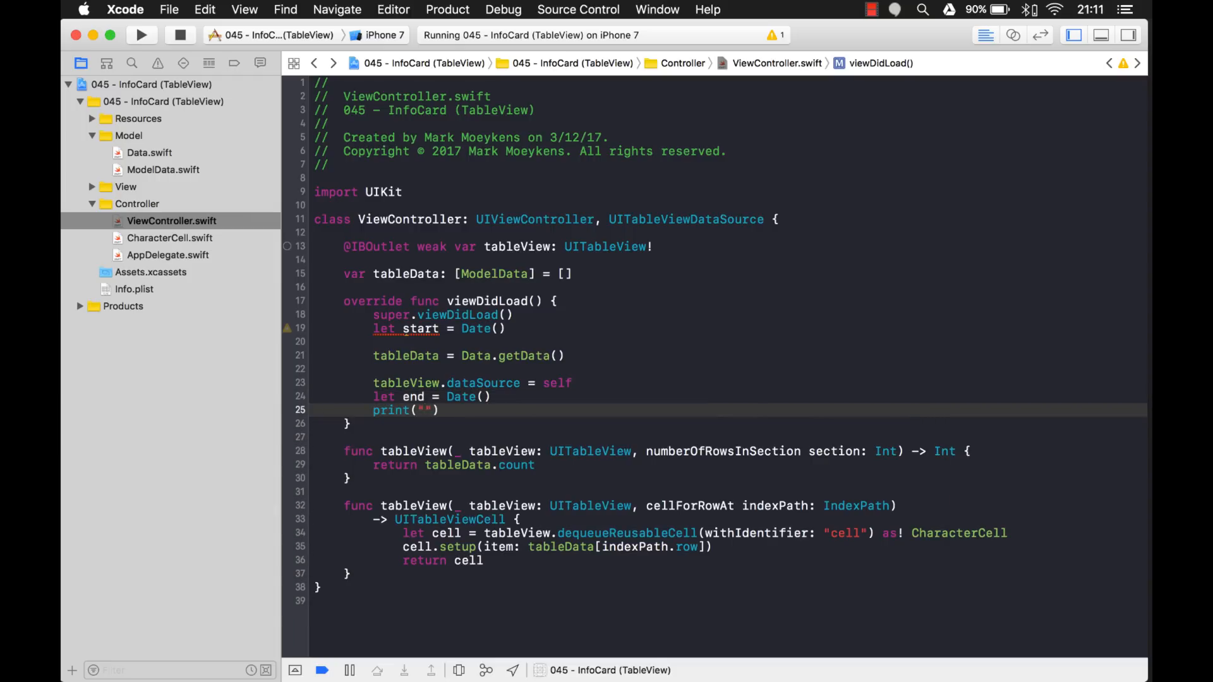
pyautogui.write('Elapsed')
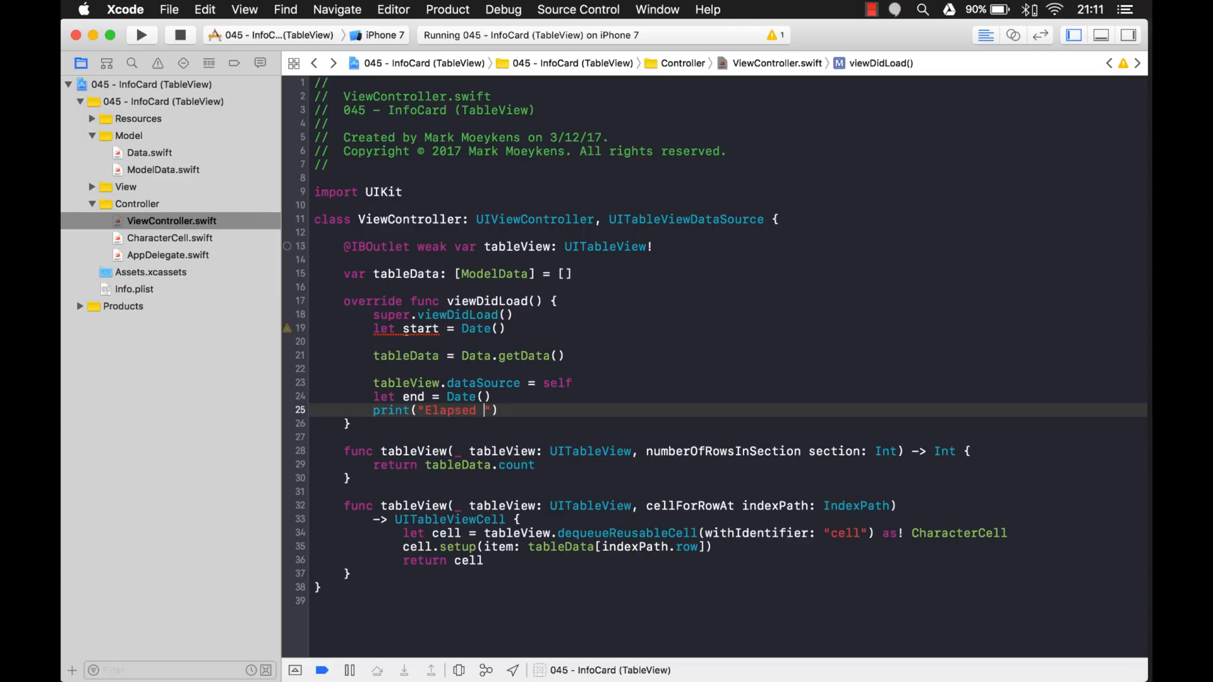
pyautogui.write('Time: \\(end.')
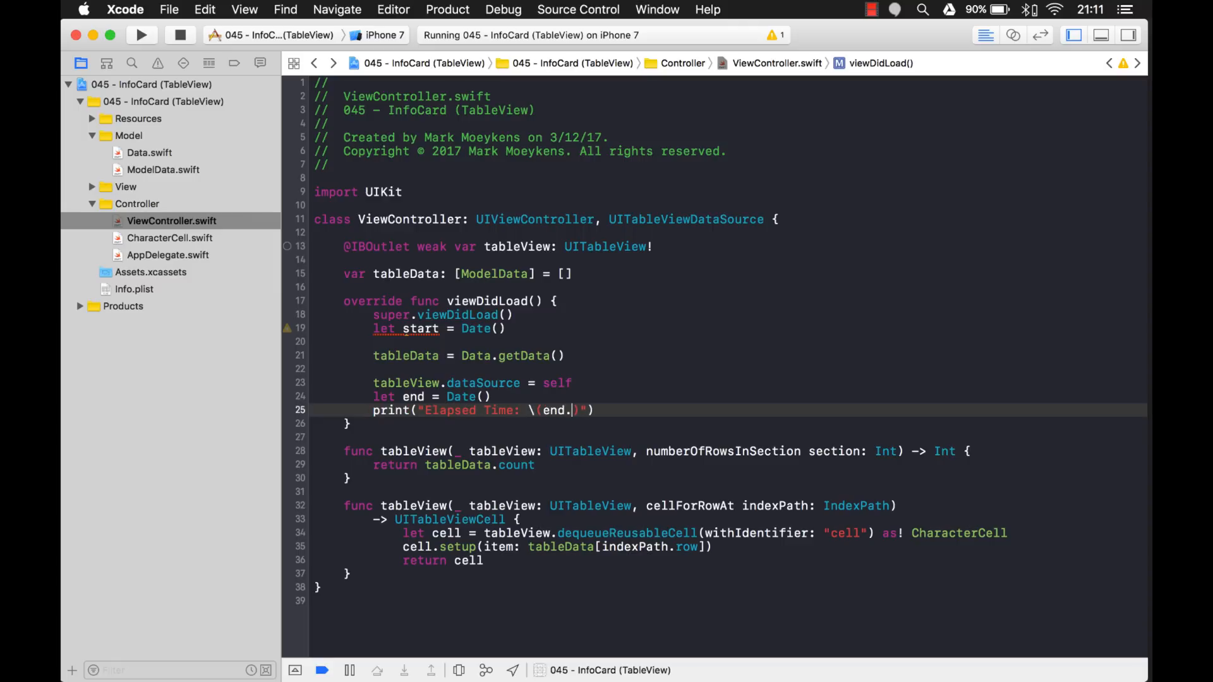
pyautogui.write('int')
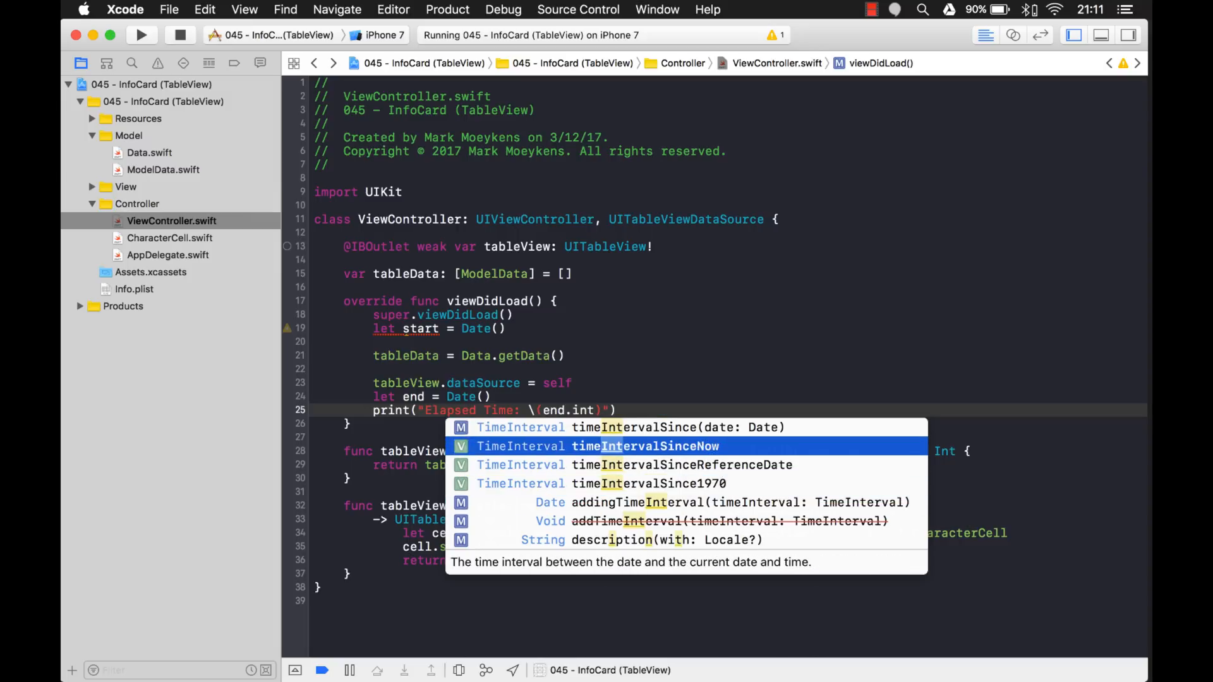
pyautogui.press('Up')
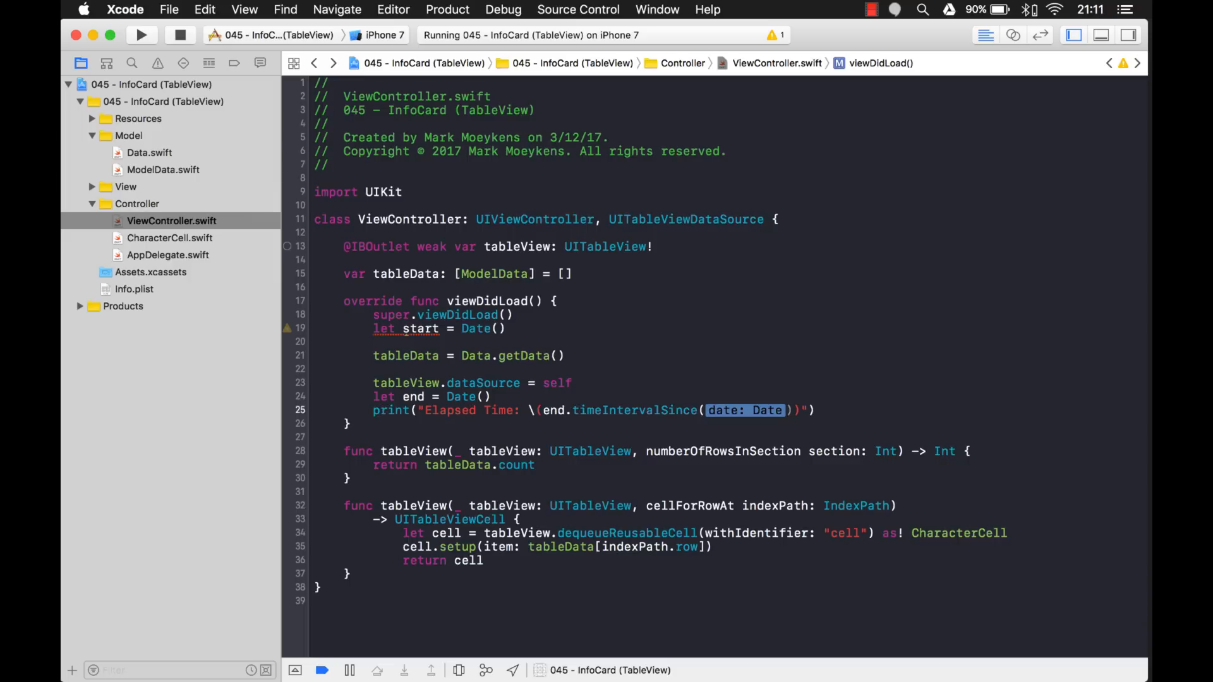
pyautogui.write('start')
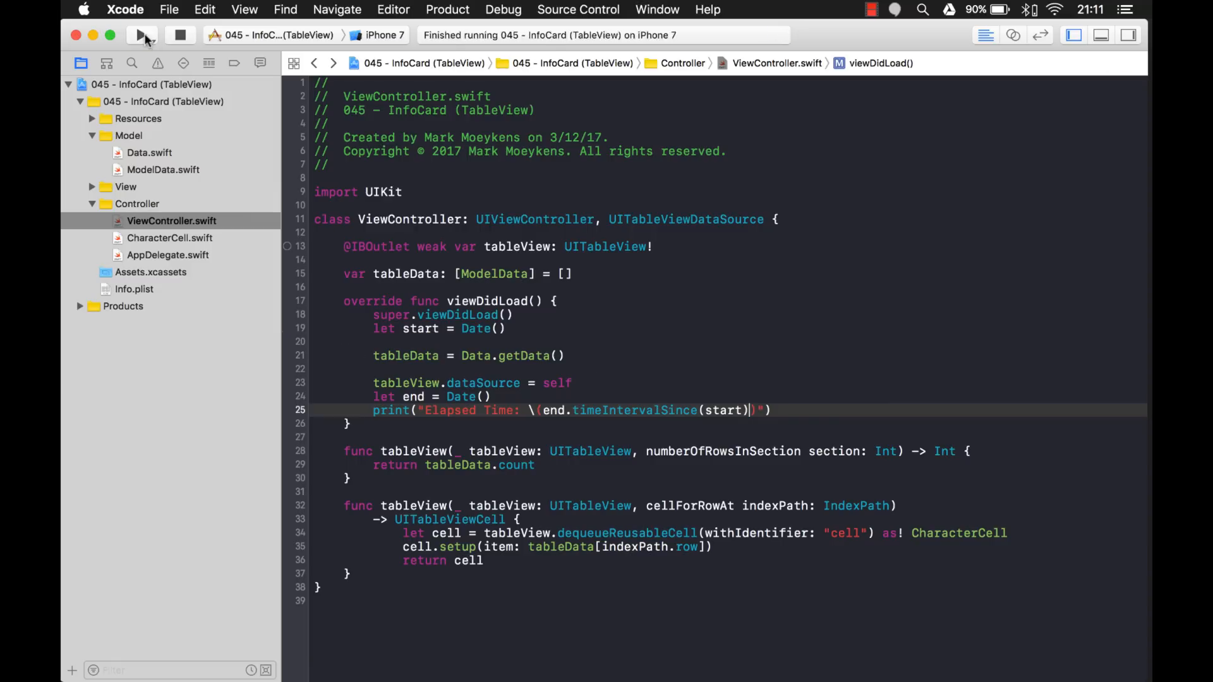
# Rerun the timed app until the simulator lists Zelda characters with portraits.
pyautogui.click(142, 35)
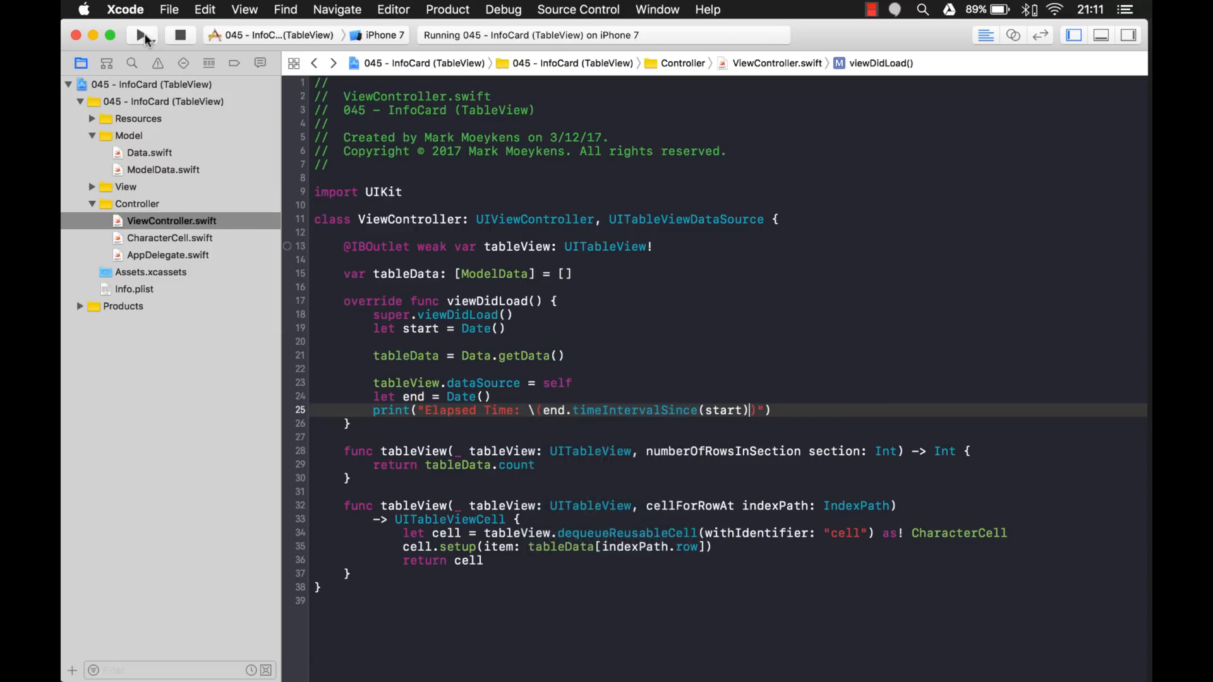
pyautogui.click(143, 35)
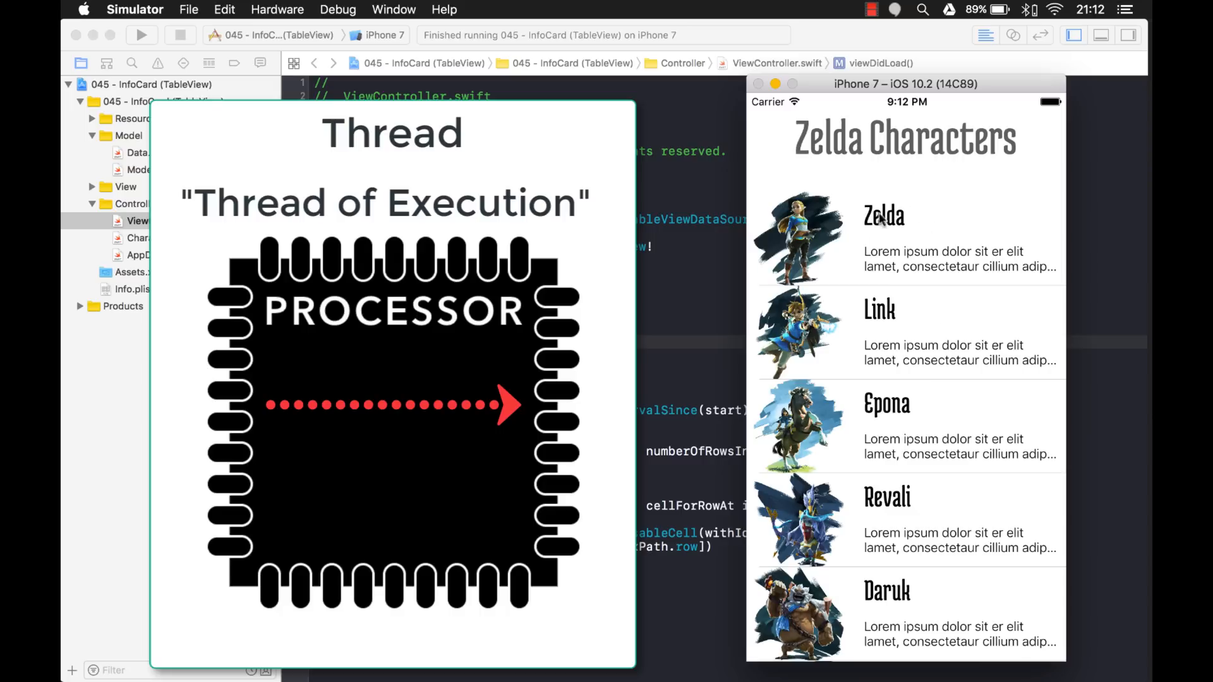
# Tap and scroll through the character rows in the simulator to test responsiveness.
pyautogui.click(913, 333)
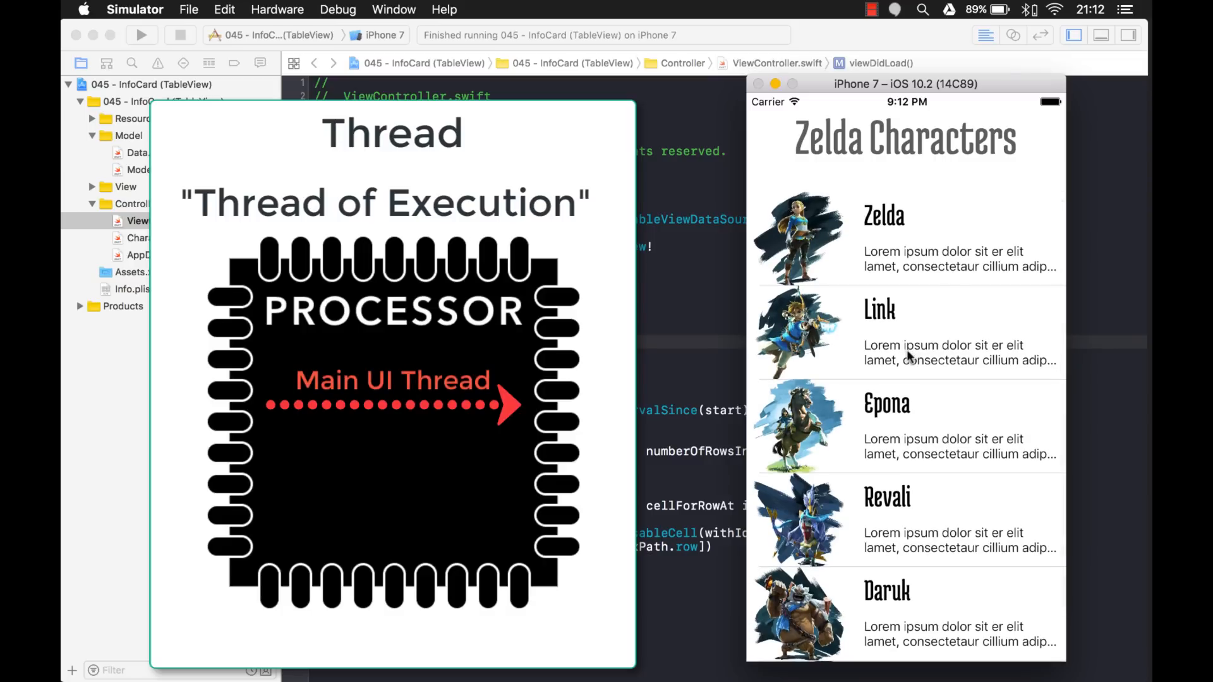
pyautogui.scroll(-3)
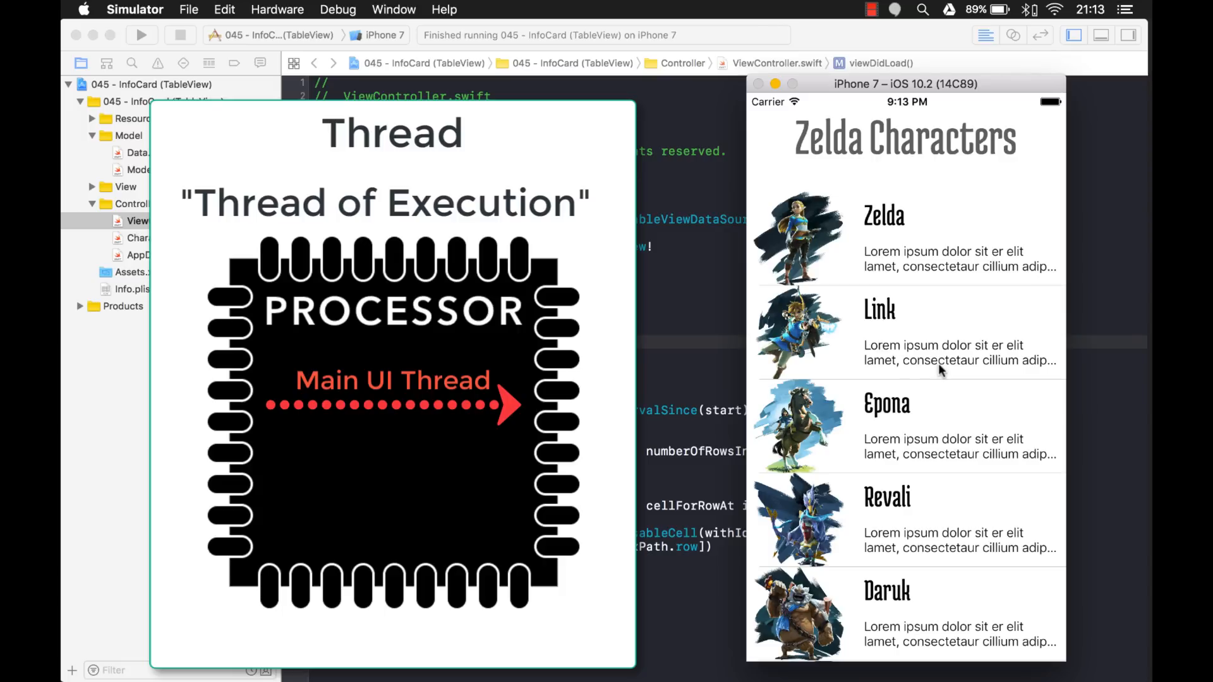
pyautogui.click(928, 238)
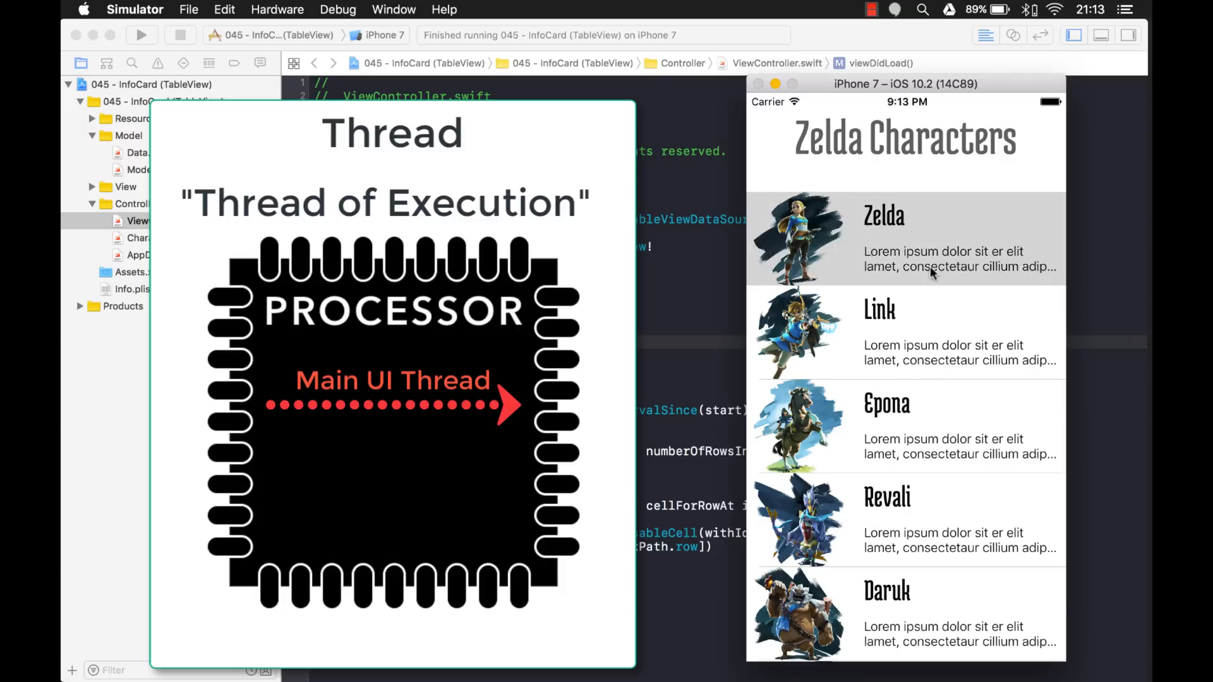
pyautogui.scroll(-3)
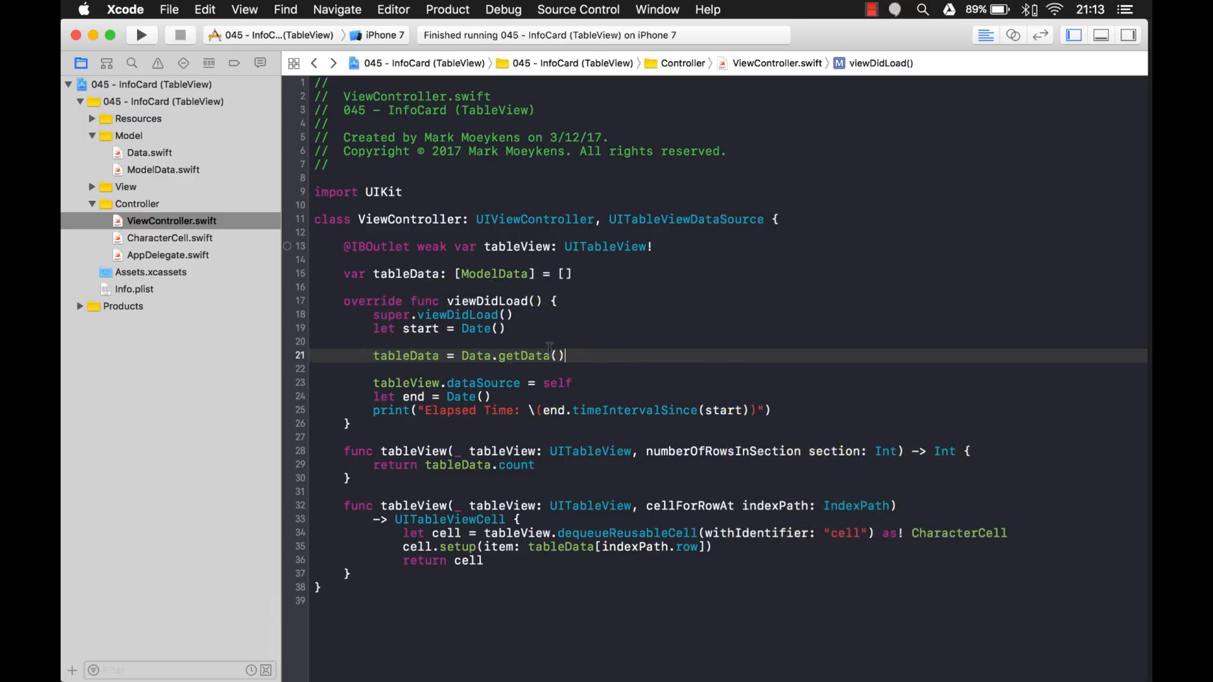
# Insert a blank line above the data-loading line and type DispatchQueue.global(qos:).
pyautogui.press('Return')
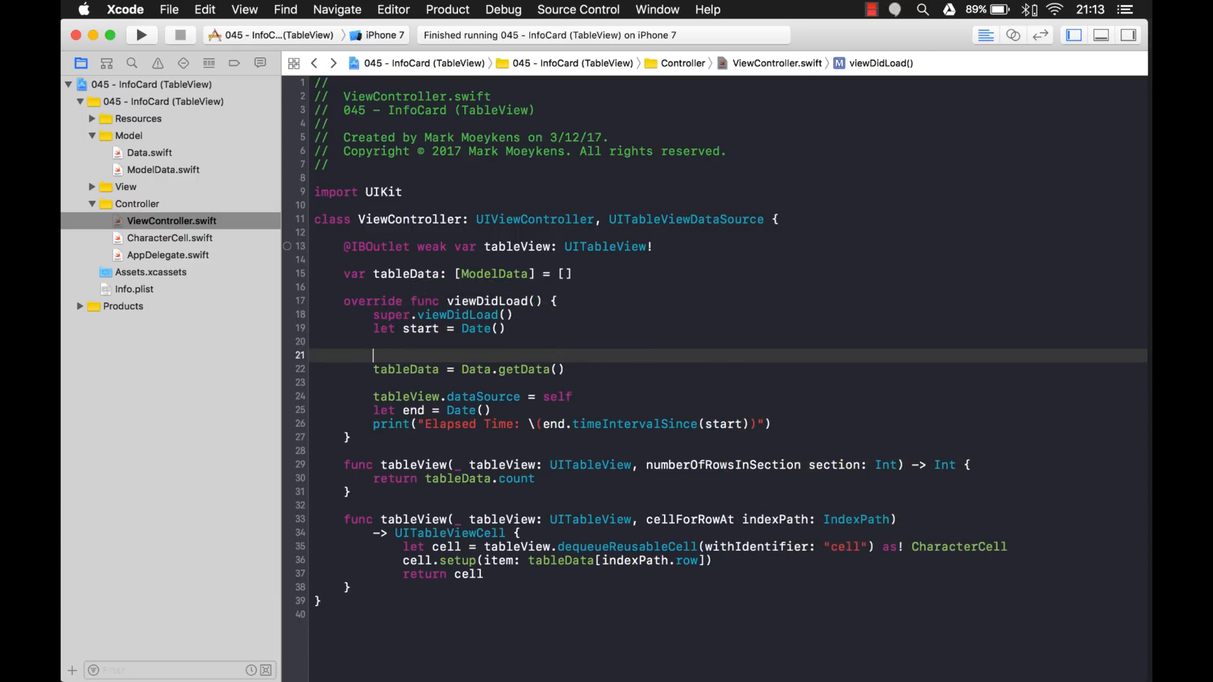
pyautogui.moveTo(661, 370)
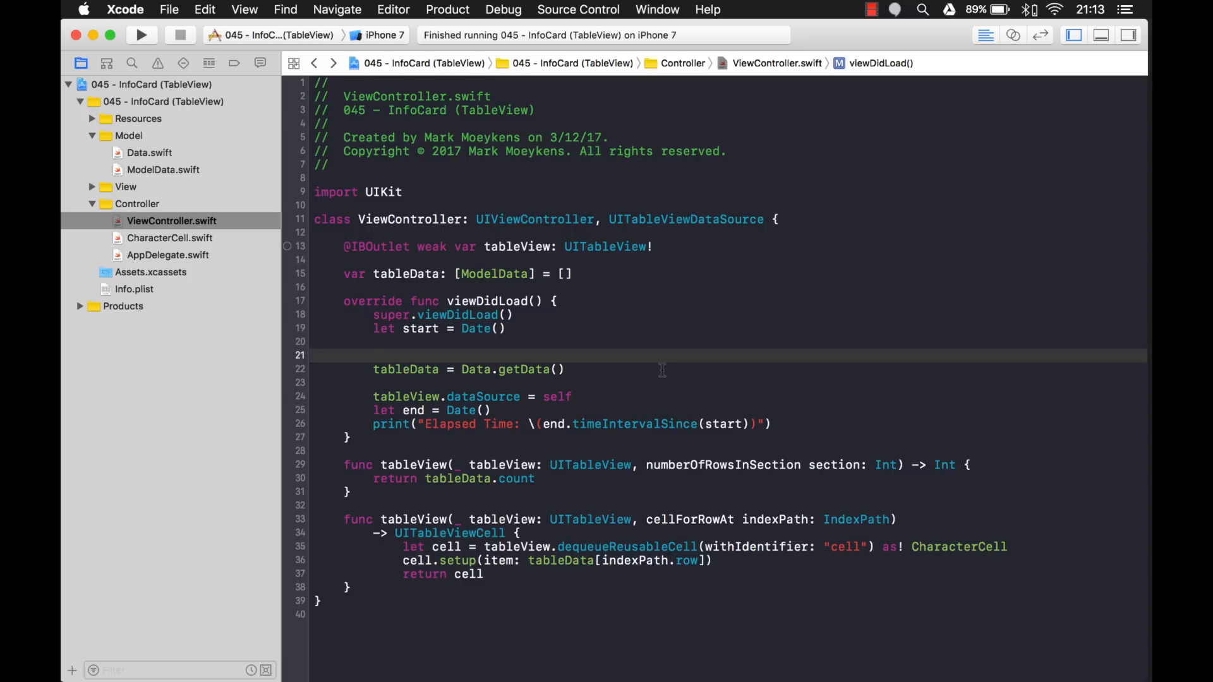
pyautogui.write('Disa')
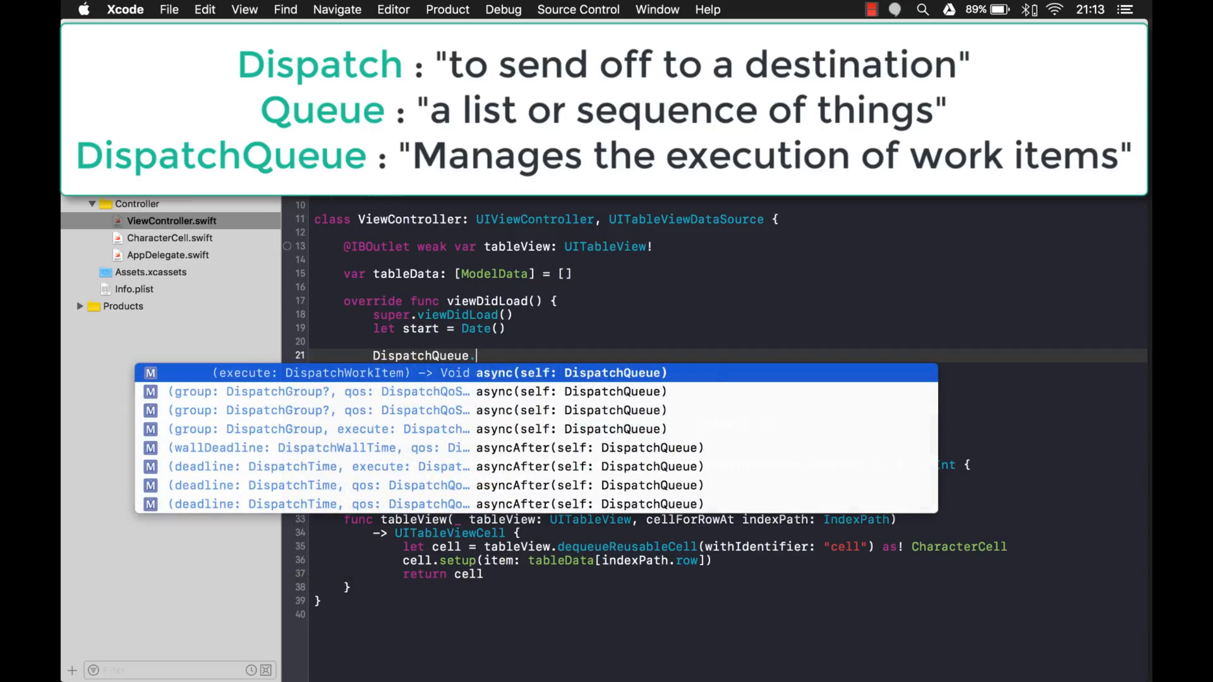
pyautogui.write('global(qos:')
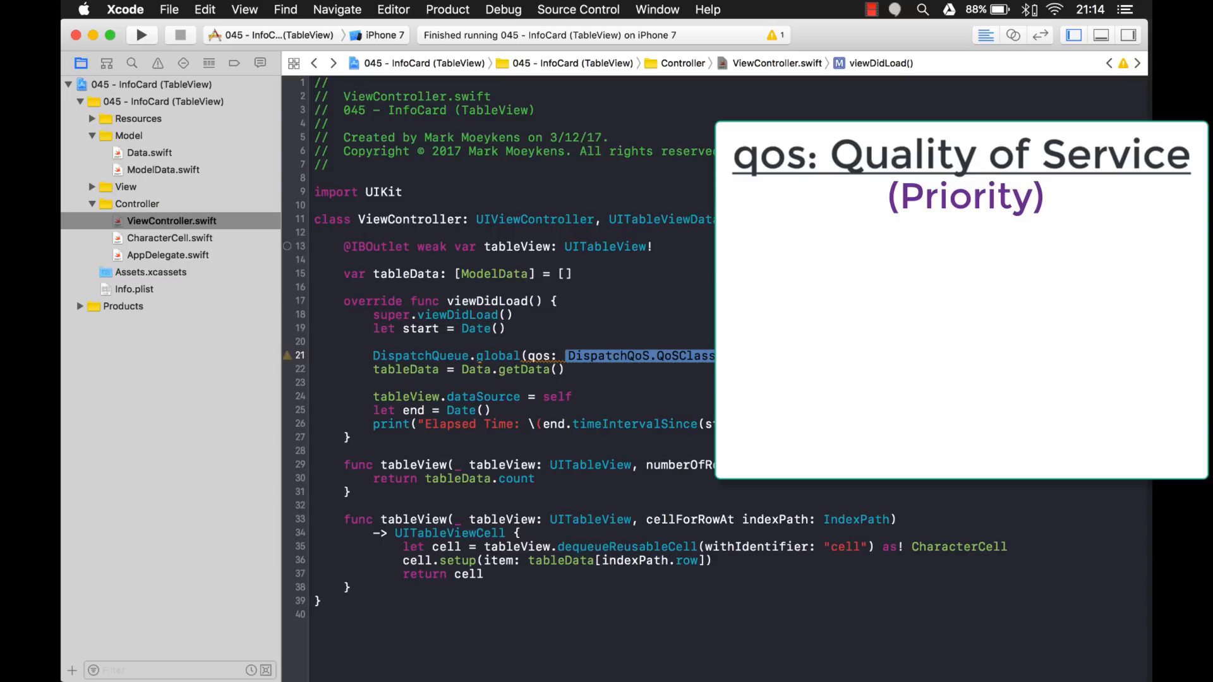
# Set qos to .userInteractive, add an empty .async closure, and cut the data-loading line.
pyautogui.write('.)')
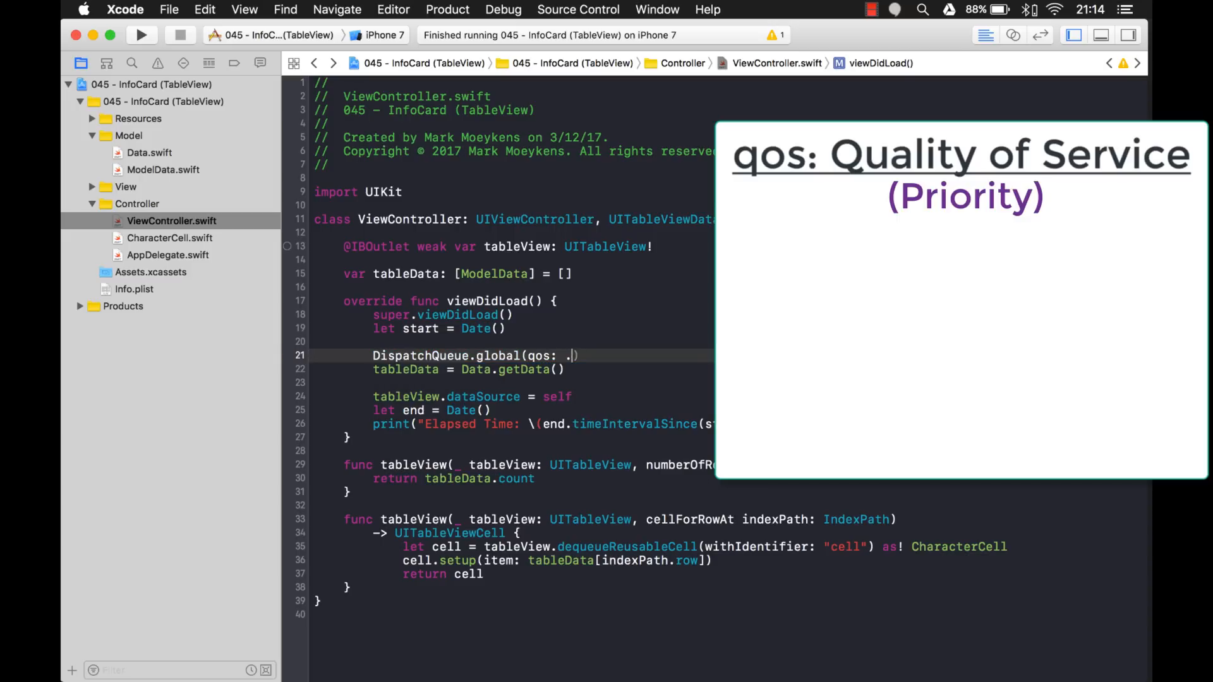
pyautogui.write('.')
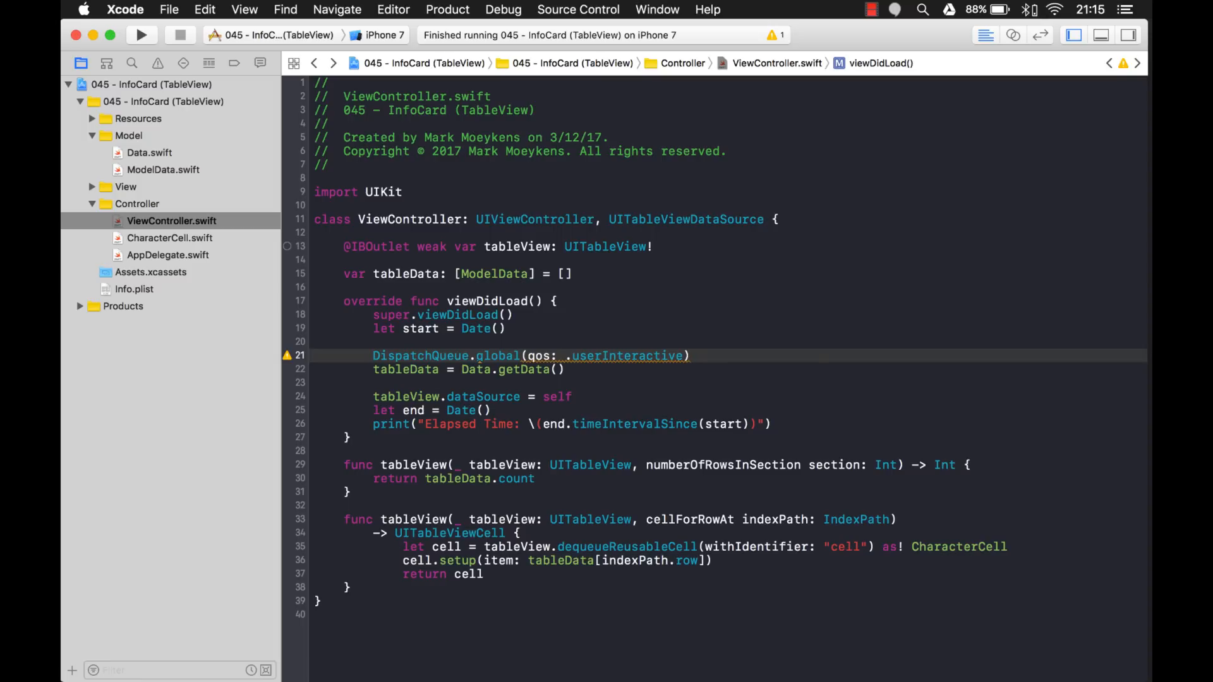
pyautogui.write('.async {')
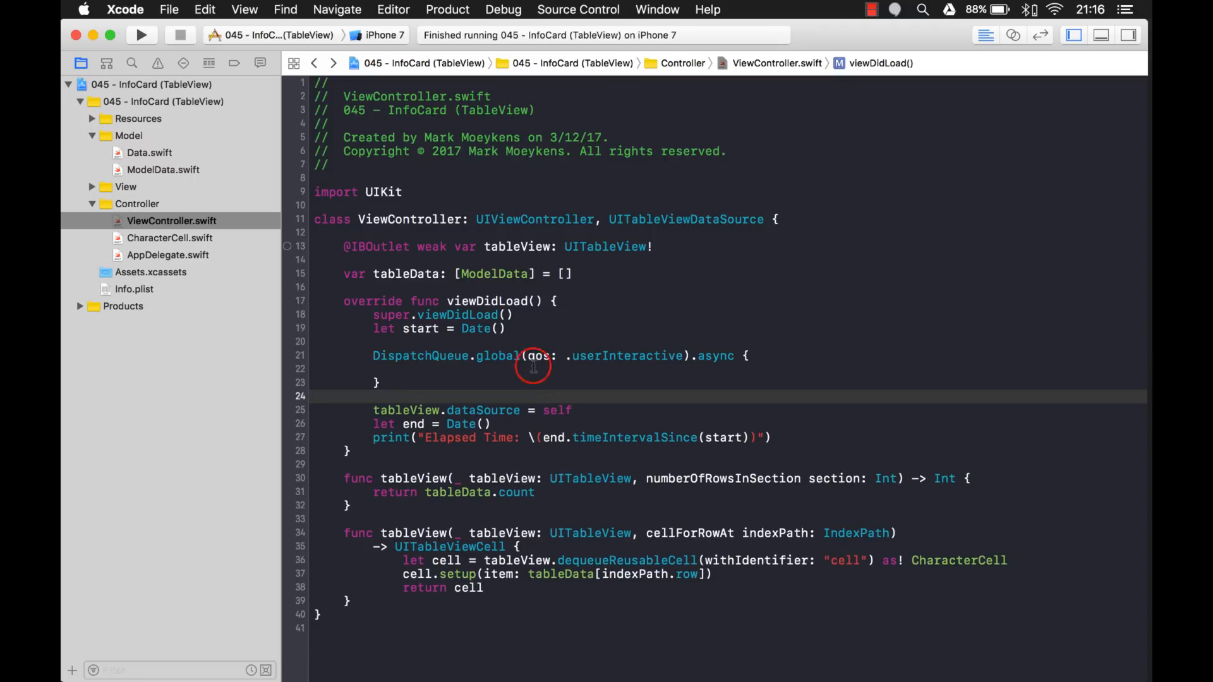
# Paste self.tableData = Data.getData() into the async block and rerun the app.
pyautogui.write('tableData = Data.getData()')
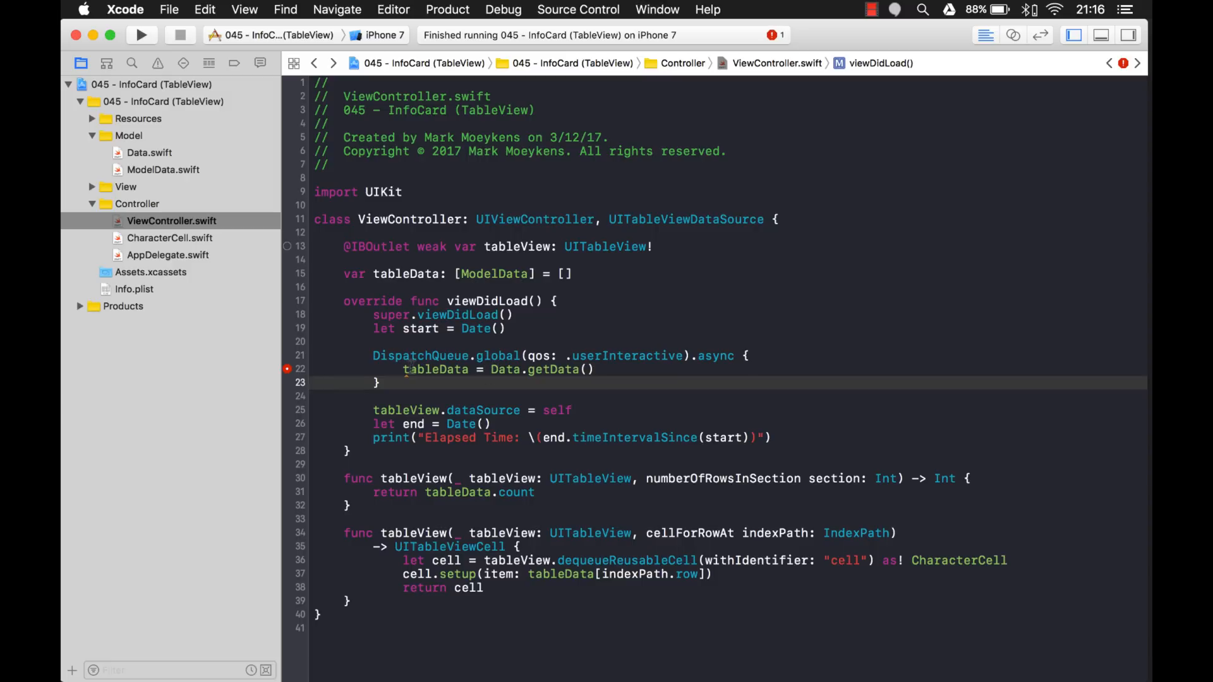
pyautogui.write('self.')
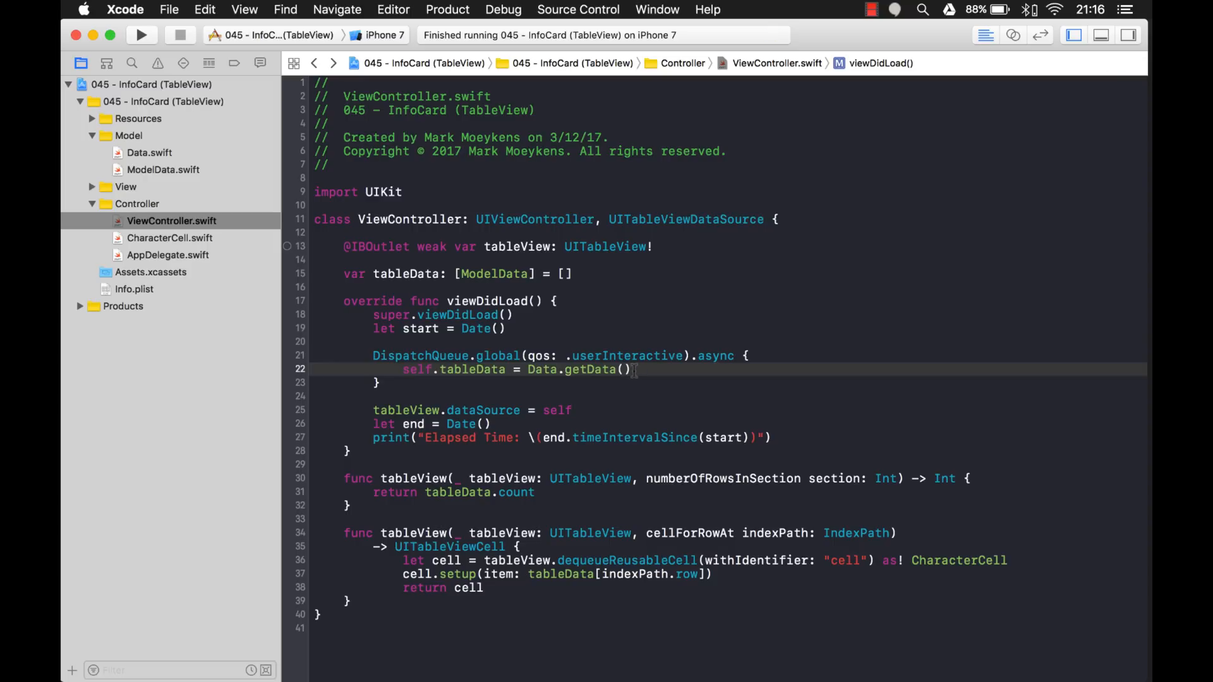
pyautogui.click(142, 35)
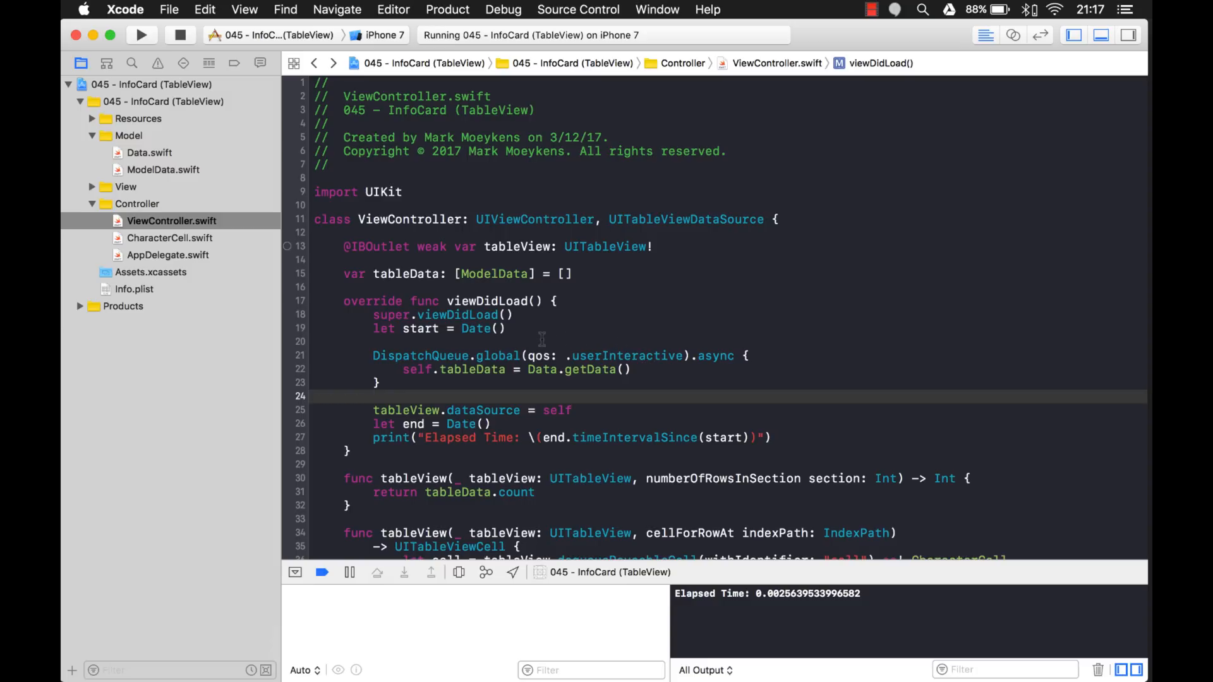
pyautogui.moveTo(365, 310)
pyautogui.write('print')
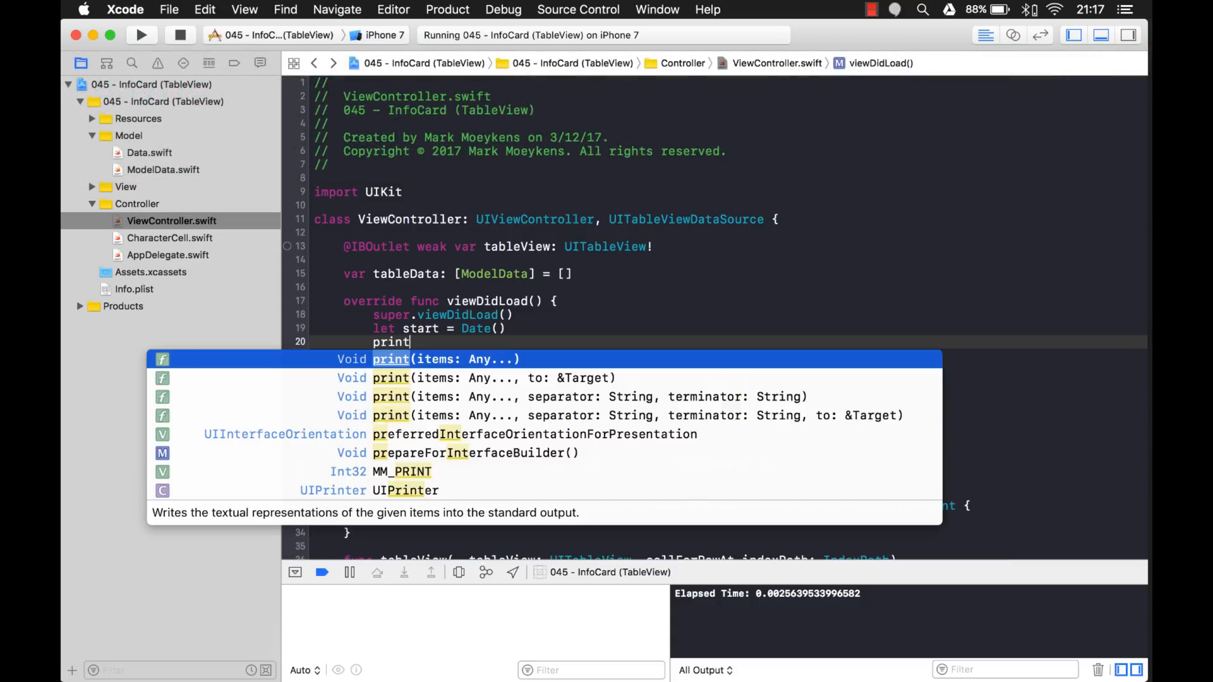
# Insert print("Step 1") through print("Step 4") markers around and inside the async block.
pyautogui.write('("St"')
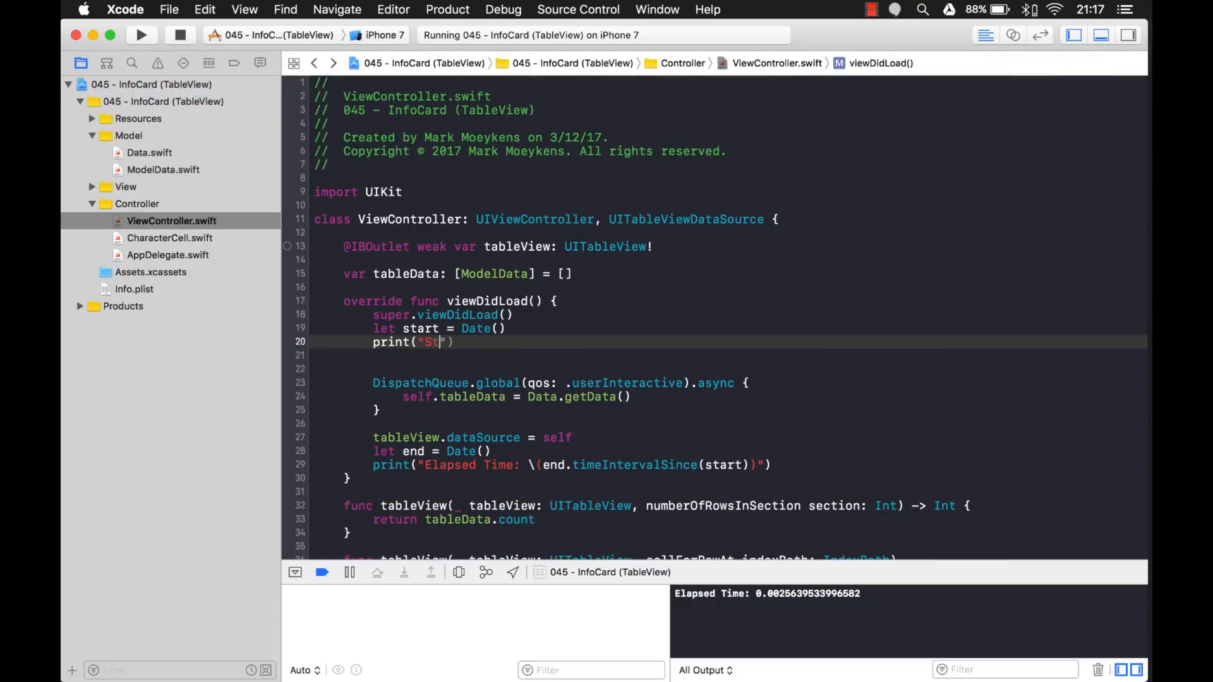
pyautogui.write('ep')
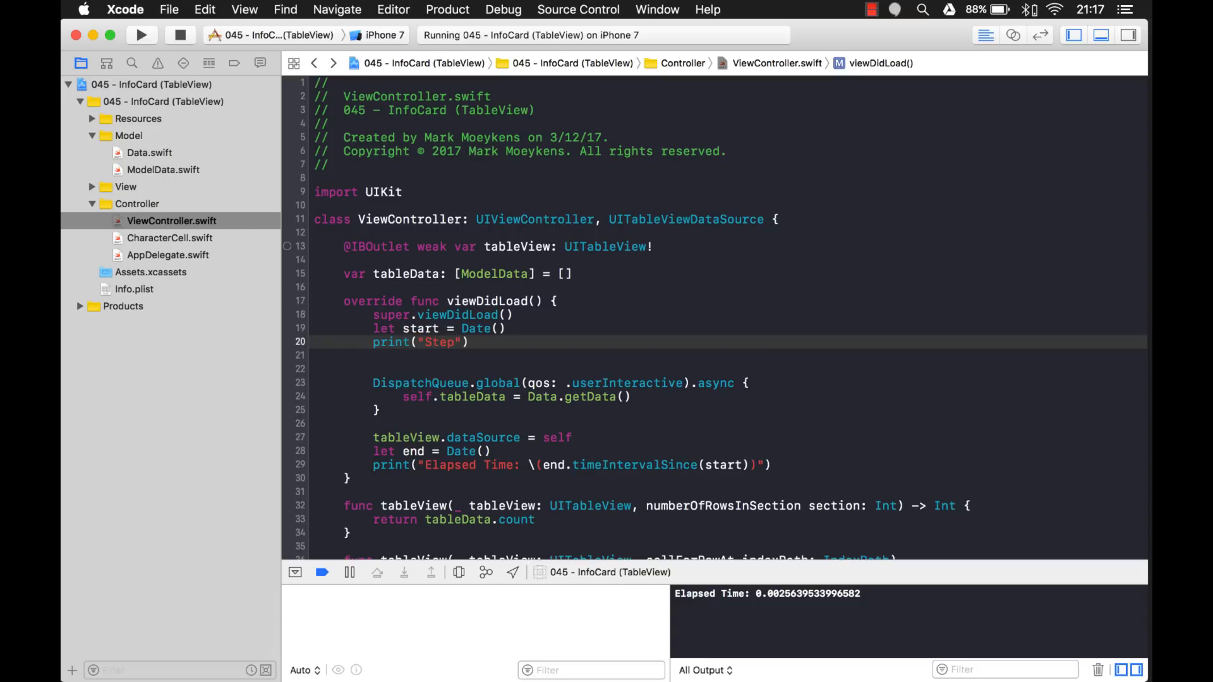
pyautogui.write('1')
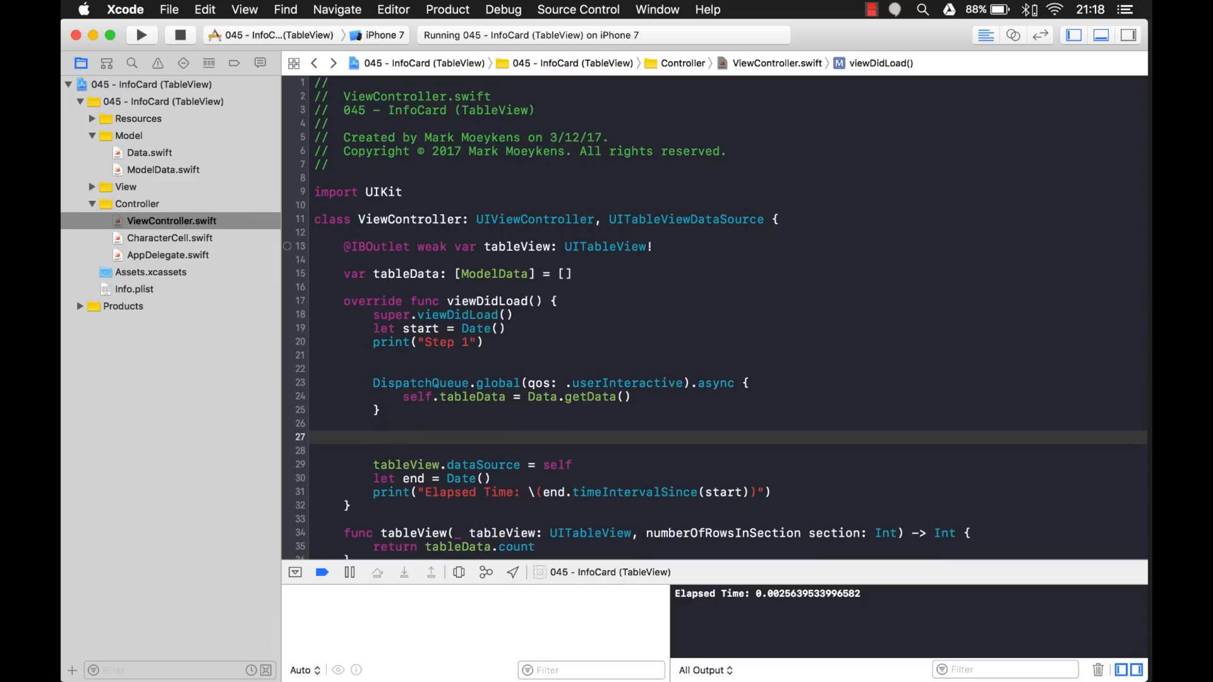
pyautogui.write('print("Step 1")')
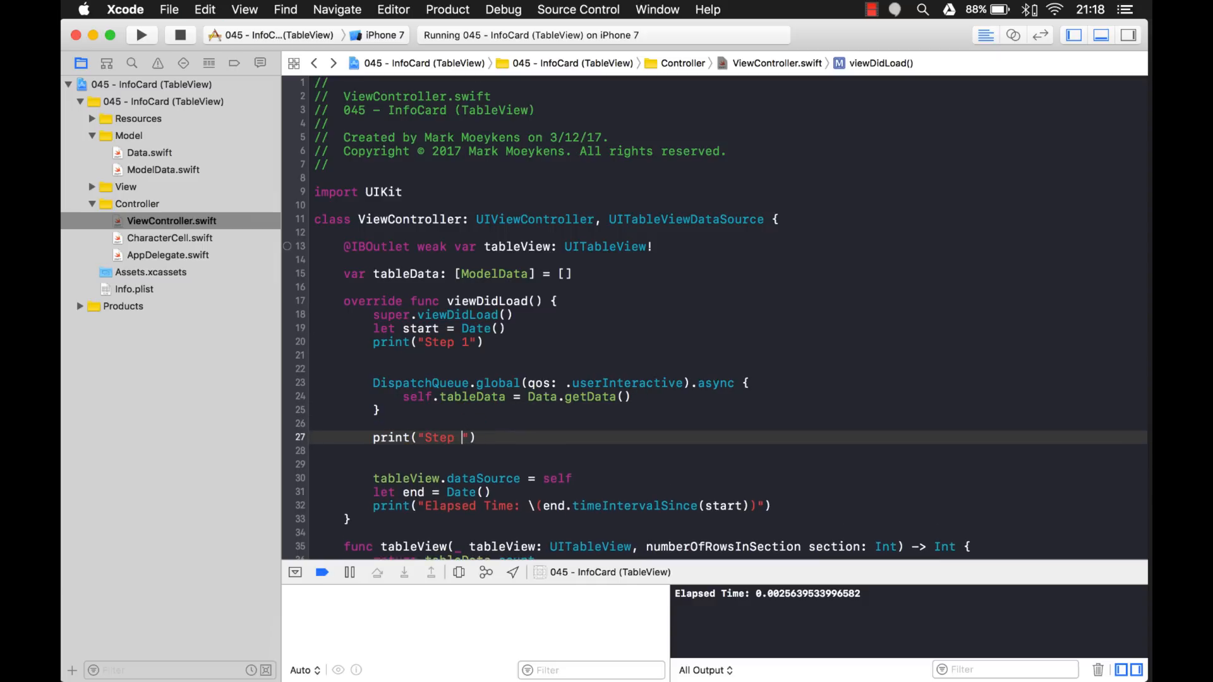
pyautogui.write('2')
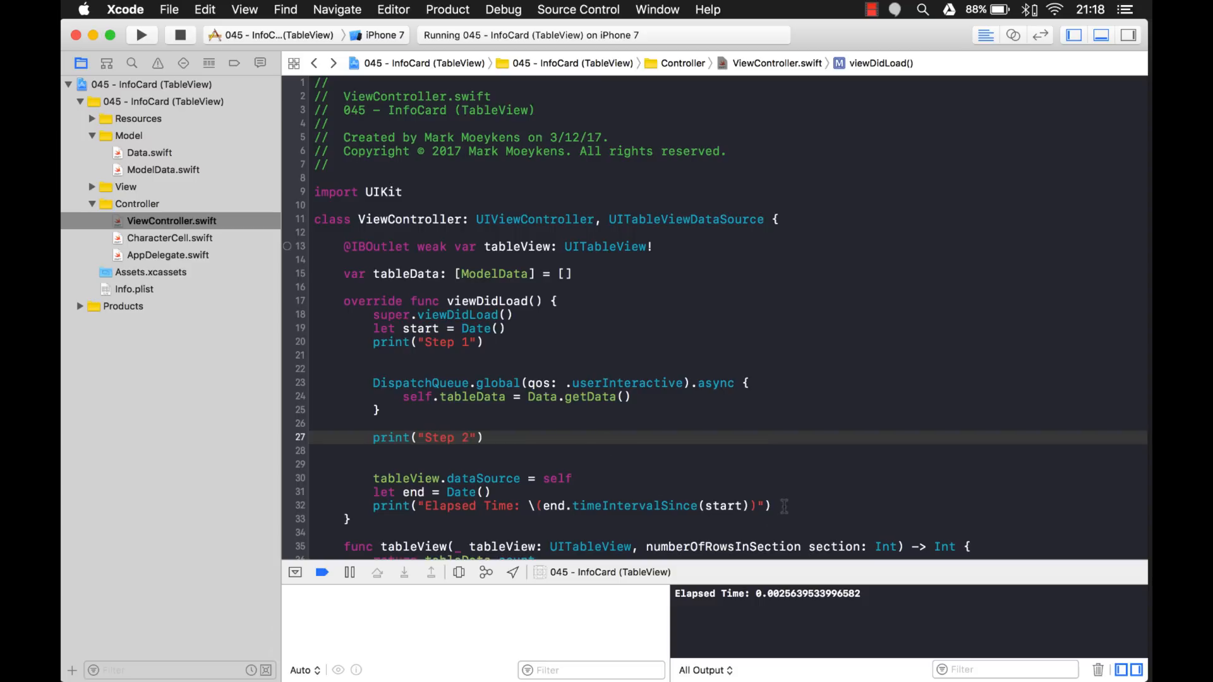
pyautogui.write('print("Step 1")')
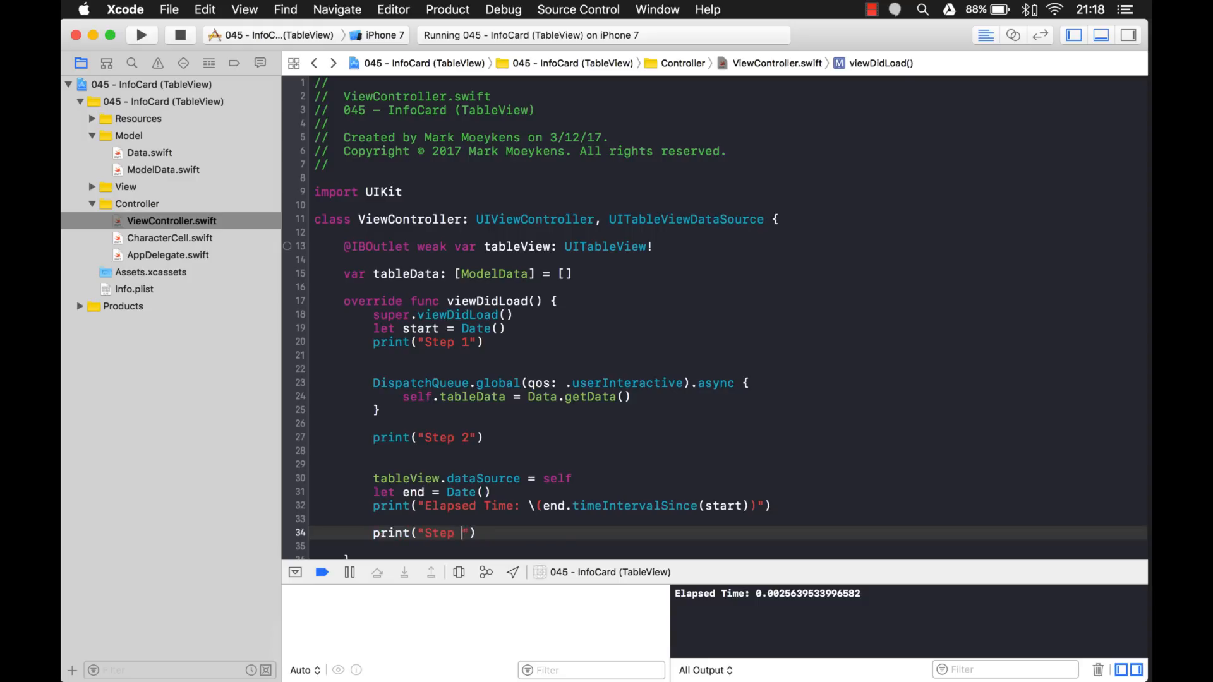
pyautogui.write('3')
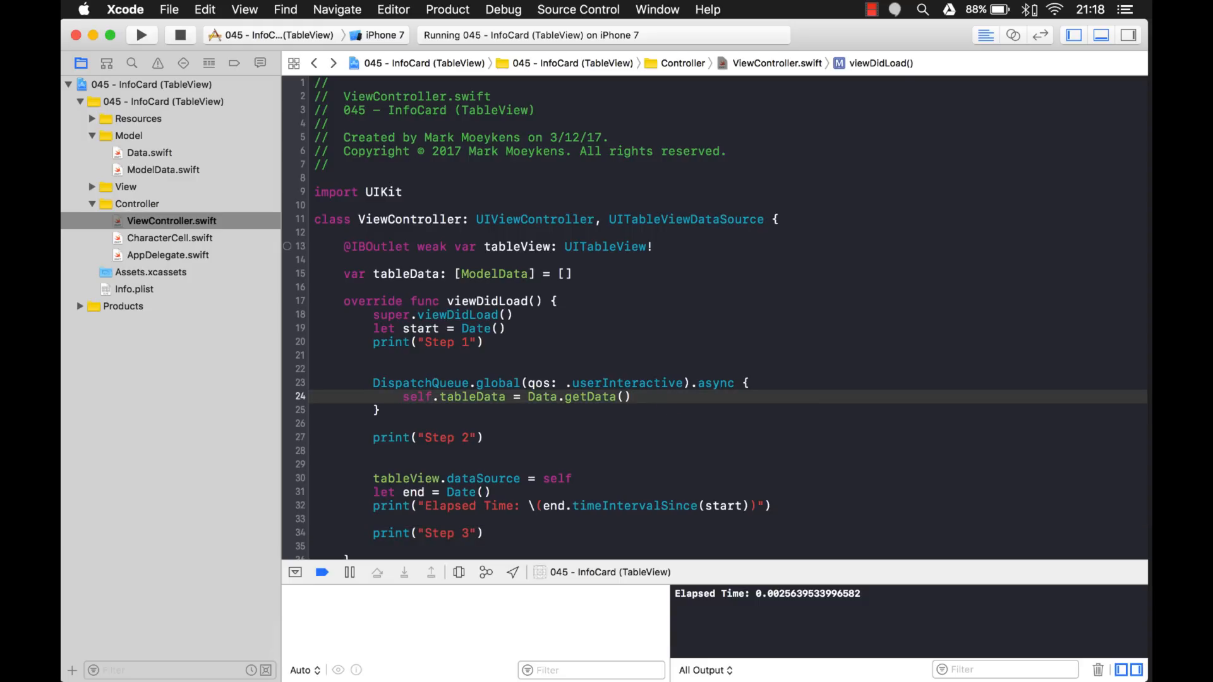
pyautogui.write('print("Step 1")')
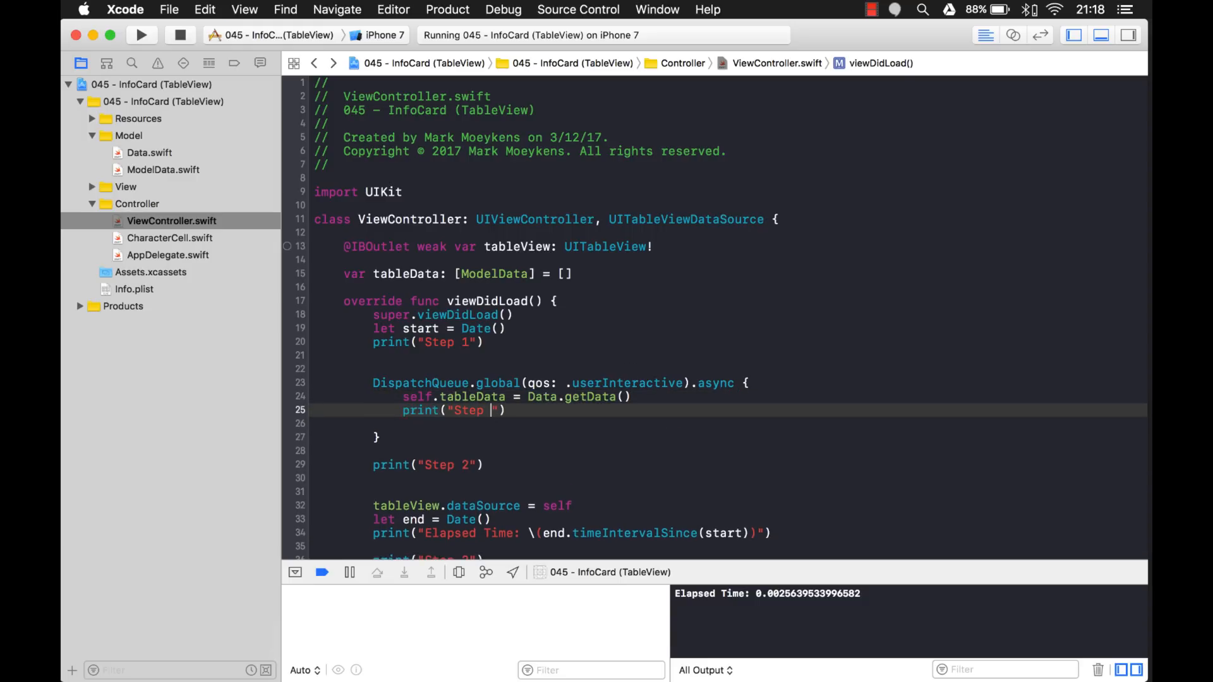
pyautogui.write('4')
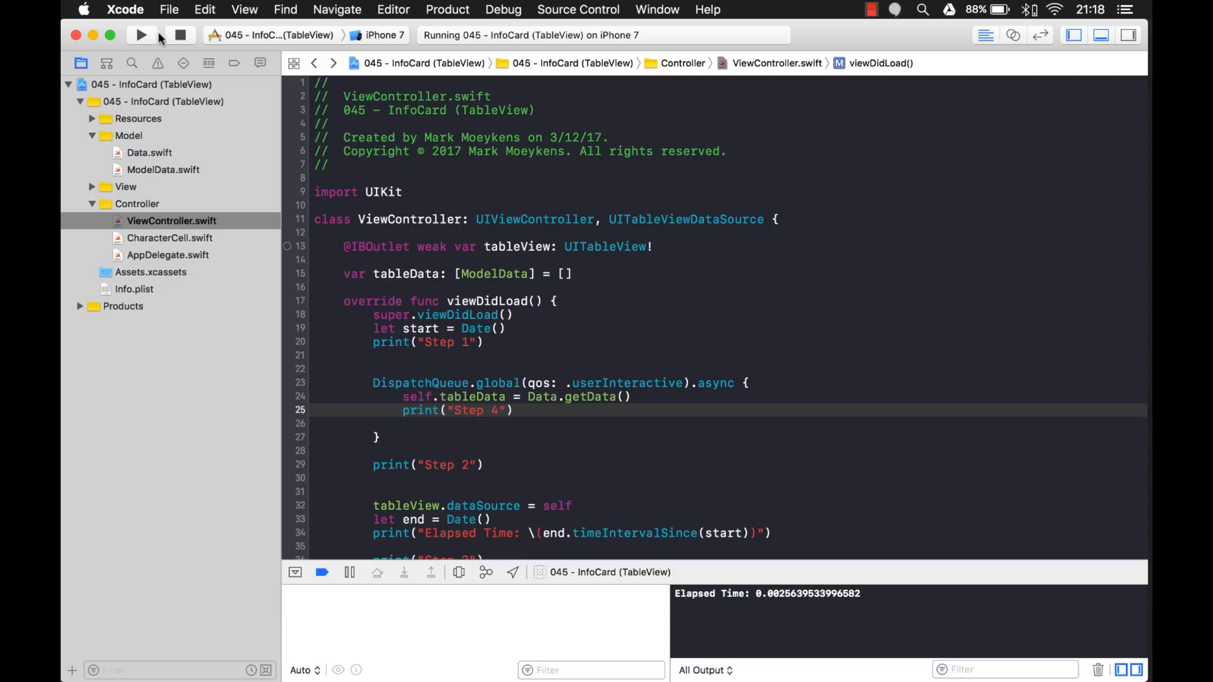
# Run the app to check the console order of the Step prints.
pyautogui.click(142, 35)
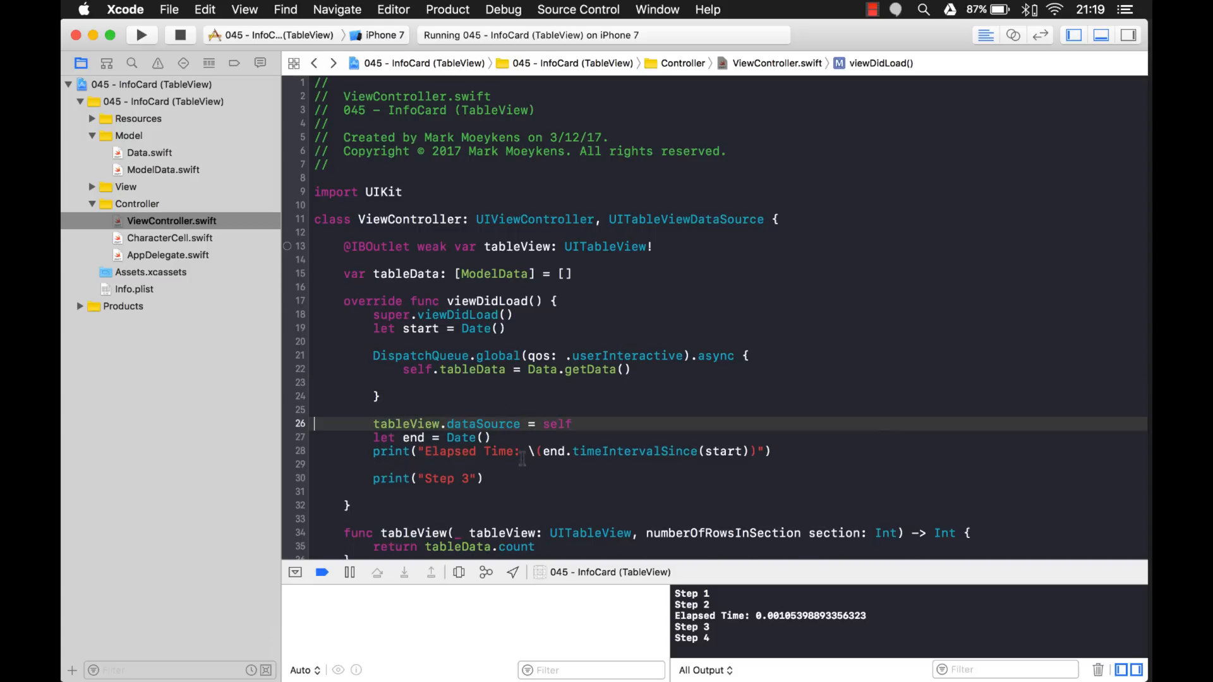
# Add self.tableView.reloadData() inside the async block using the autocomplete suggestion.
pyautogui.write('self.')
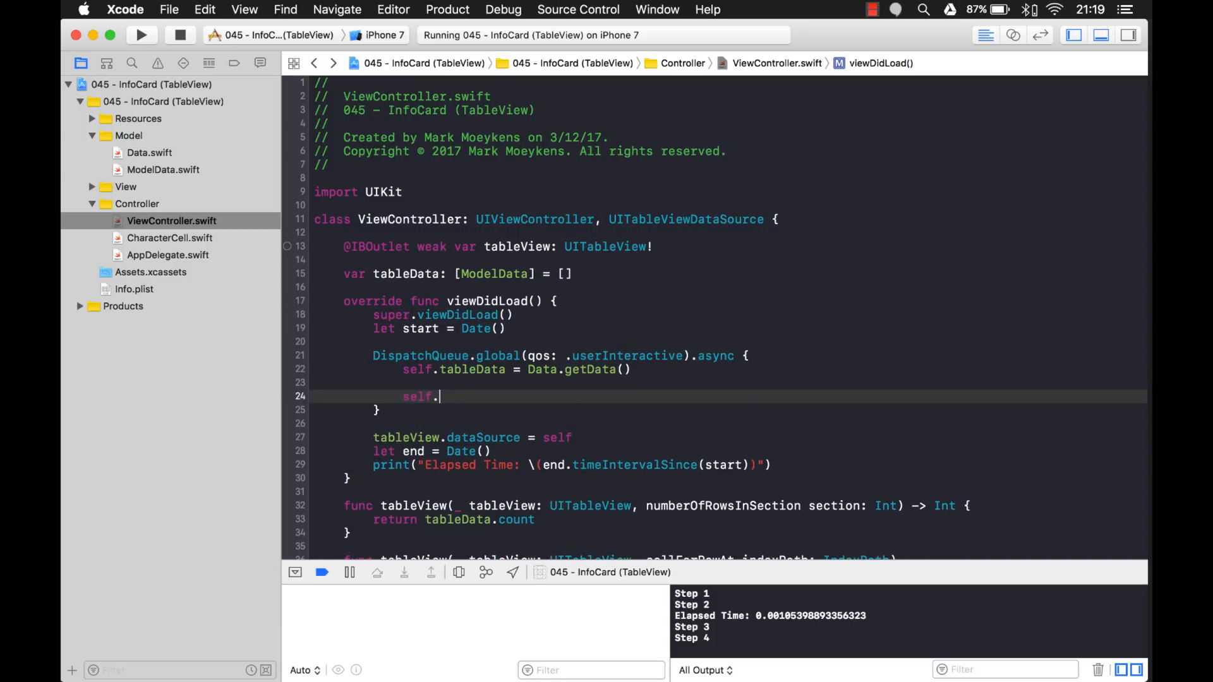
pyautogui.write('tableView.reload')
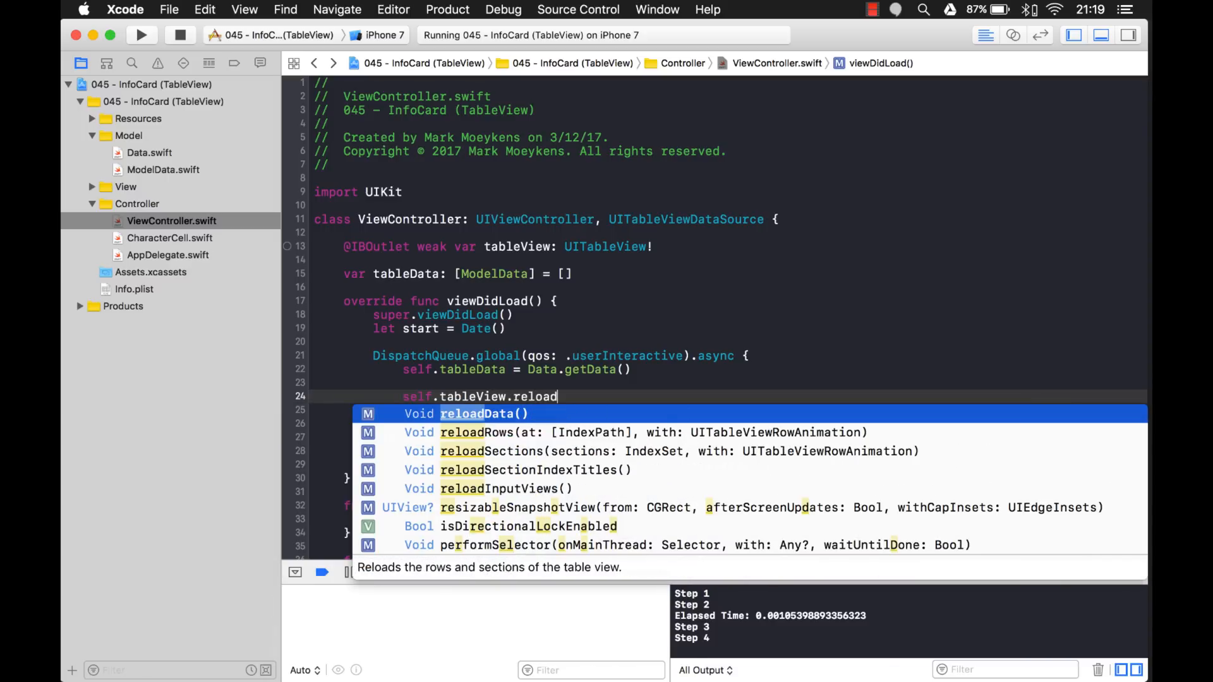
pyautogui.press('Return')
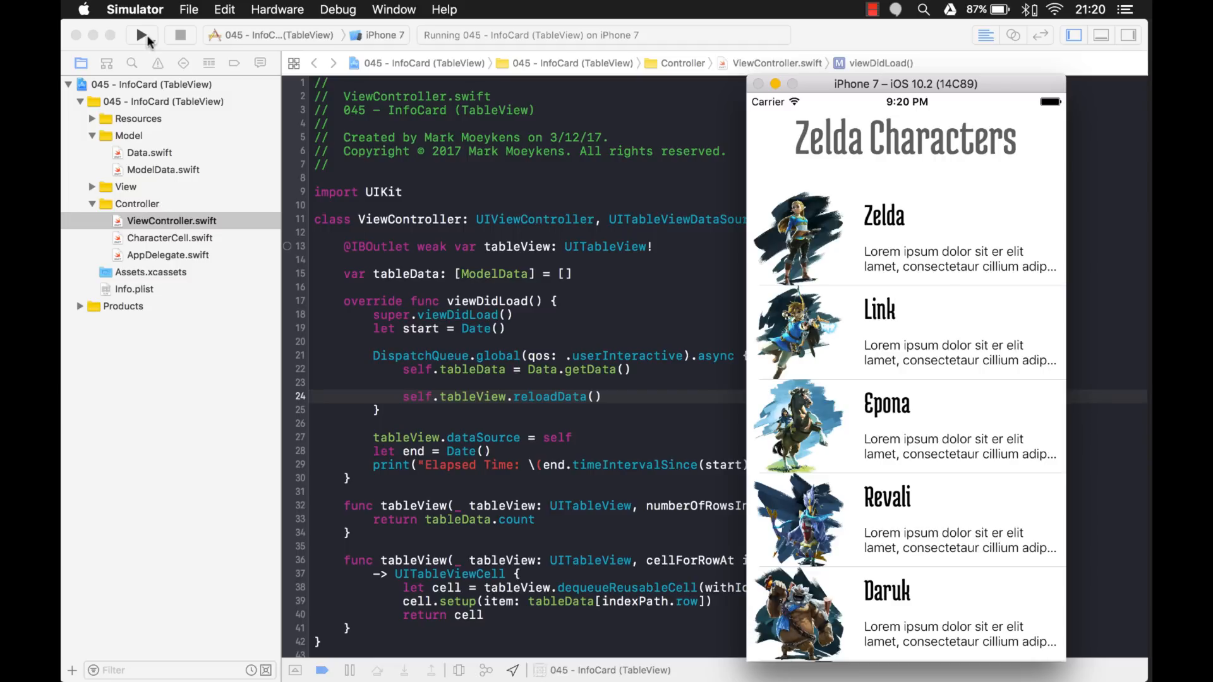
pyautogui.moveTo(567, 392)
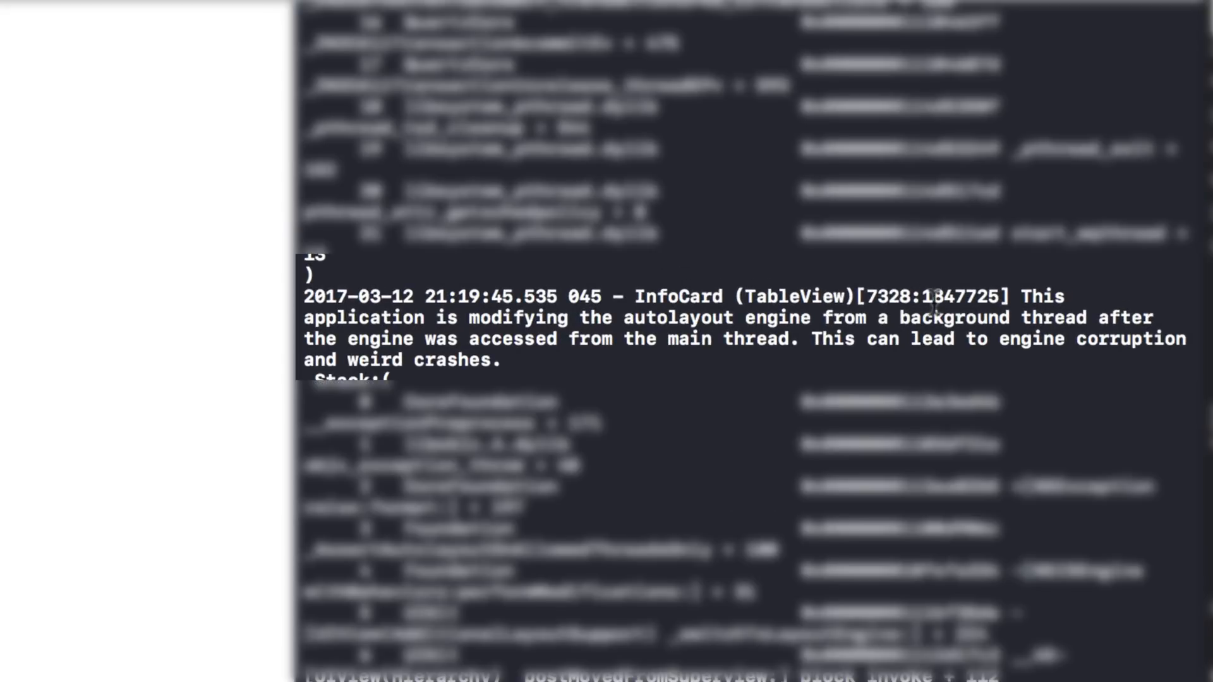
pyautogui.moveTo(592, 340)
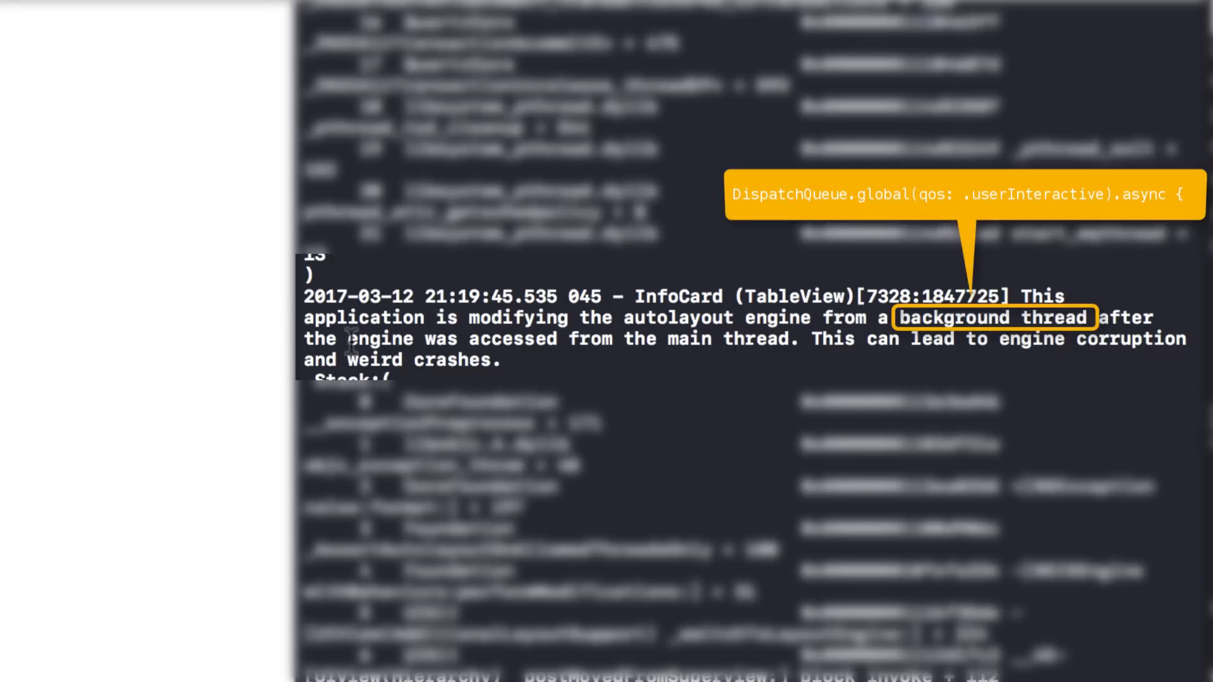
pyautogui.moveTo(639, 331)
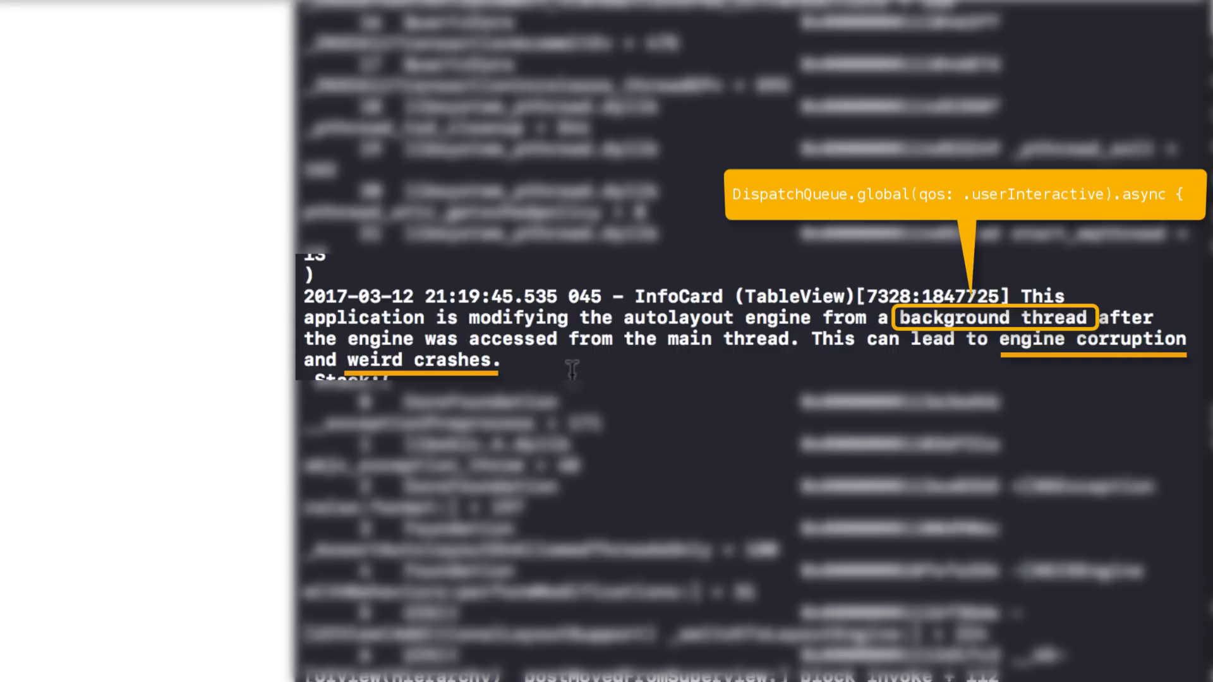
pyautogui.moveTo(534, 361)
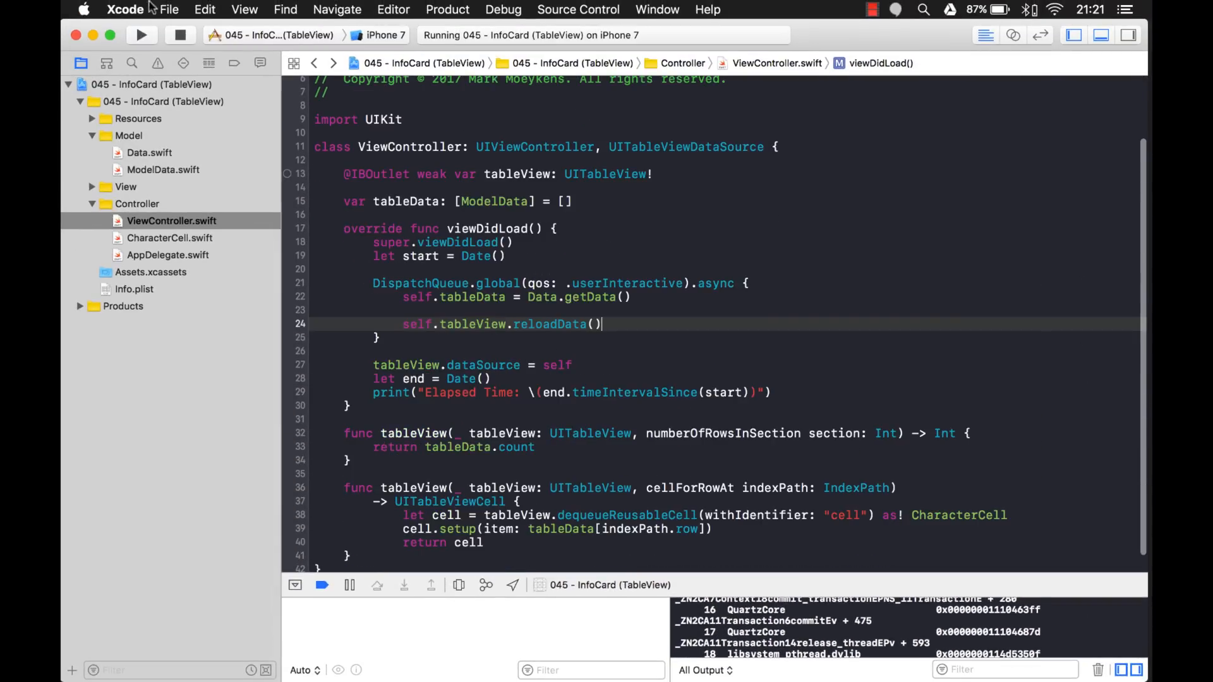
# Stop the app and type DispatchQueue.main on a new line above reloadData().
pyautogui.click(142, 35)
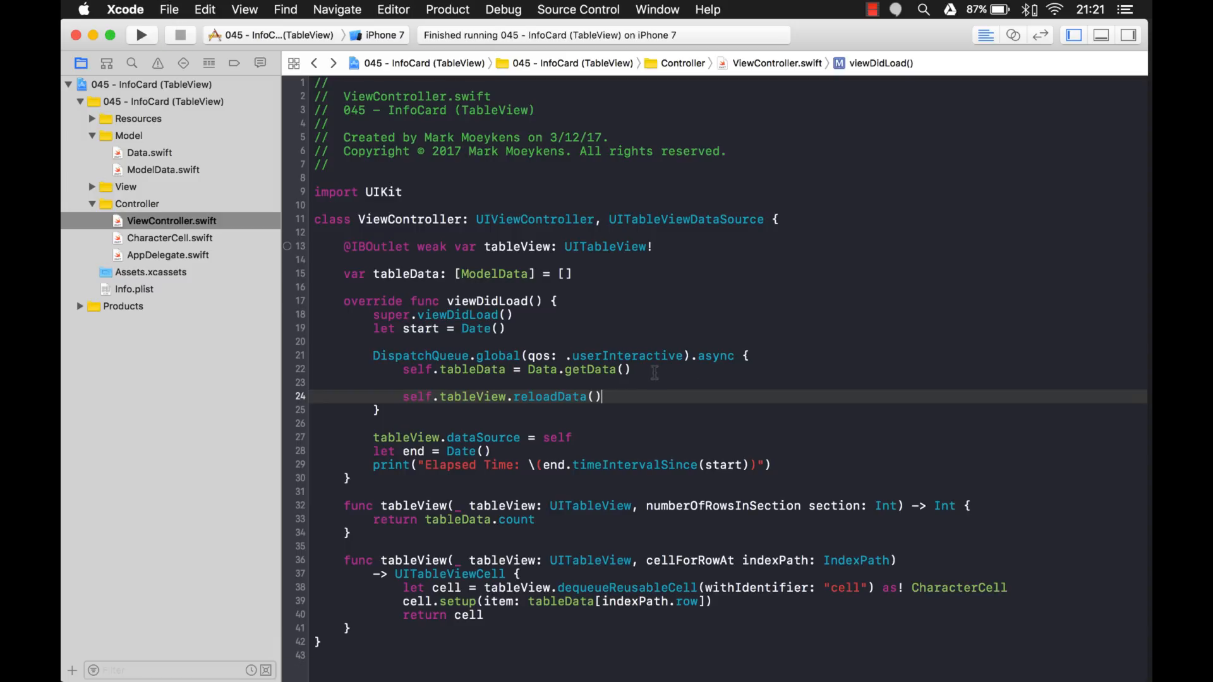
pyautogui.click(403, 382)
pyautogui.write('D')
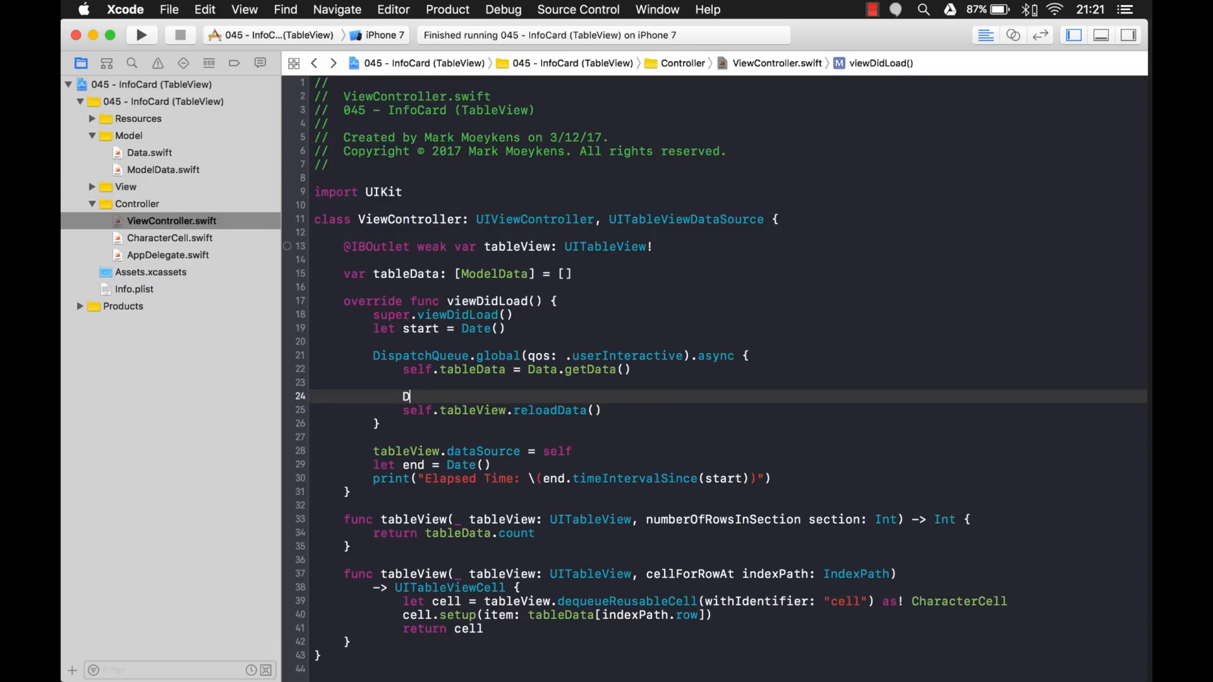
pyautogui.write('ispatchQueue')
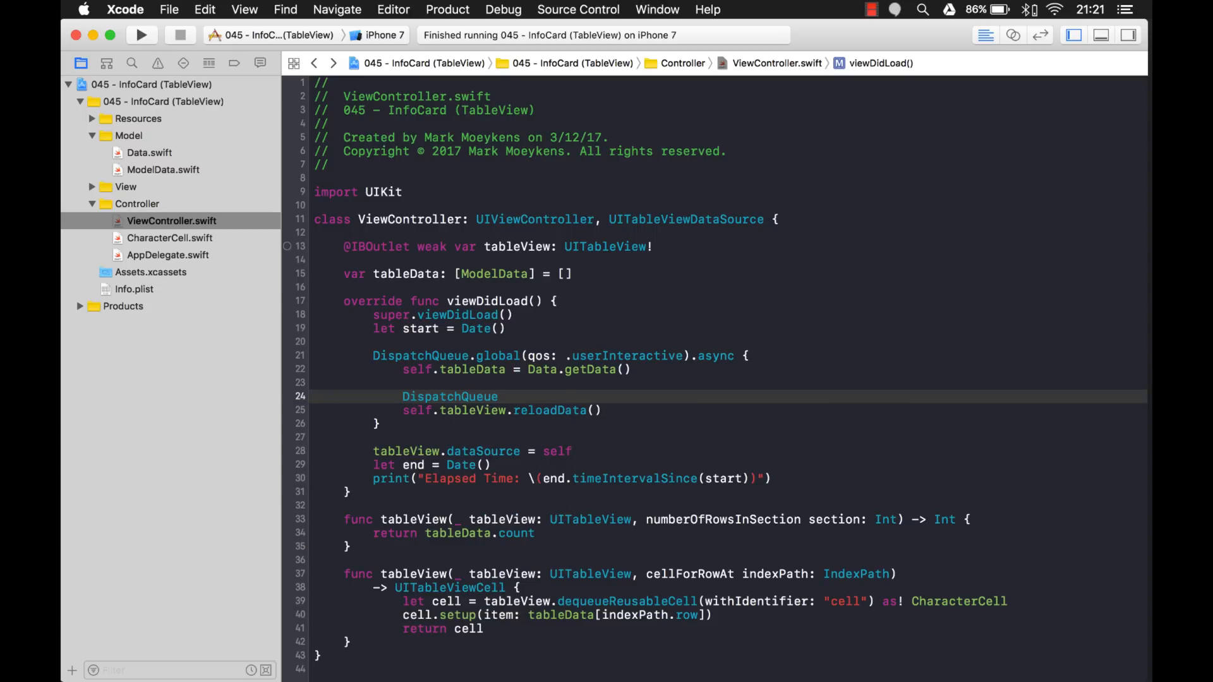
pyautogui.write('.')
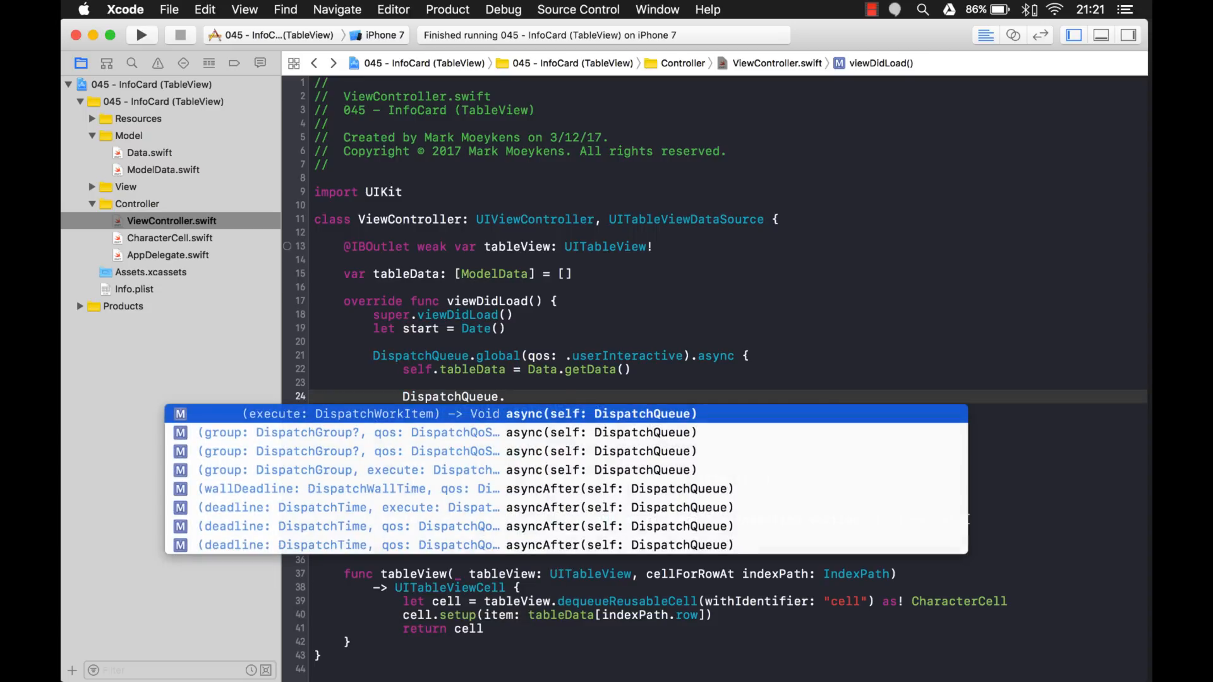
pyautogui.write('.main.async {')
pyautogui.write('self.tableView.reloadData()')
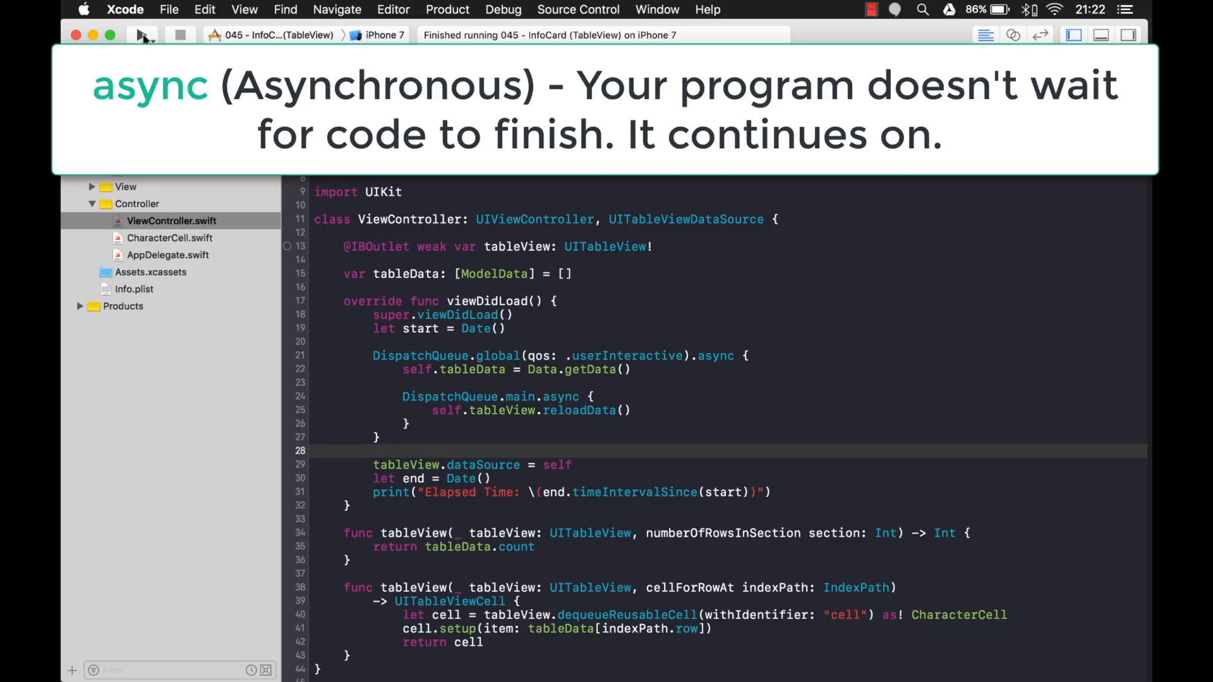
# Rerun the InfoCard app on the iPhone 7 simulator.
pyautogui.click(142, 35)
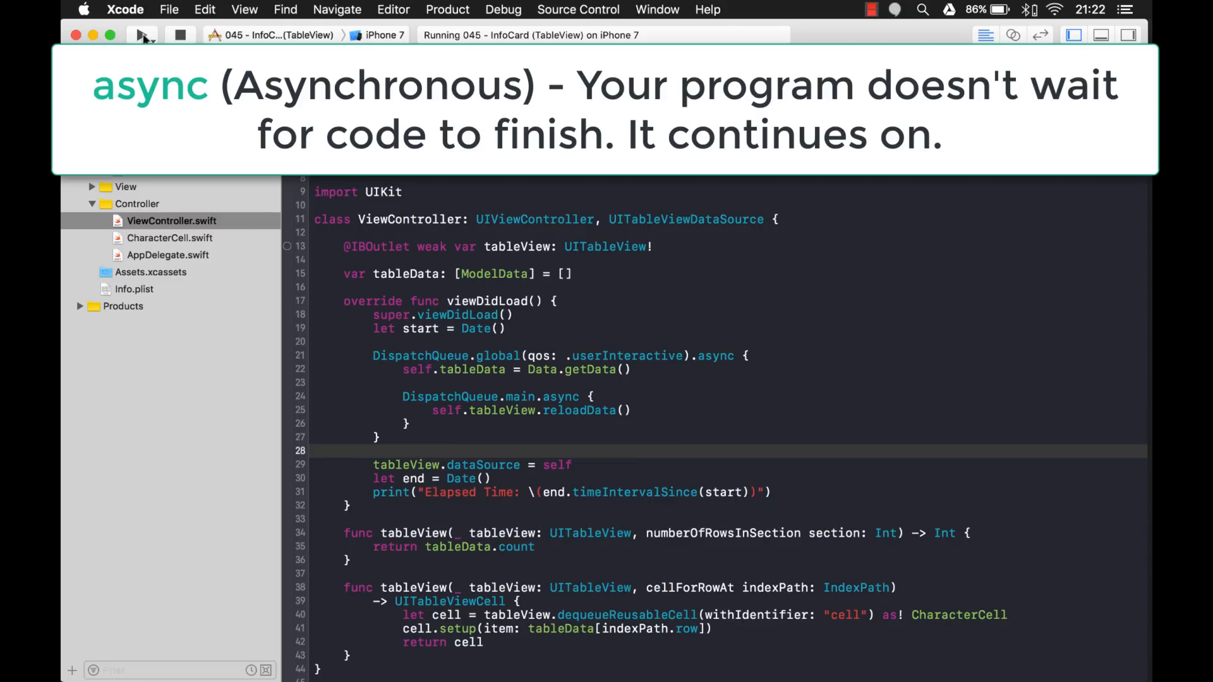
pyautogui.click(142, 35)
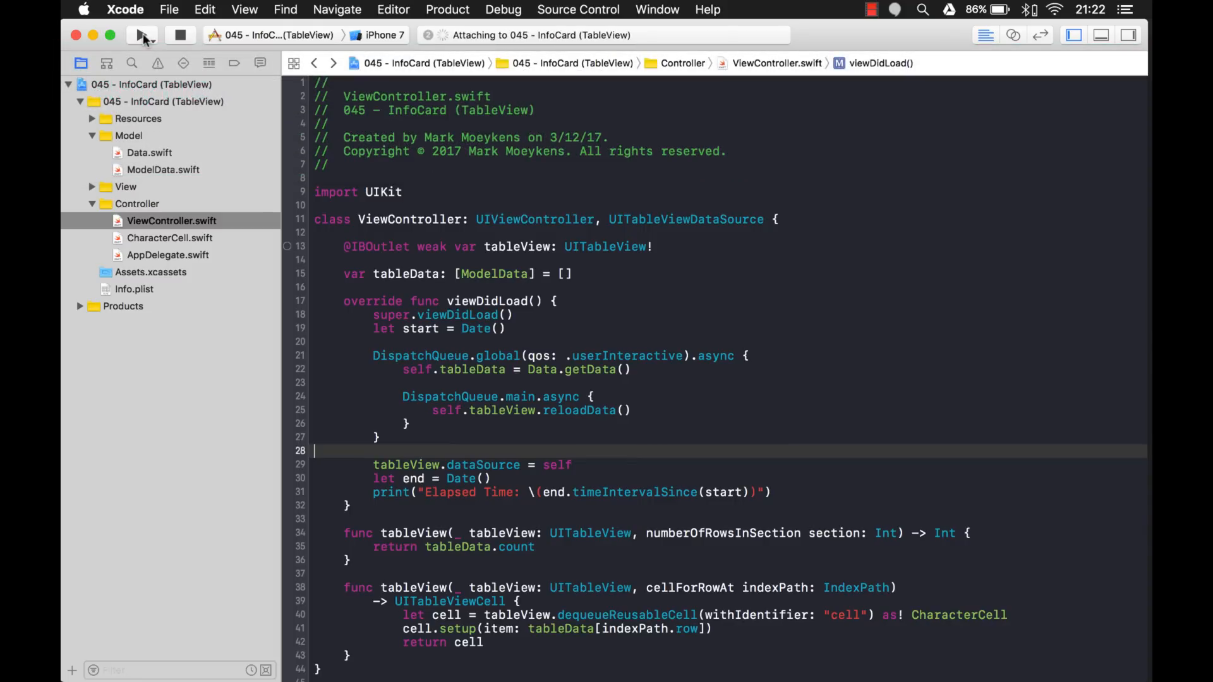
pyautogui.click(143, 35)
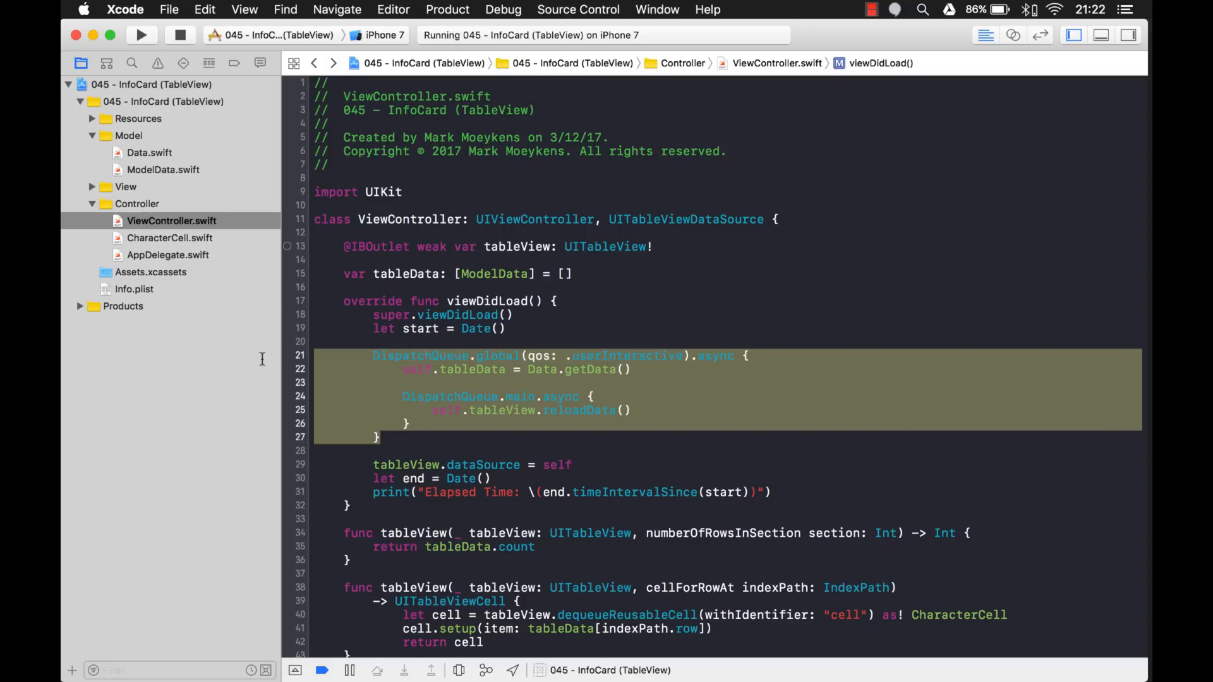
pyautogui.moveTo(490, 381)
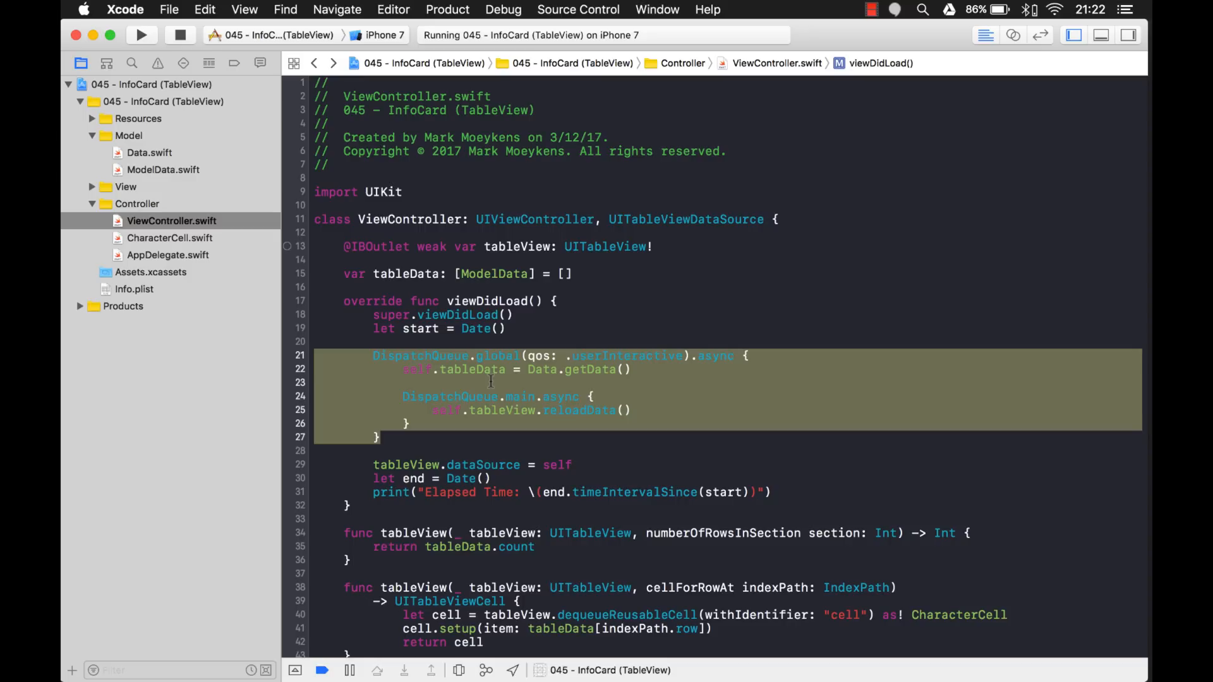
pyautogui.moveTo(592, 396)
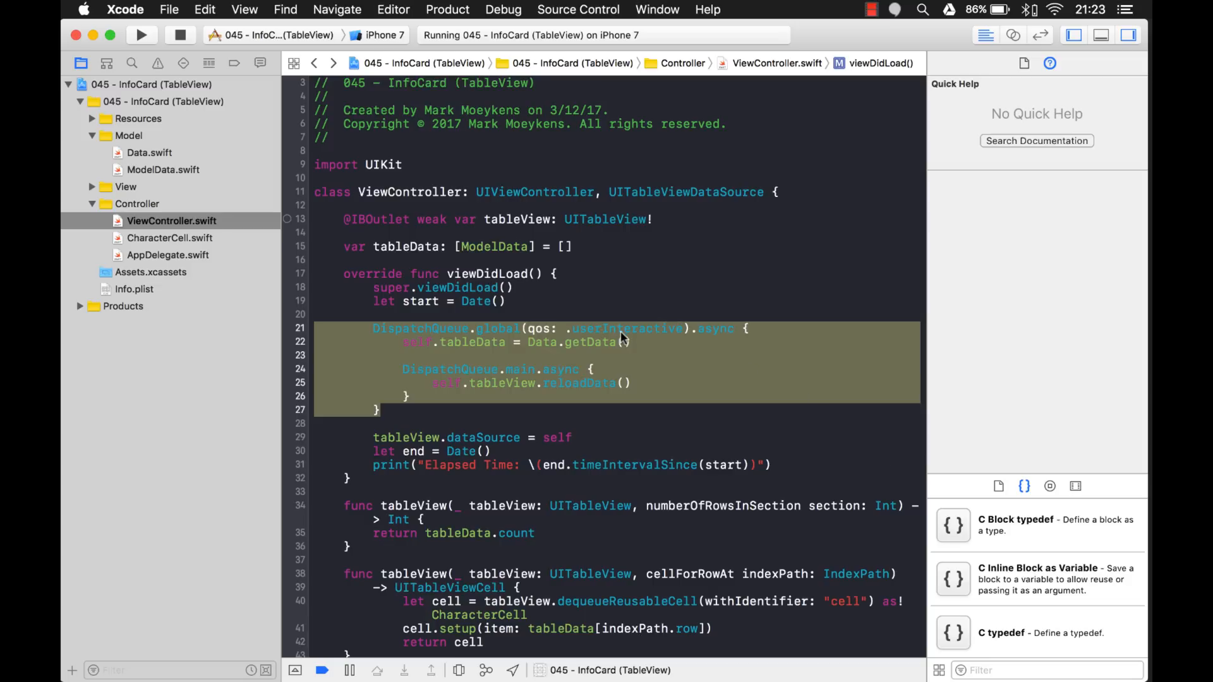
# Title the new snippet 'Background Thread' and write its summary.
pyautogui.click(182, 35)
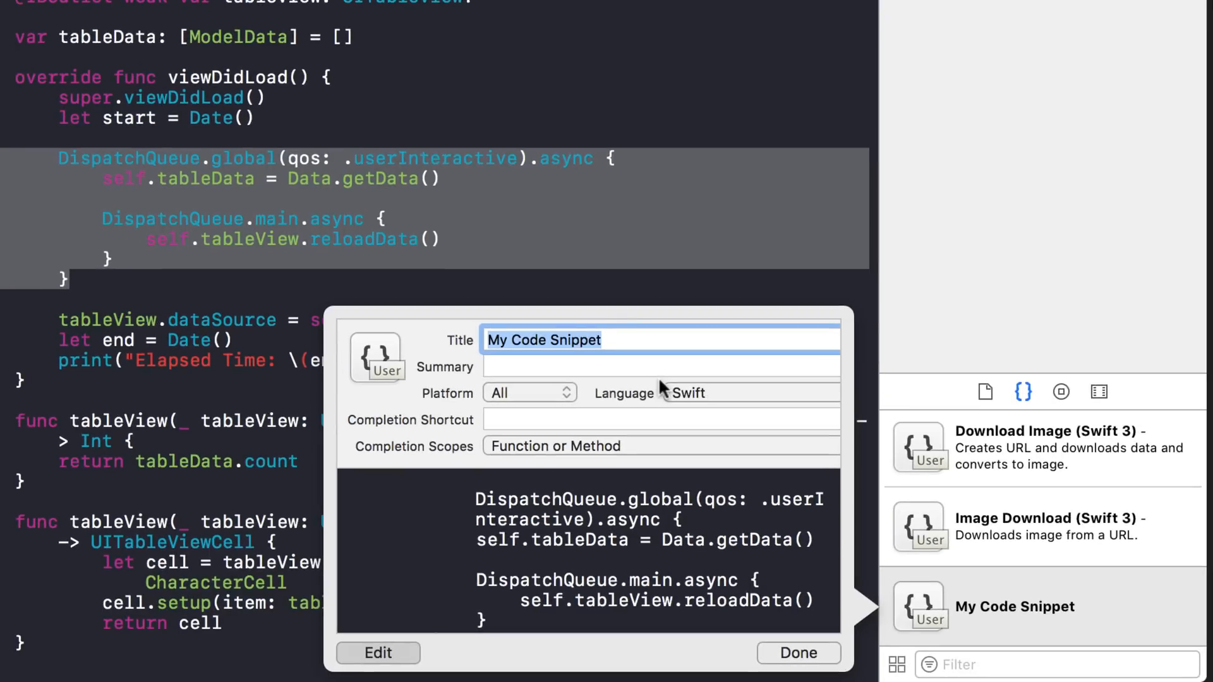
pyautogui.write('Background Thread')
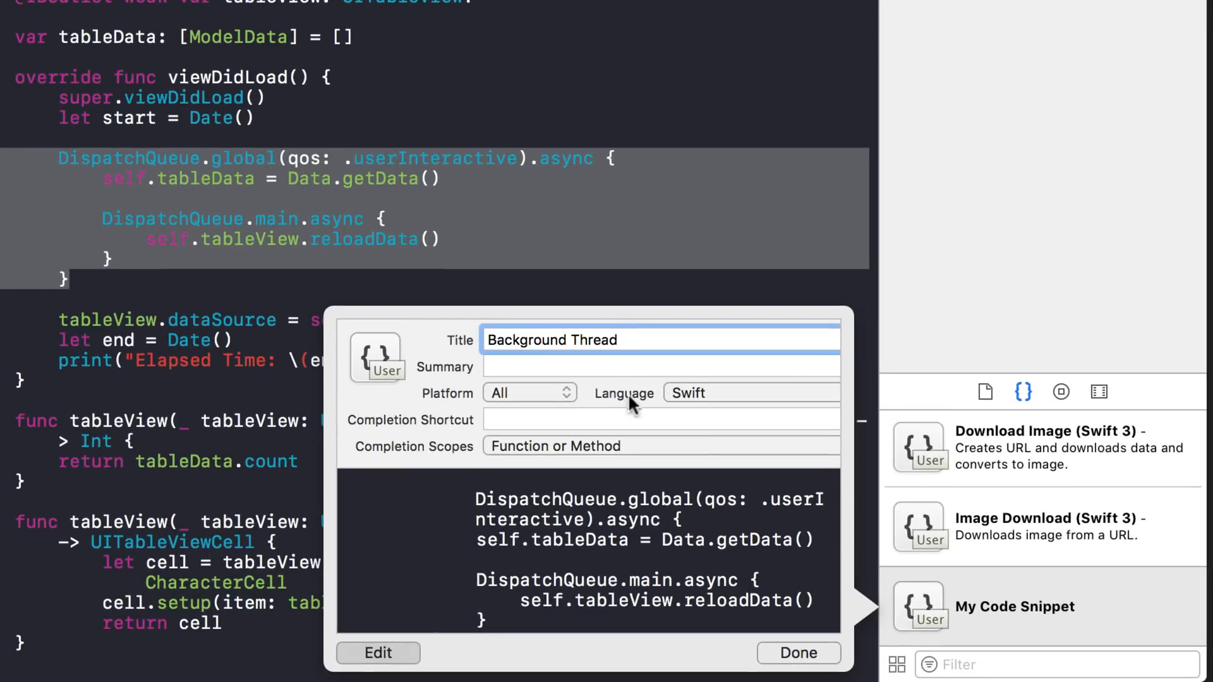
pyautogui.click(660, 366)
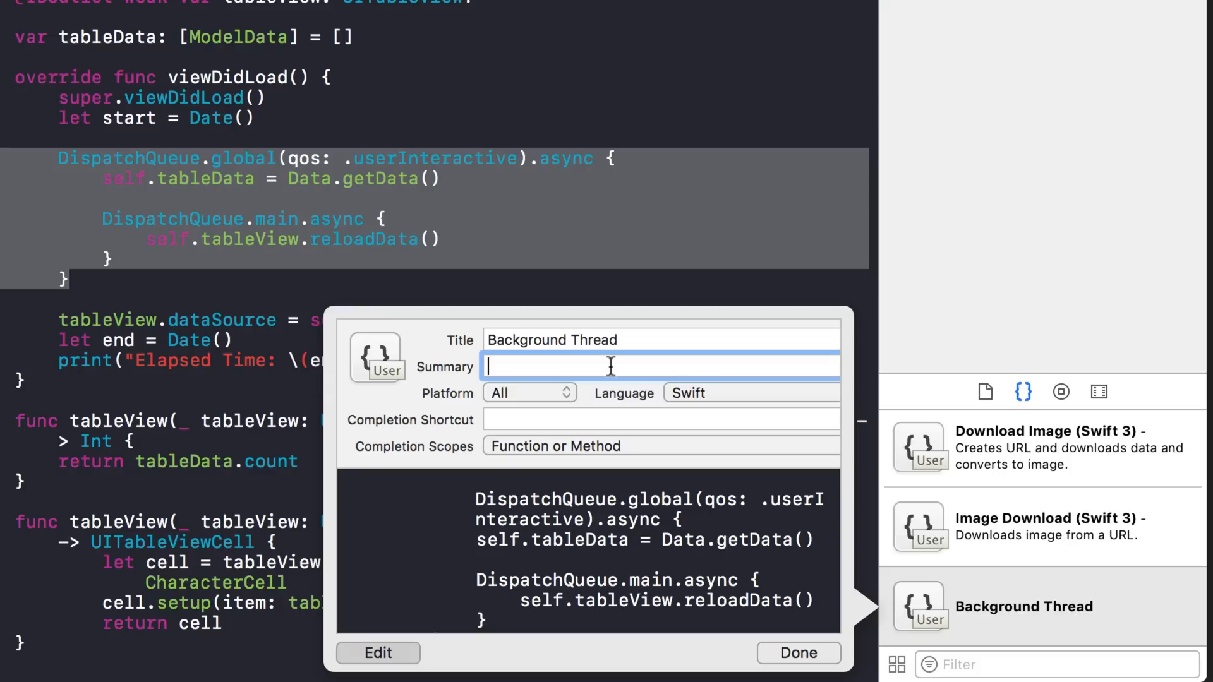
pyautogui.write('C')
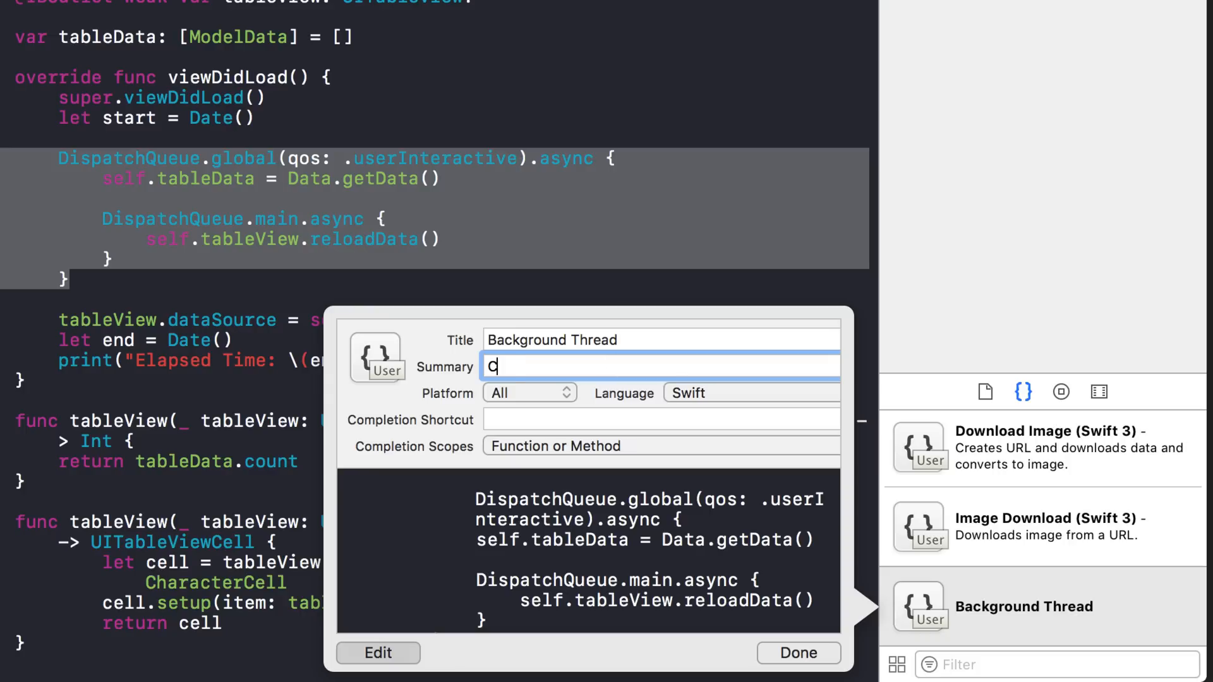
pyautogui.write('ode to execute on background thread and then on')
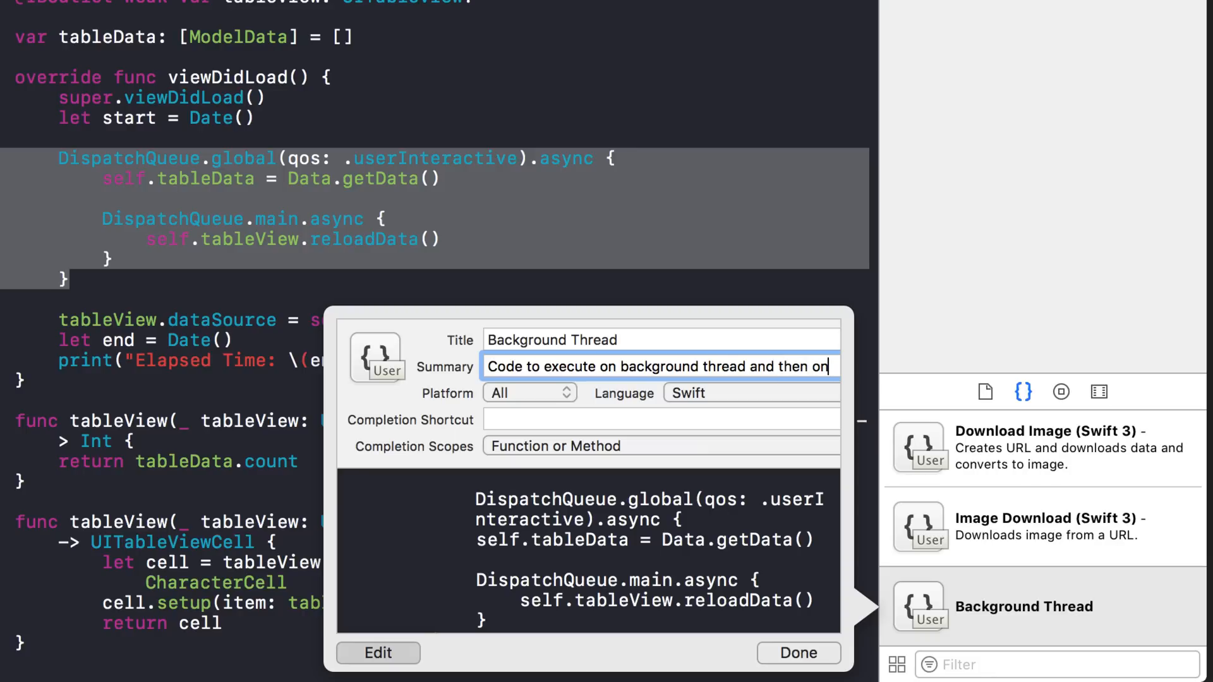
pyautogui.write('m')
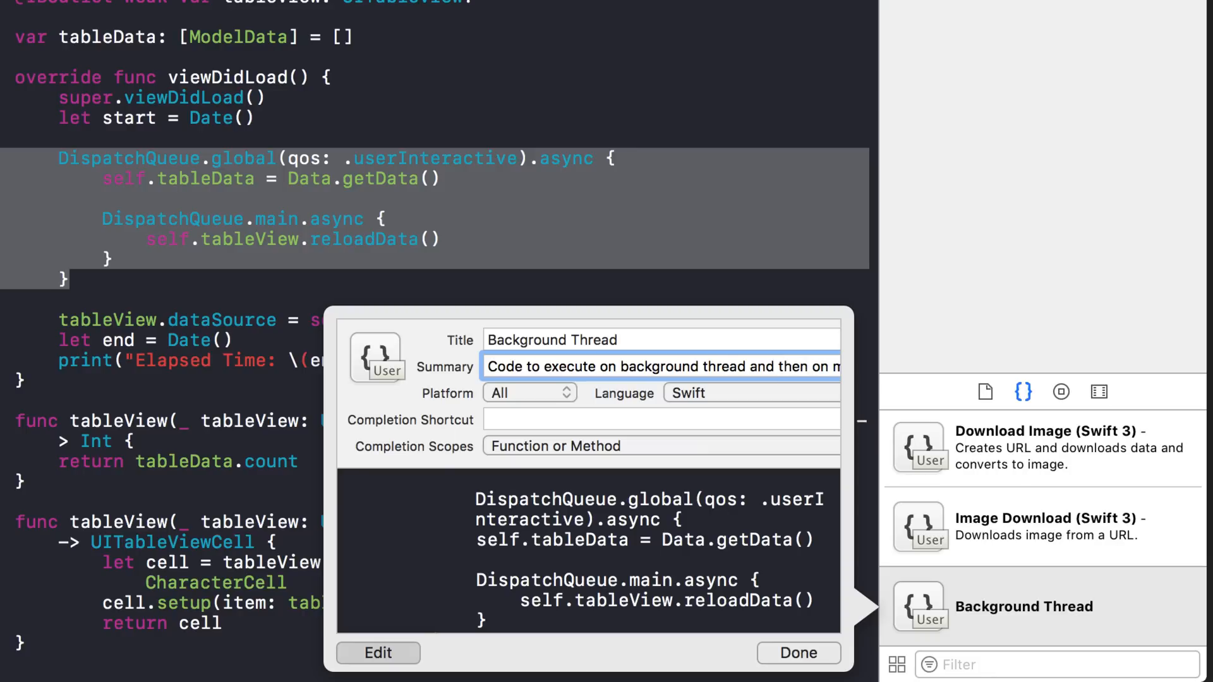
# Set the snippet's completion shortcut to 'background'.
pyautogui.click(824, 367)
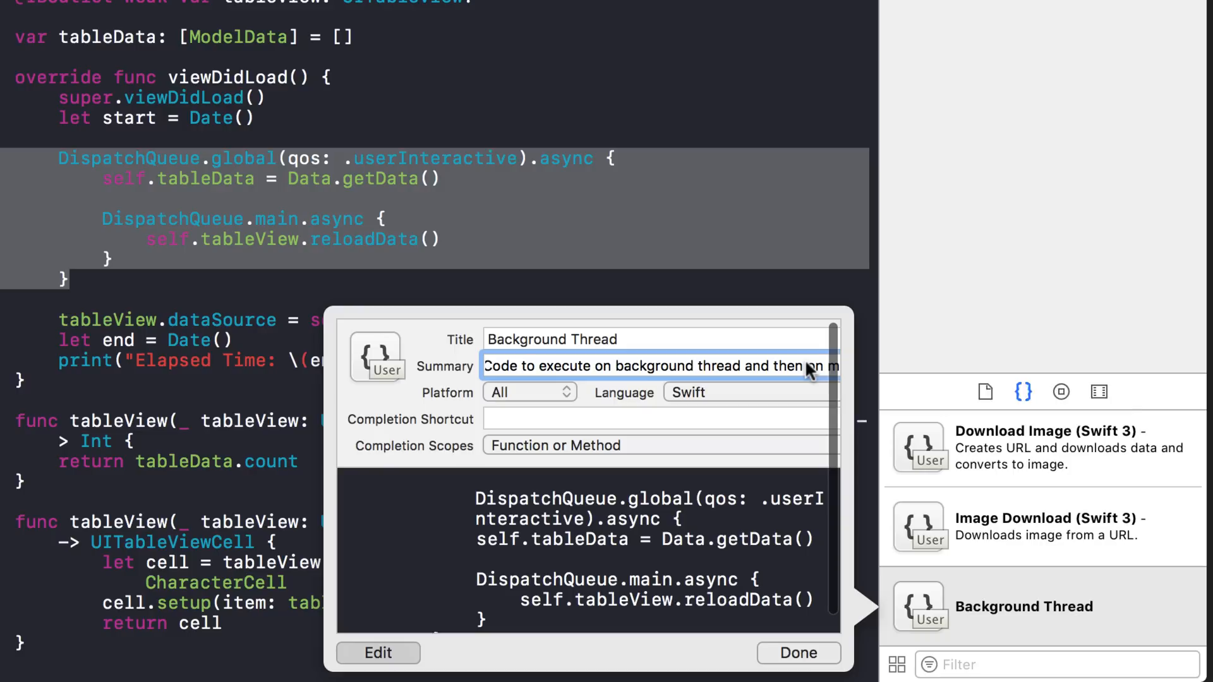
pyautogui.doubleClick(809, 366)
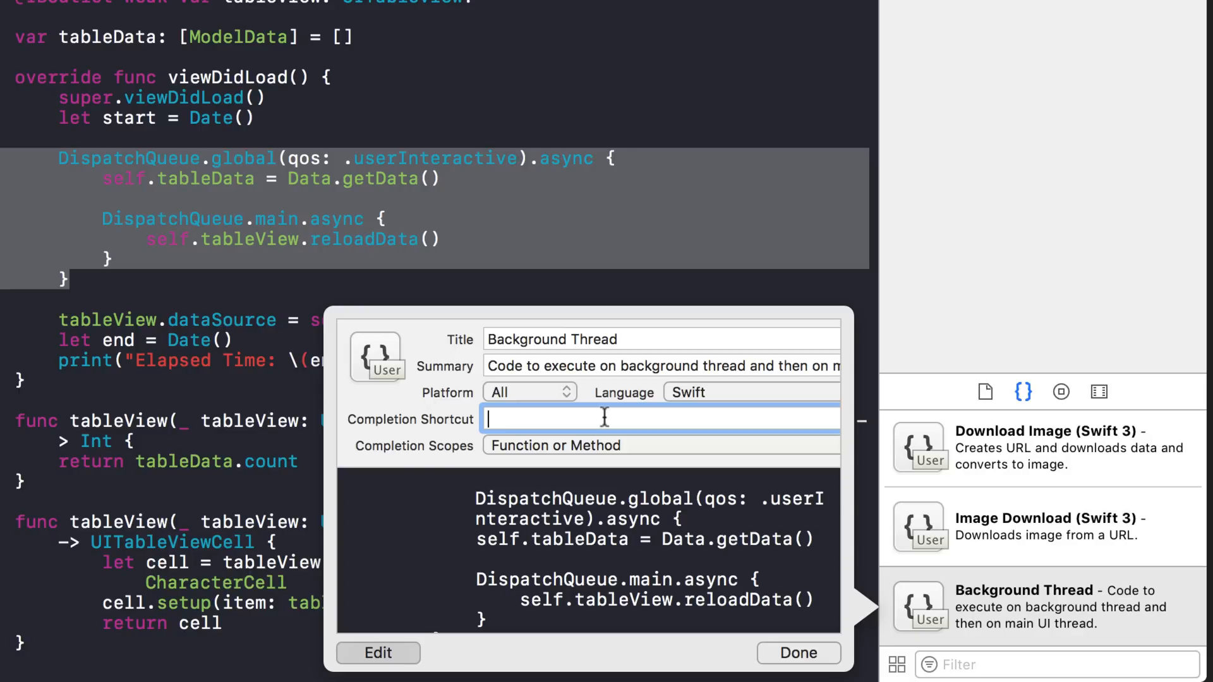
pyautogui.write('b')
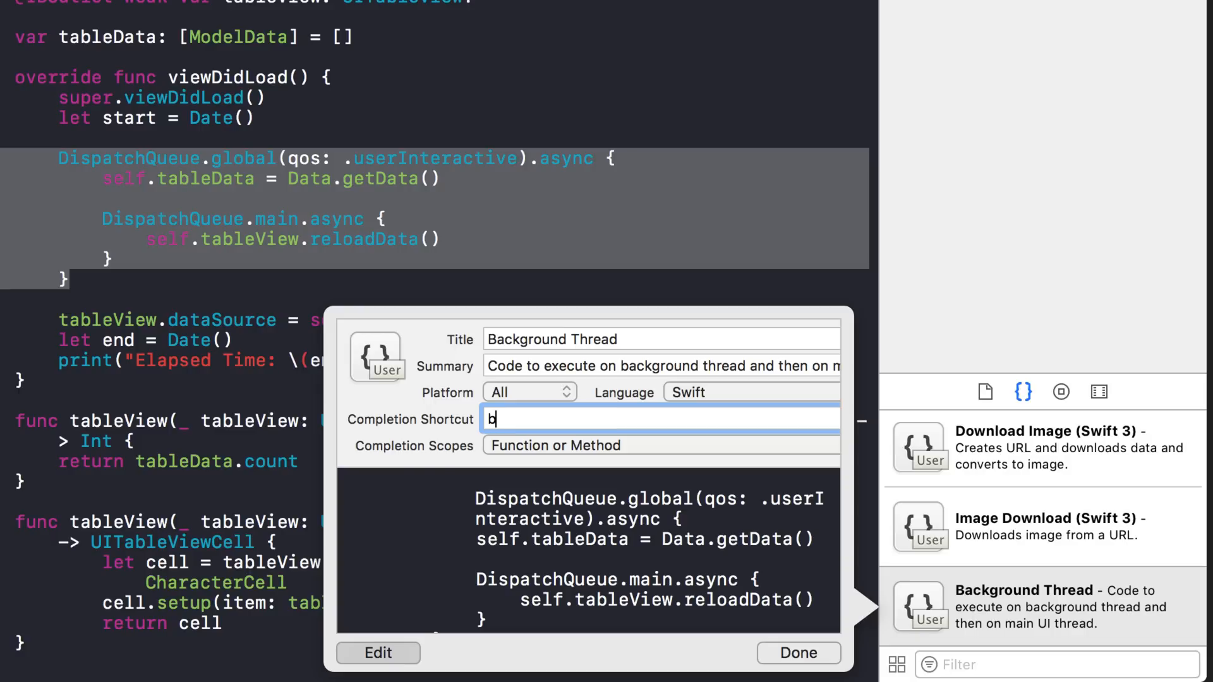
pyautogui.write('gt')
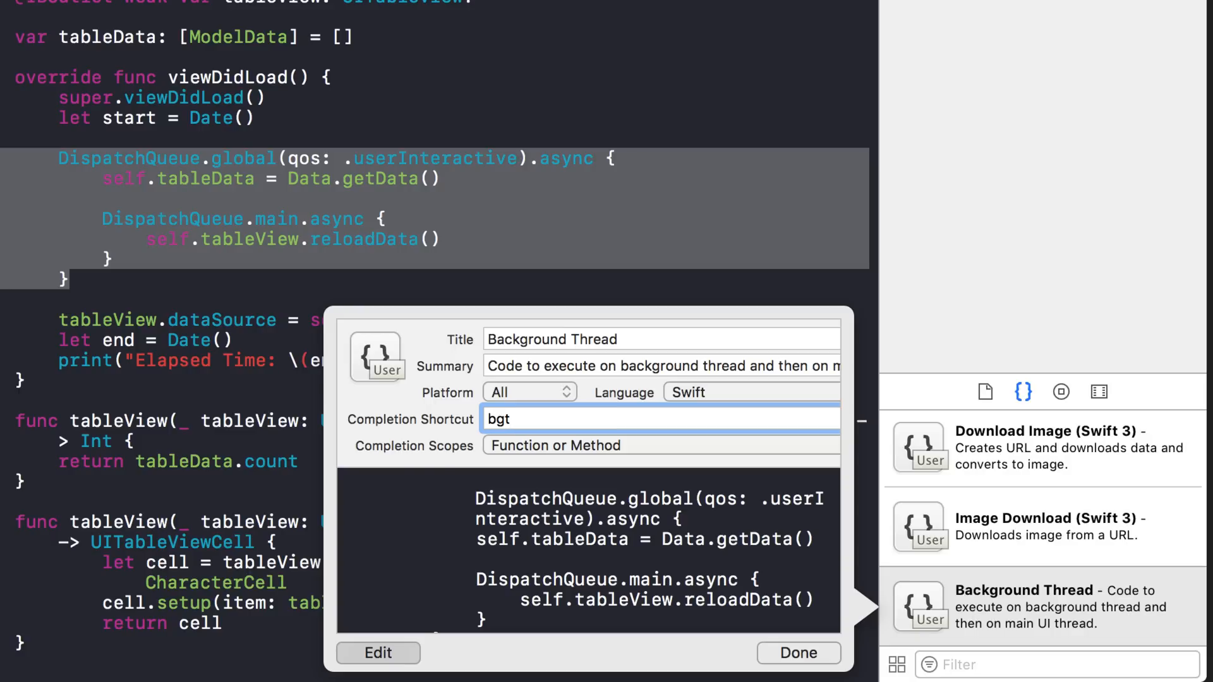
pyautogui.press('Backspace')
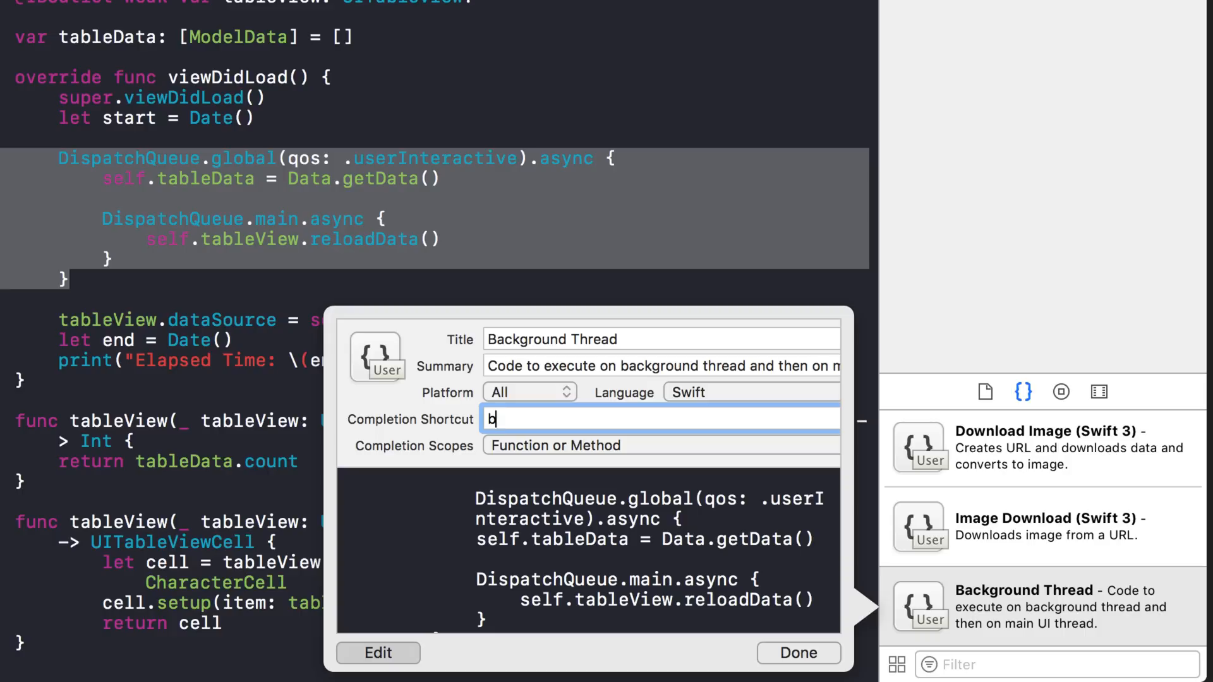
pyautogui.write('ackground')
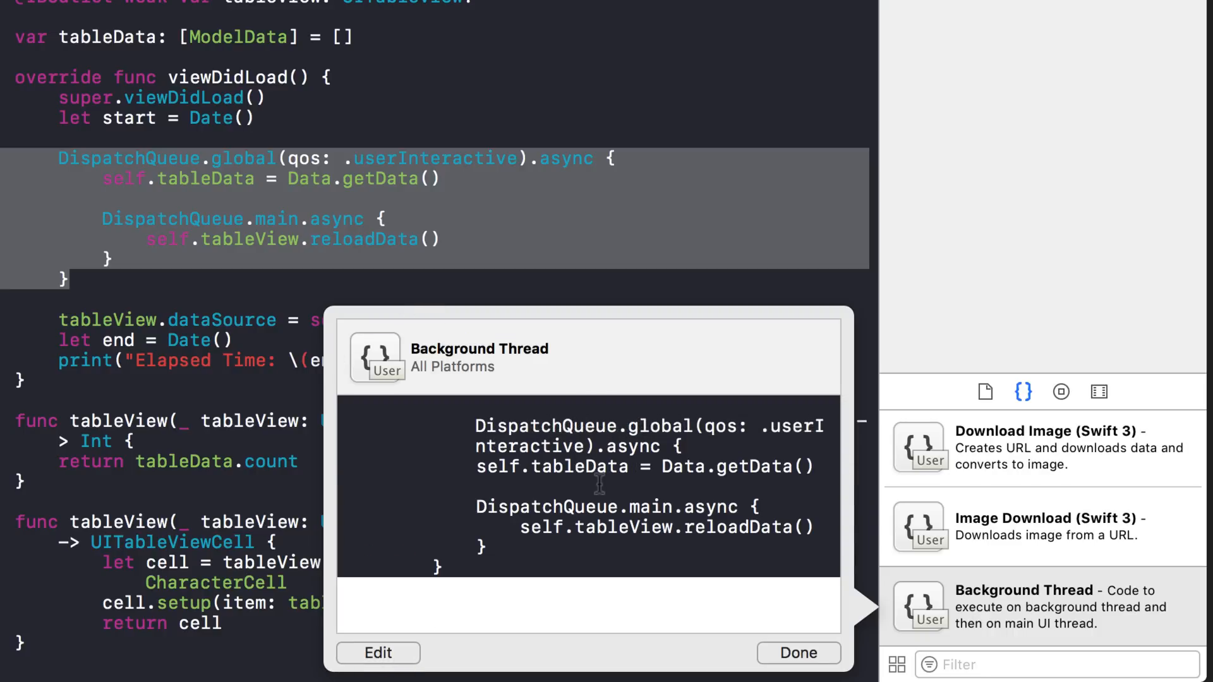
pyautogui.moveTo(523, 528)
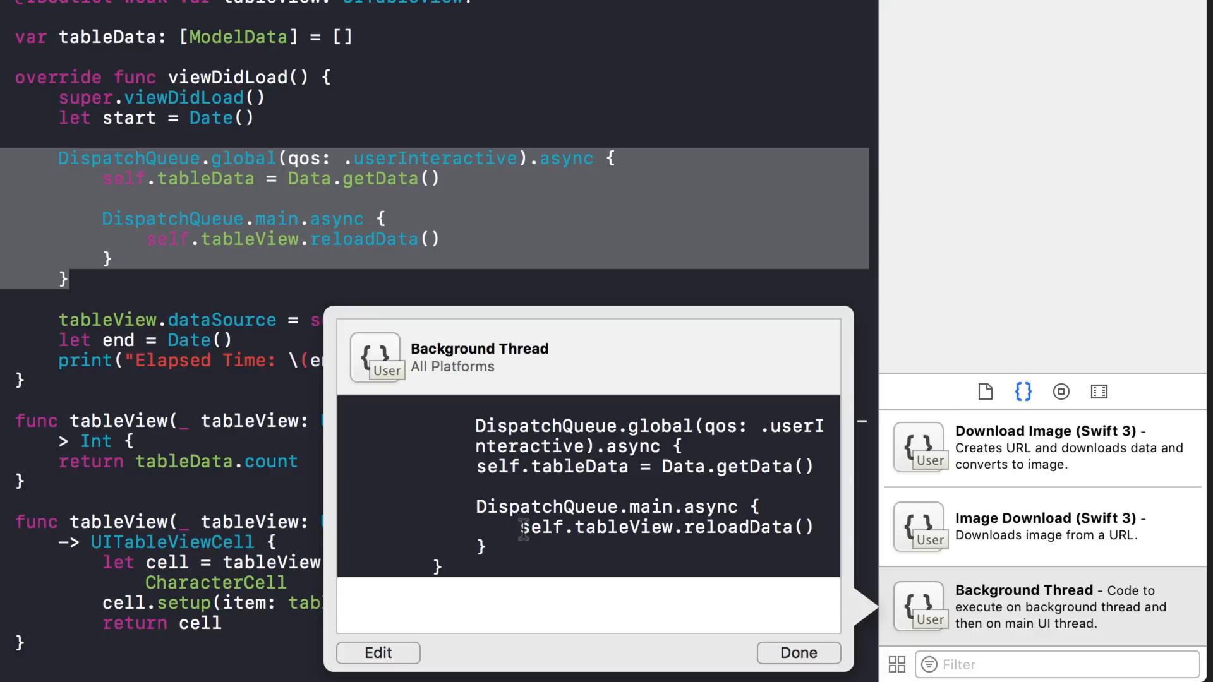
# Replace the snippet's inner code lines with '// Main' and '// backg…' comment placeholders.
pyautogui.doubleClick(665, 527)
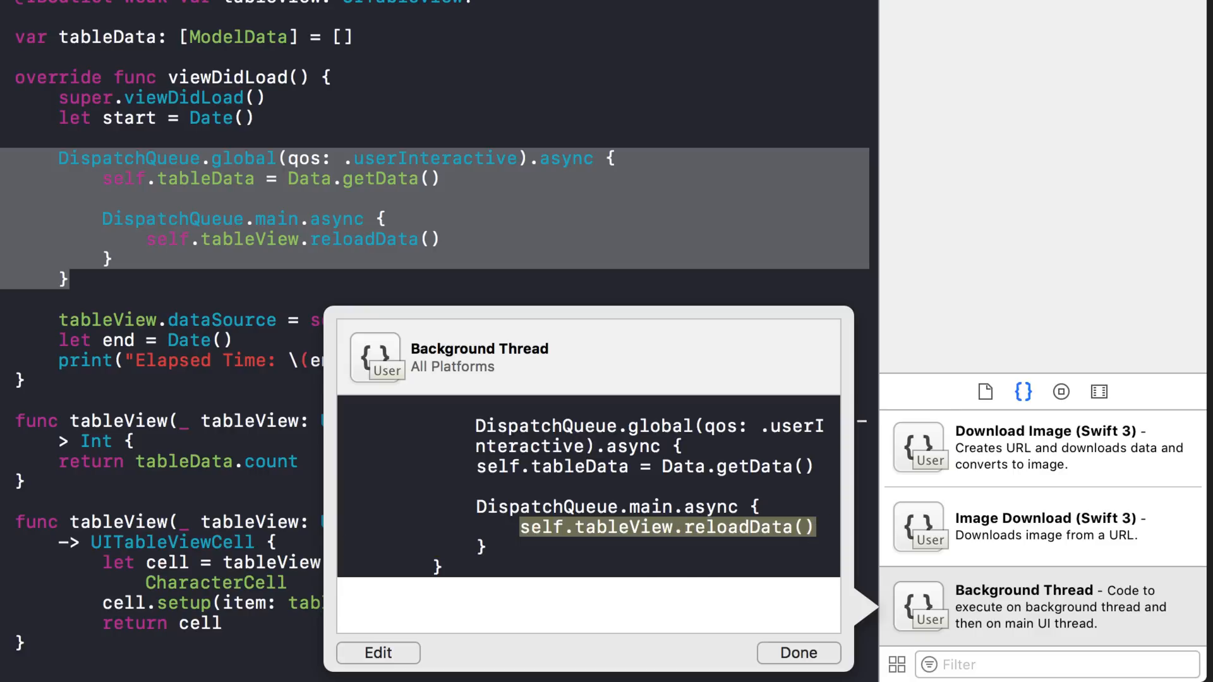
pyautogui.click(379, 652)
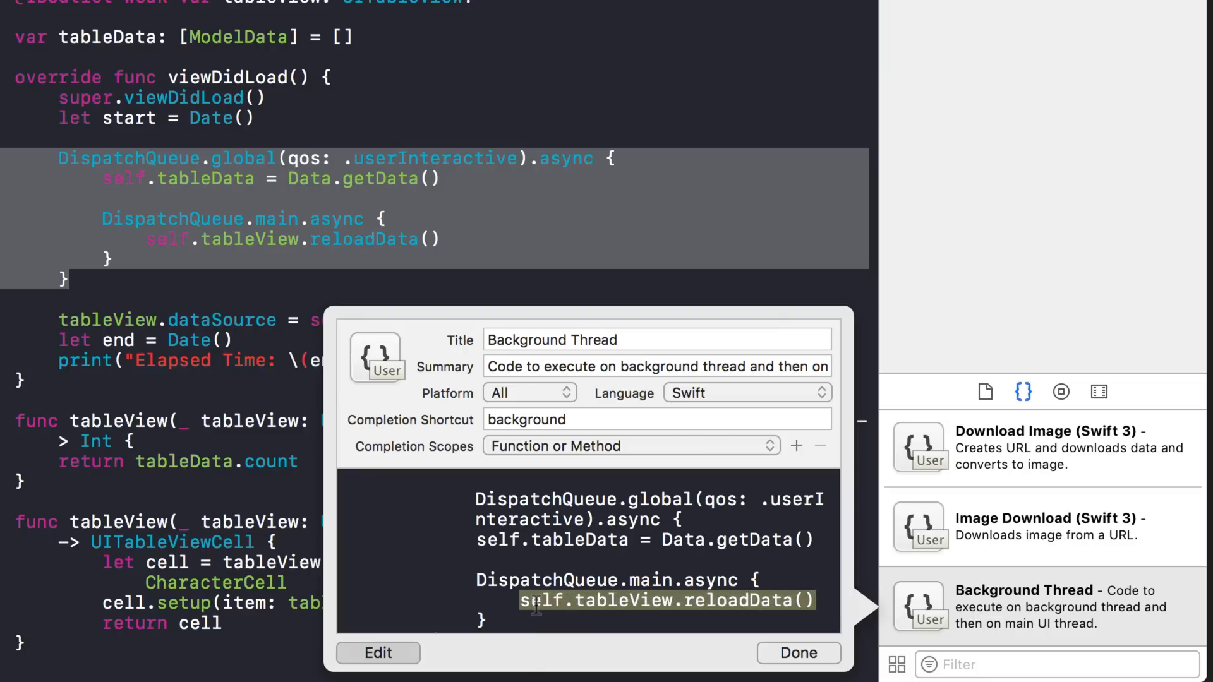
pyautogui.write('// Main UI thead')
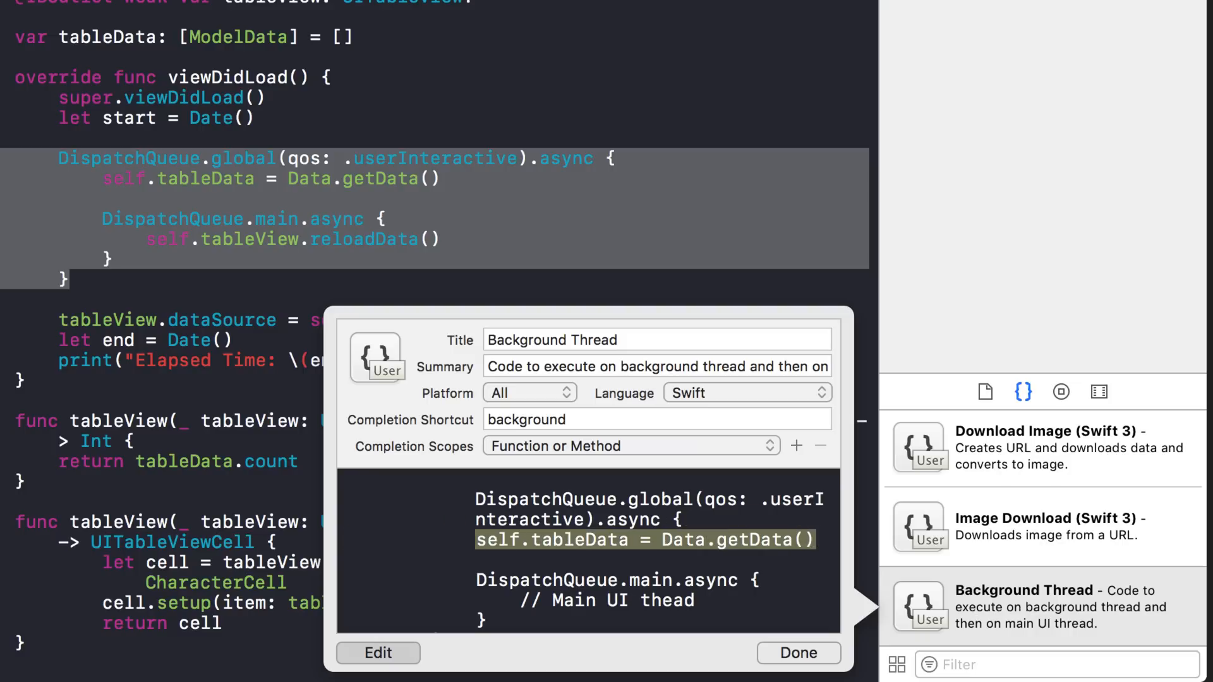
pyautogui.write('// background thread')
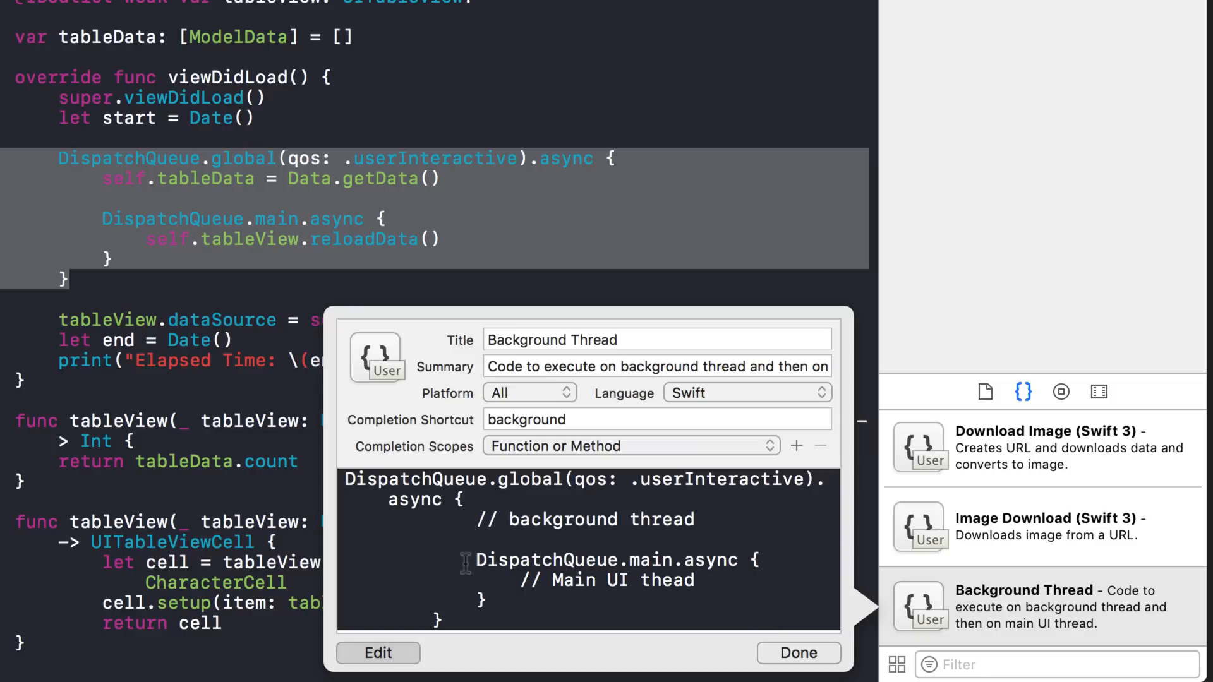
pyautogui.click(797, 653)
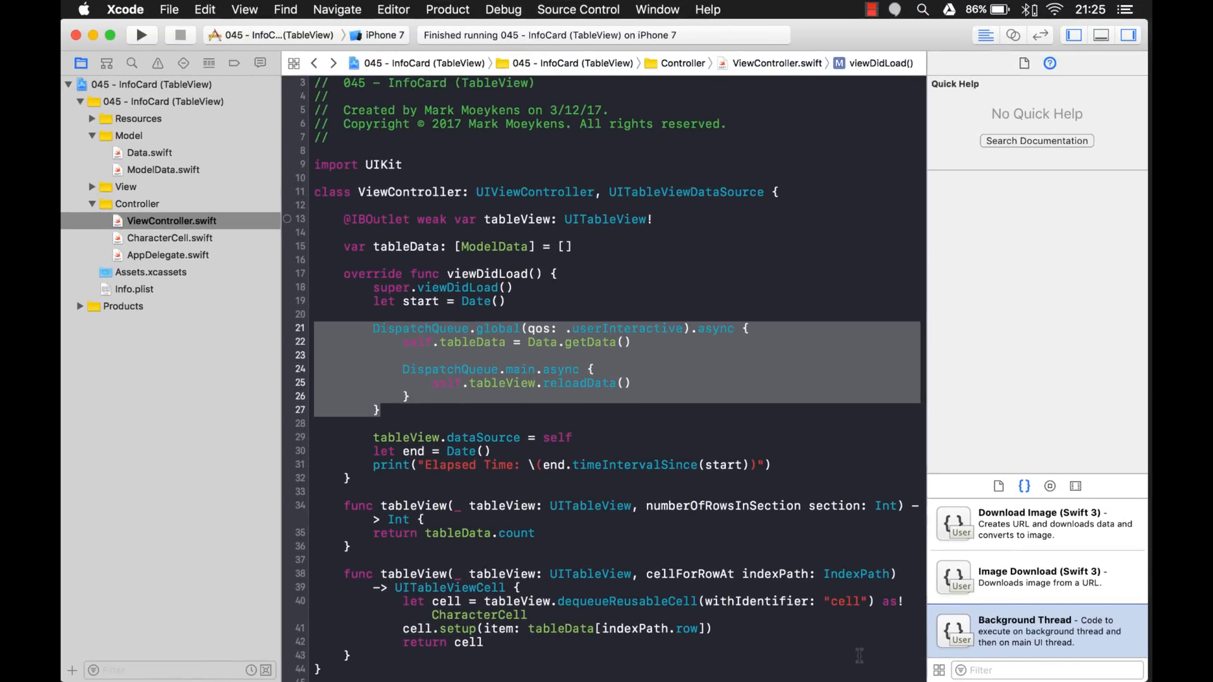
# Try the 'background' completion in viewDidLoad, then jump to getData in Data.swift.
pyautogui.click(472, 342)
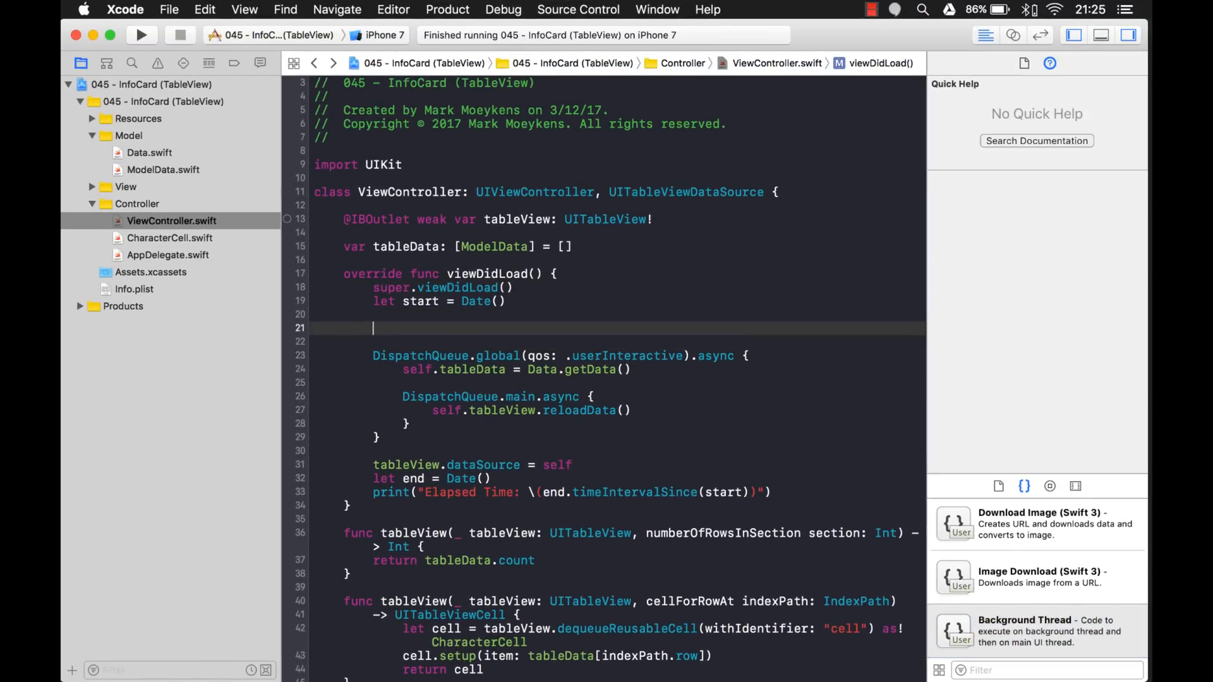
pyautogui.write('backg')
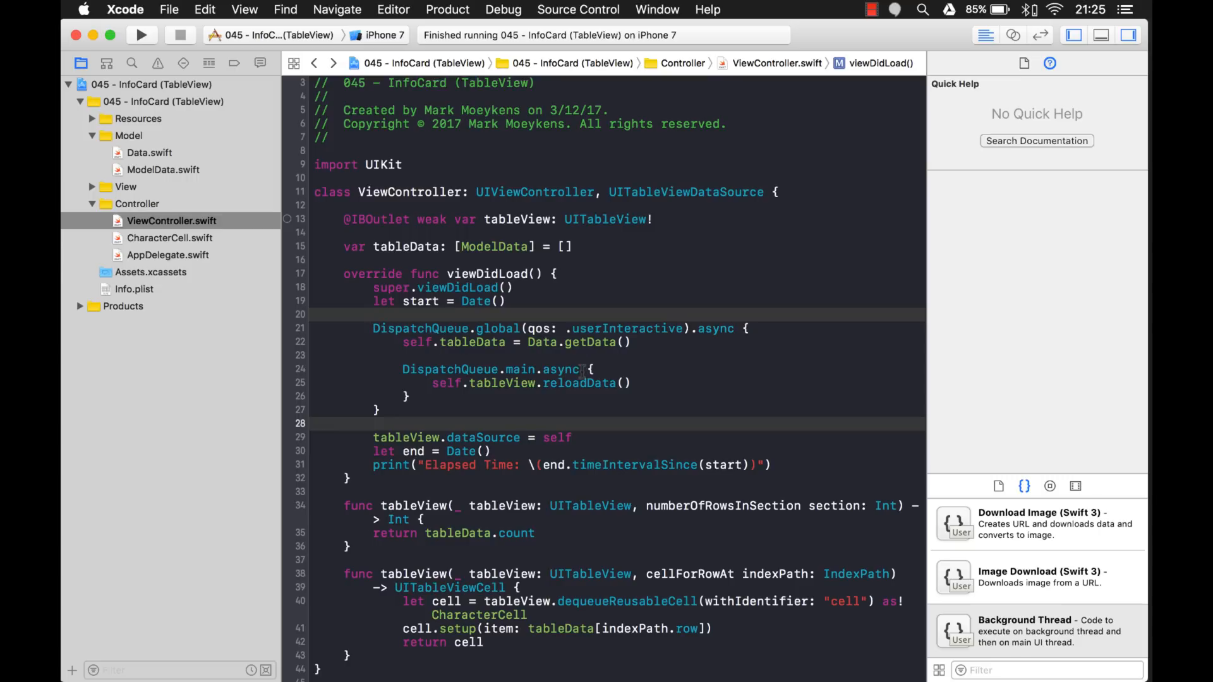
pyautogui.click(578, 342)
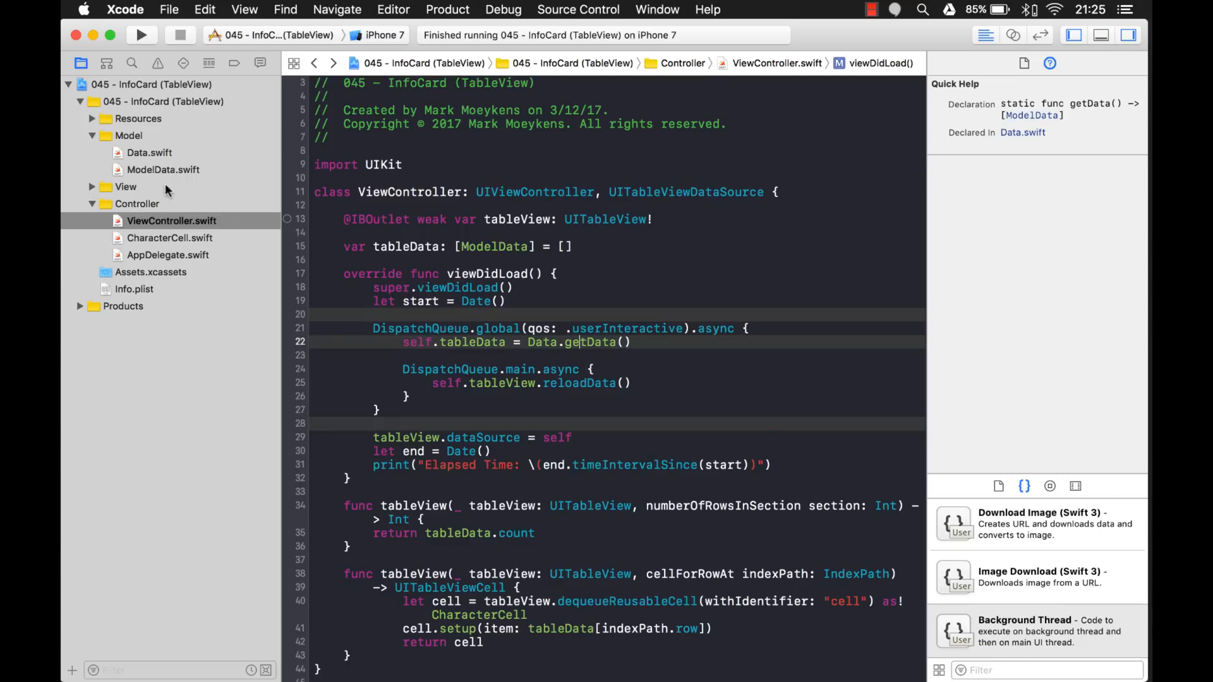
pyautogui.click(150, 152)
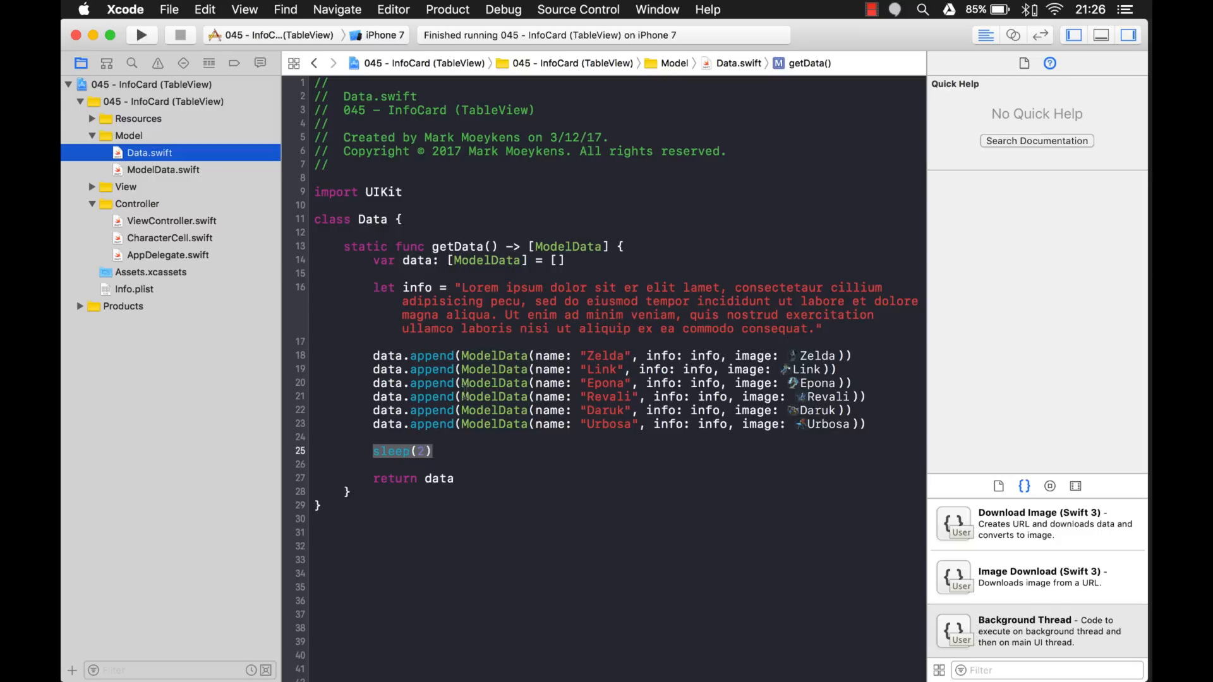
pyautogui.moveTo(169, 175)
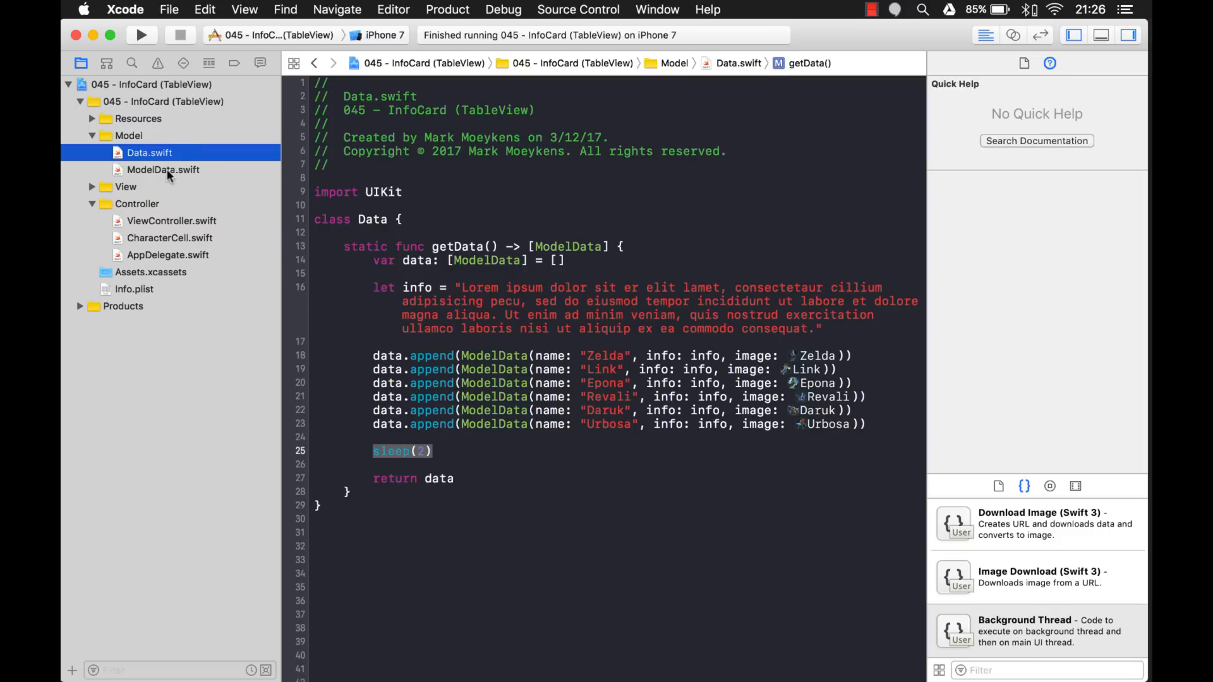
# Select ViewController.swift in the Project Navigator.
pyautogui.click(172, 220)
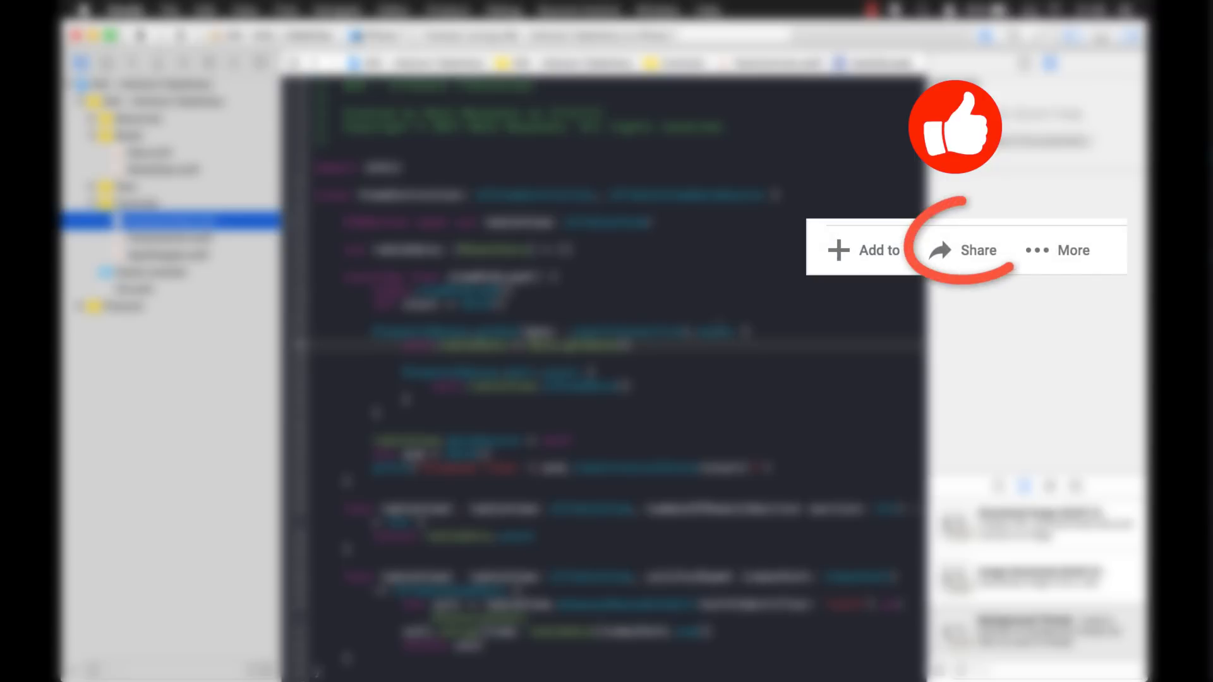
pyautogui.click(977, 249)
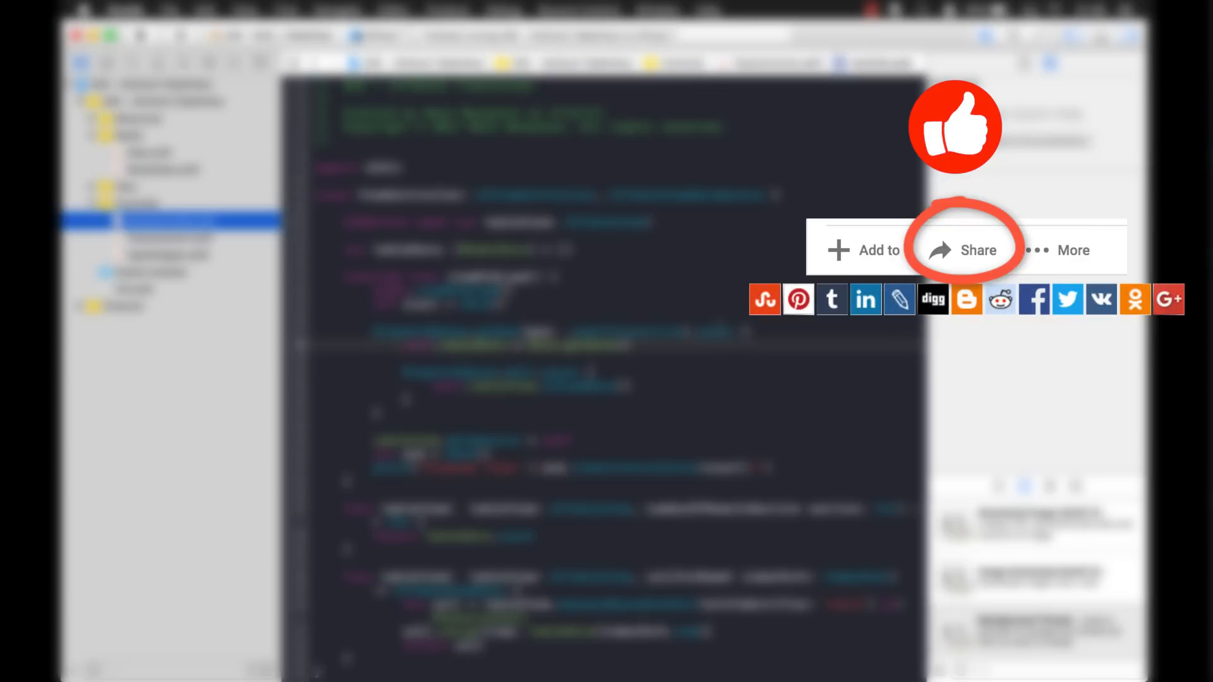